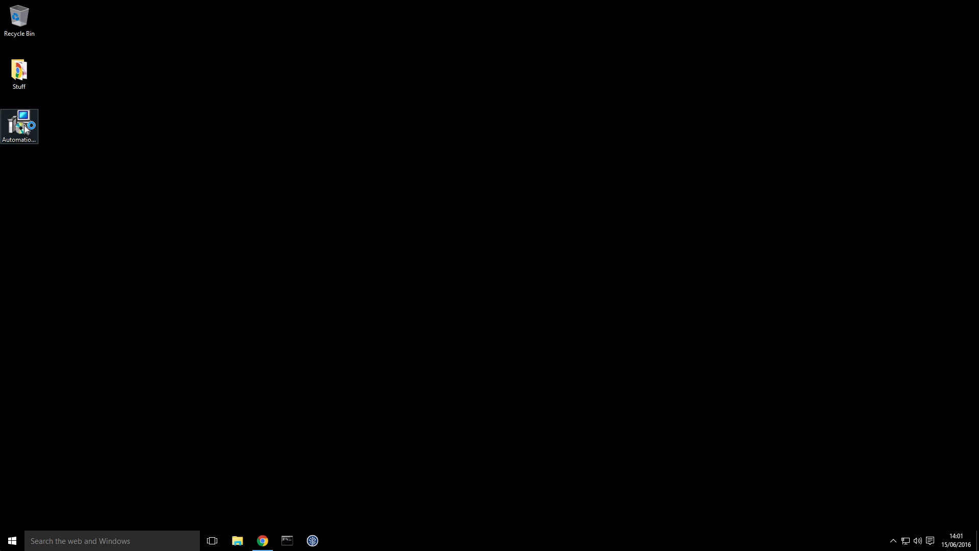
- Launch the AutomationFX installer, verify port 8181 is free and start the installation
double_click(19, 125)
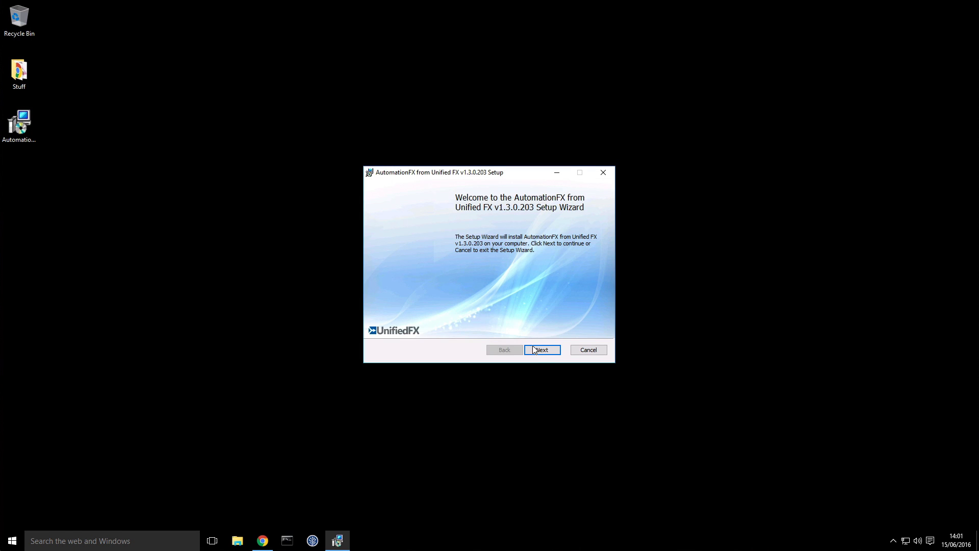
left_click(540, 350)
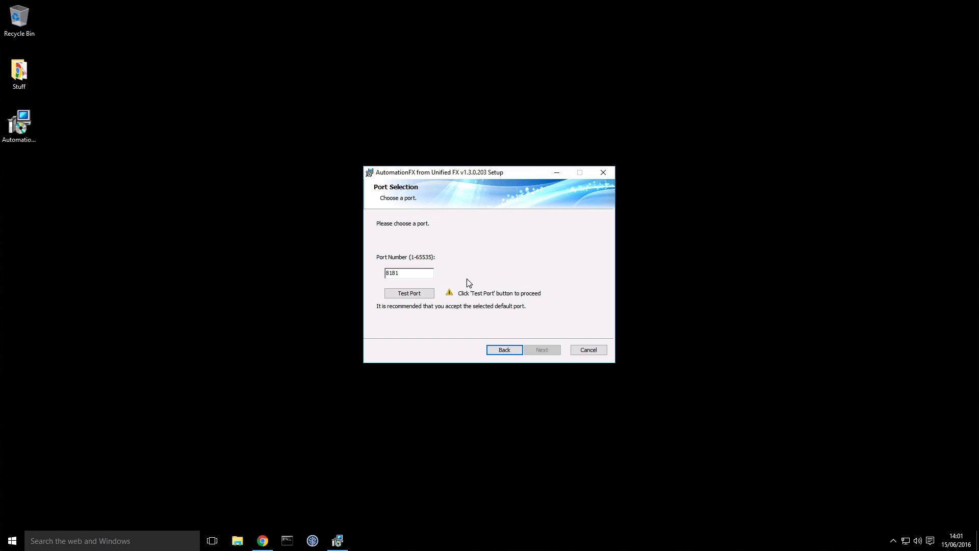
left_click(409, 292)
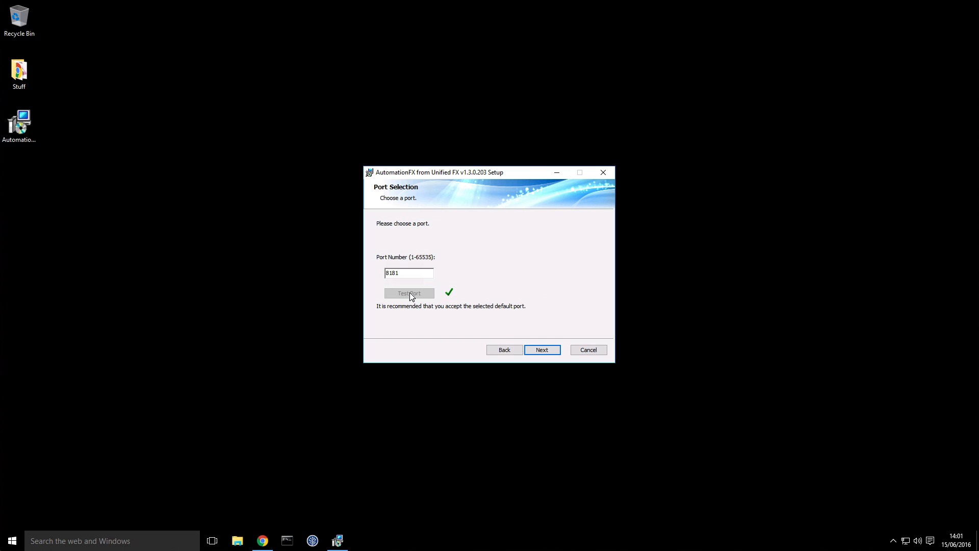
mouse_move(402, 283)
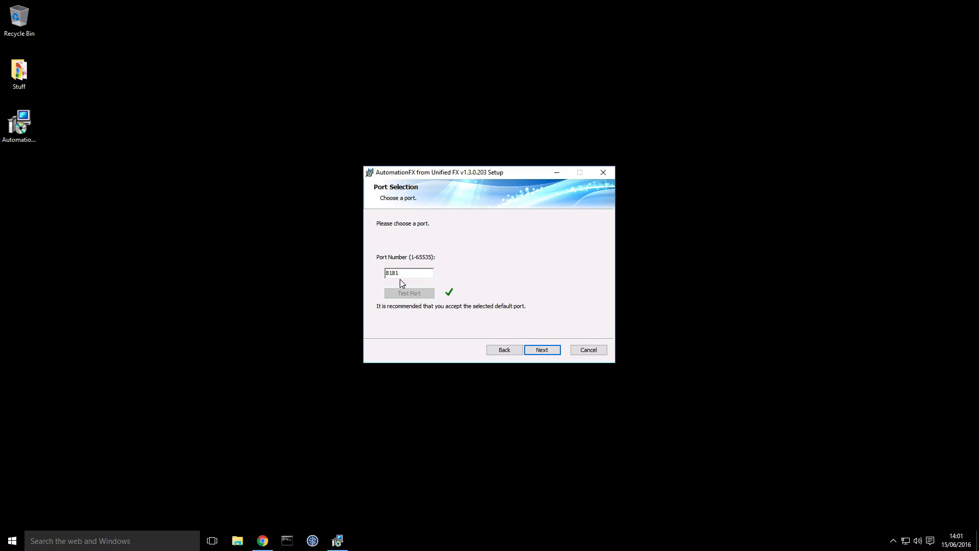
mouse_move(545, 314)
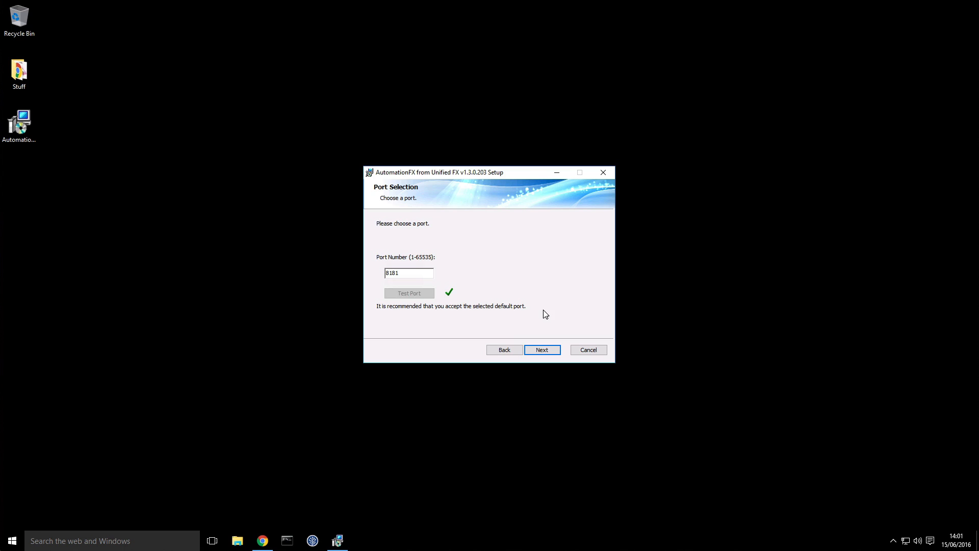
left_click(541, 349)
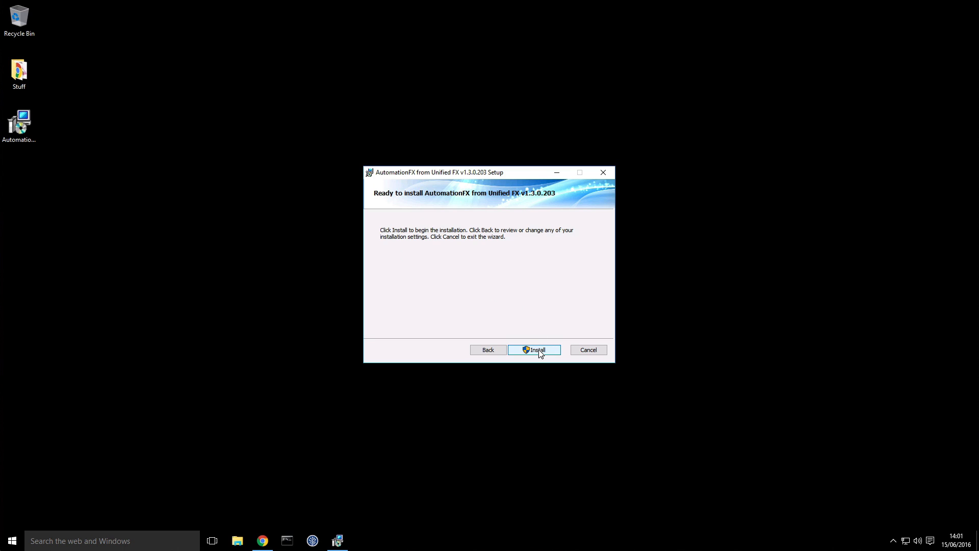
left_click(534, 350)
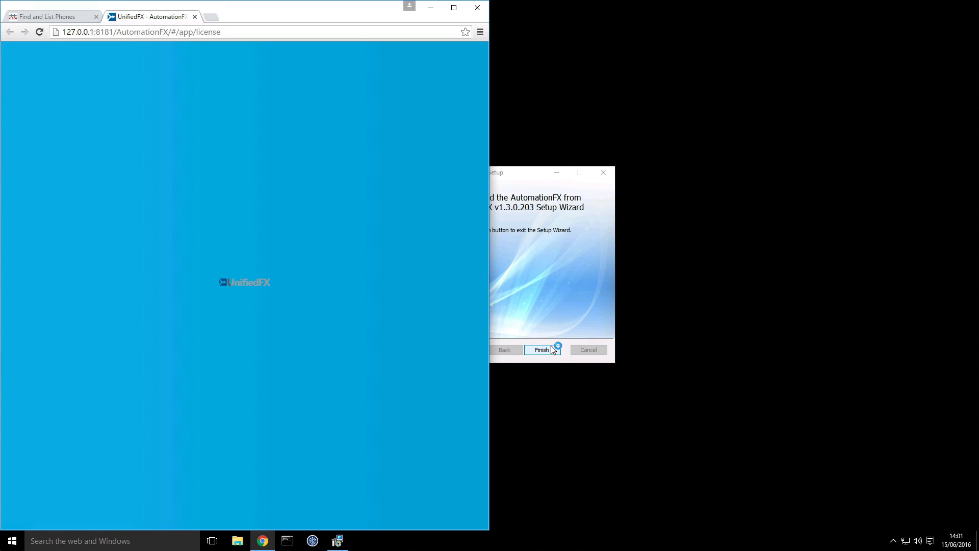
- Add a cluster UCM11 with publisher 10.10.100.211 and admin user afx credentials
left_click(541, 350)
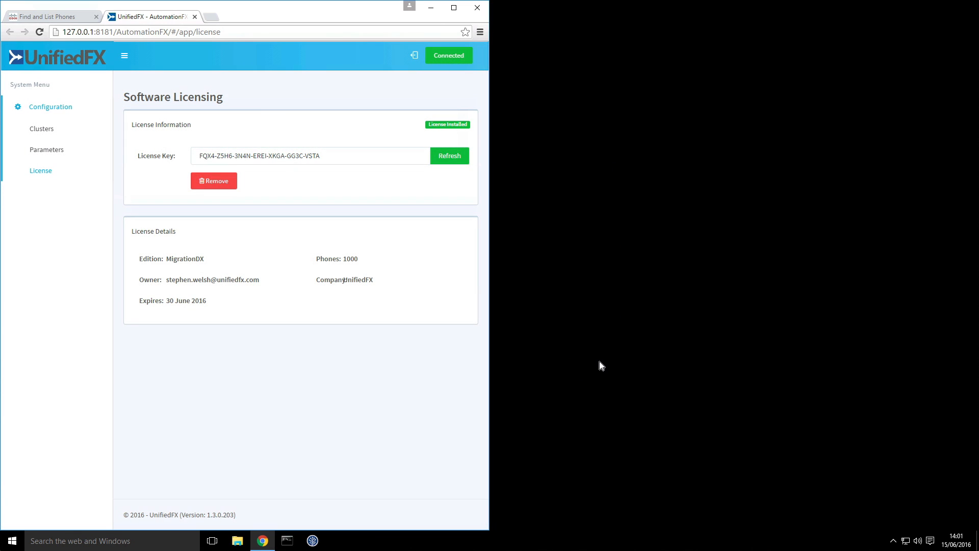
mouse_move(41, 128)
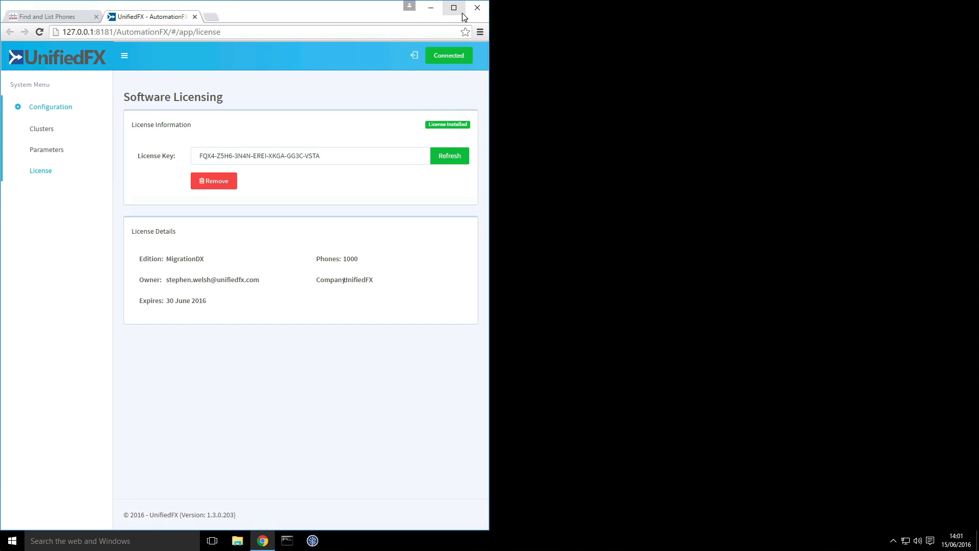
left_click(41, 128)
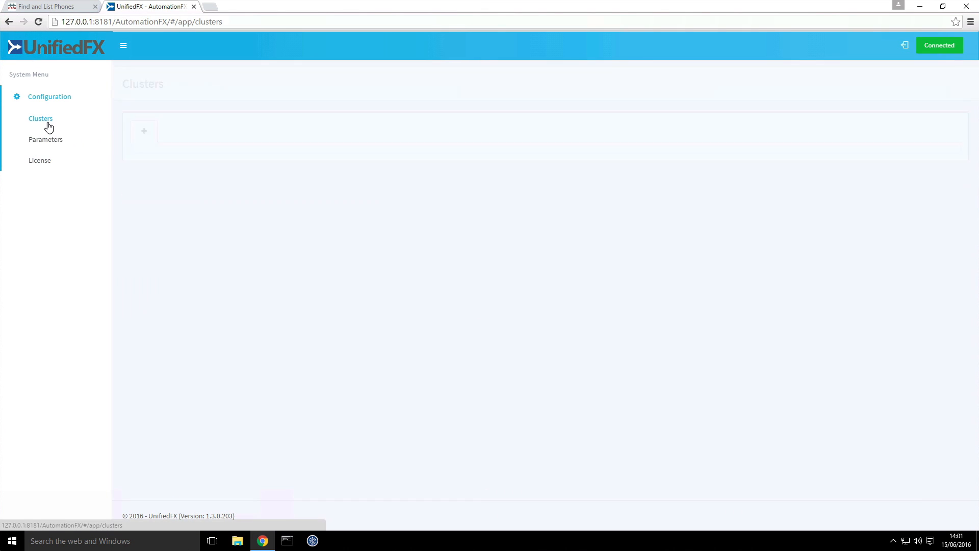
left_click(144, 132)
type("UCM")
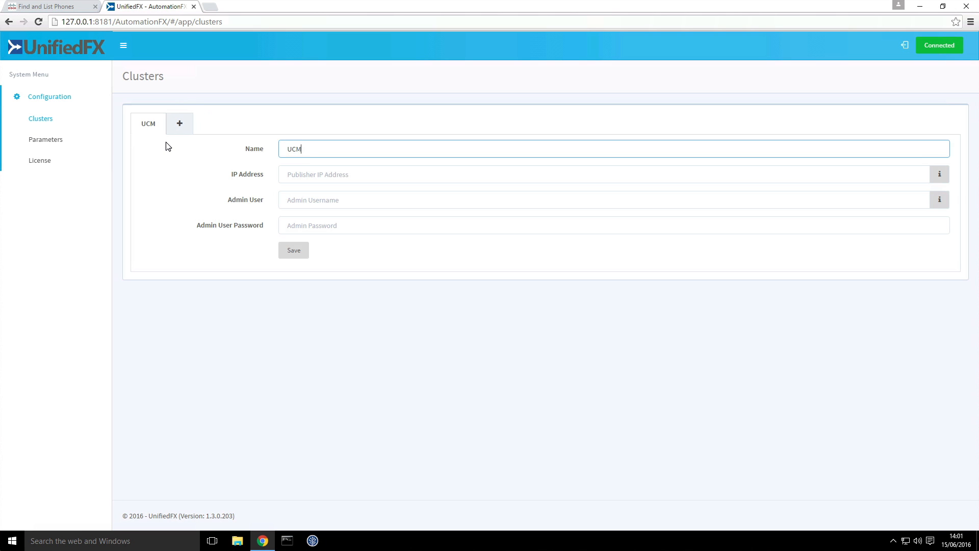
type("10")
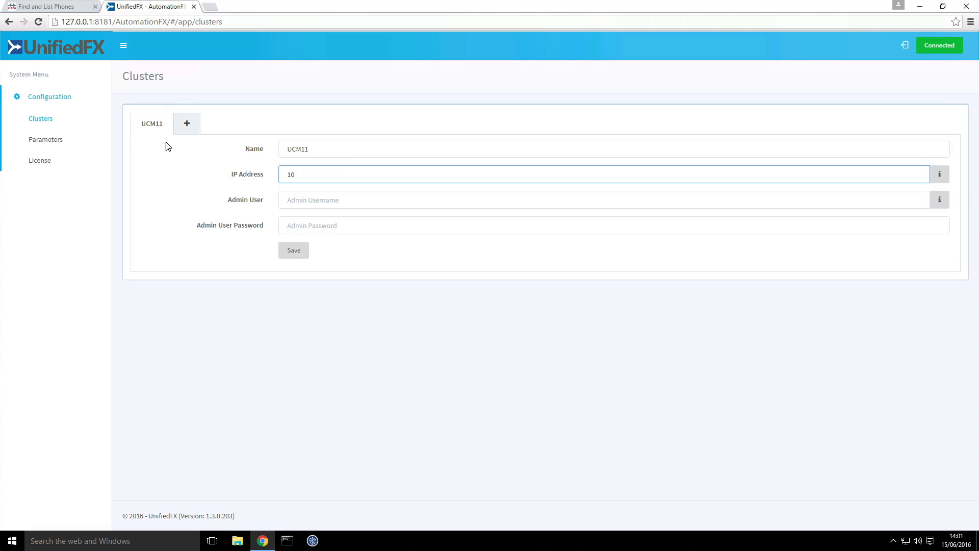
type(".10.100.211")
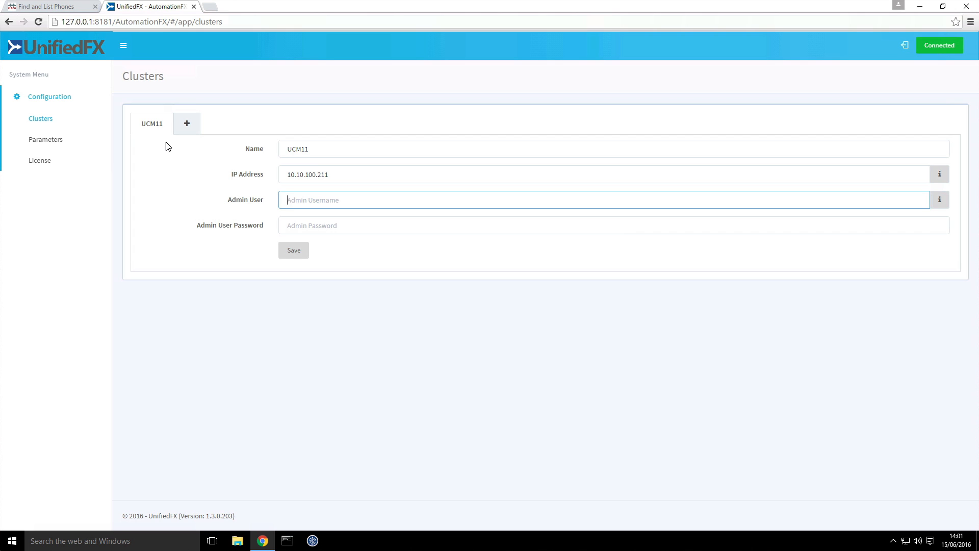
type("afxadmin")
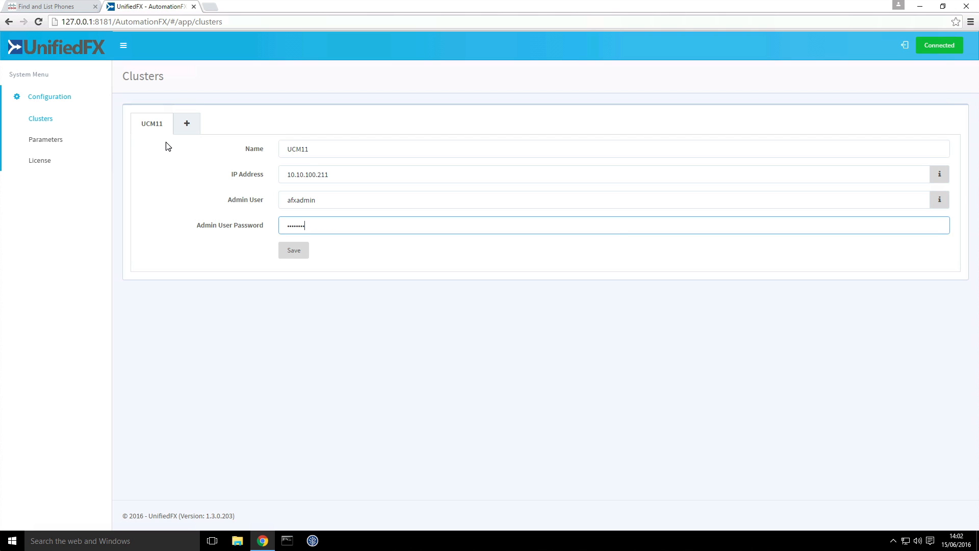
mouse_move(940, 178)
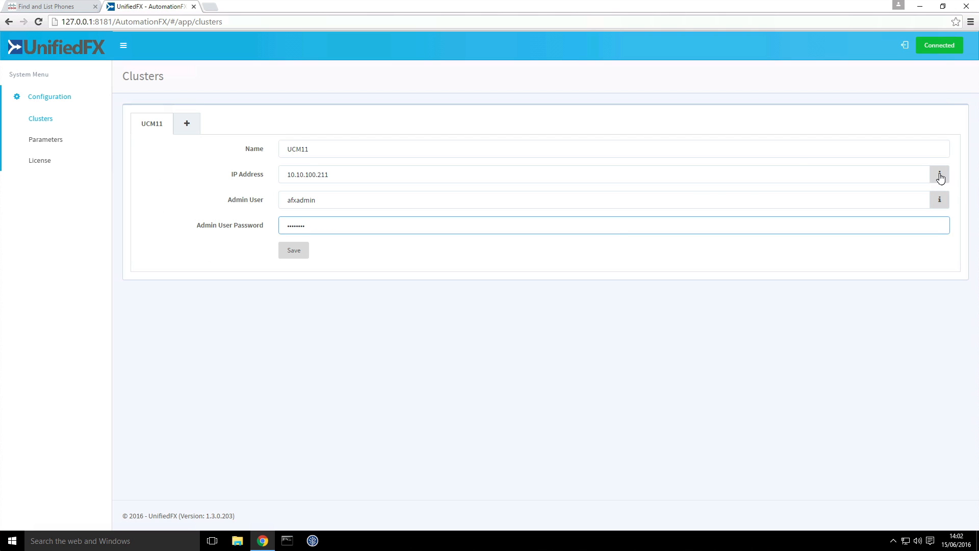
left_click(939, 175)
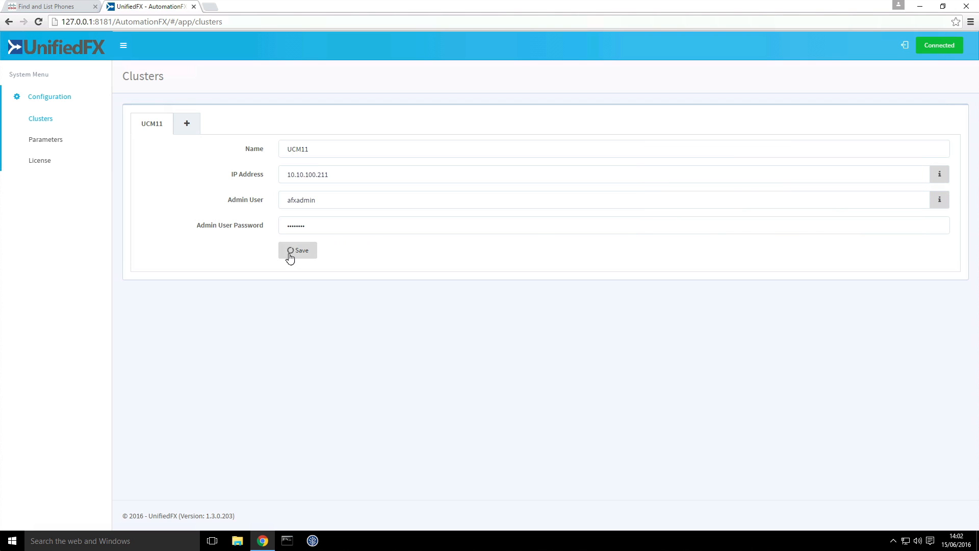
- Save the cluster, accept relogging as cluster user and enter the afxadmin credentials
left_click(298, 250)
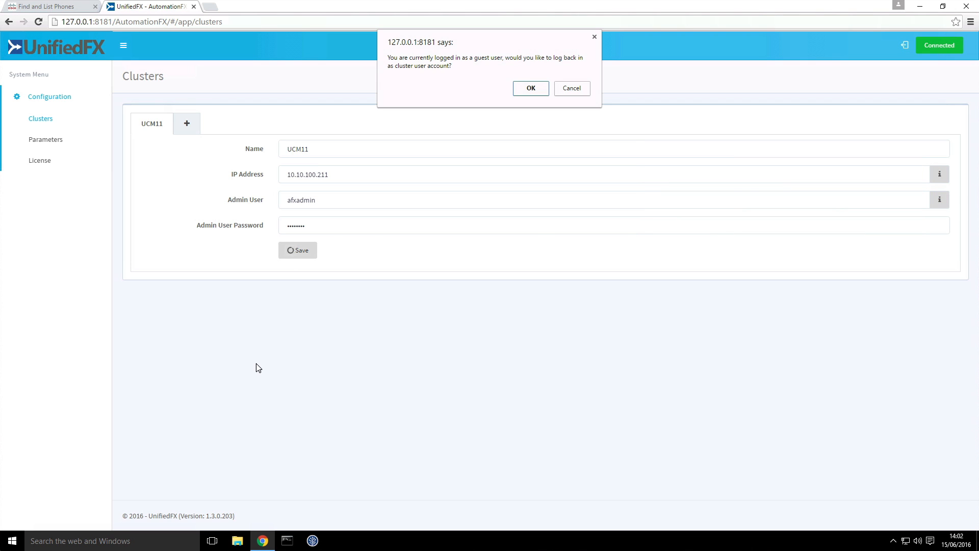
mouse_move(350, 178)
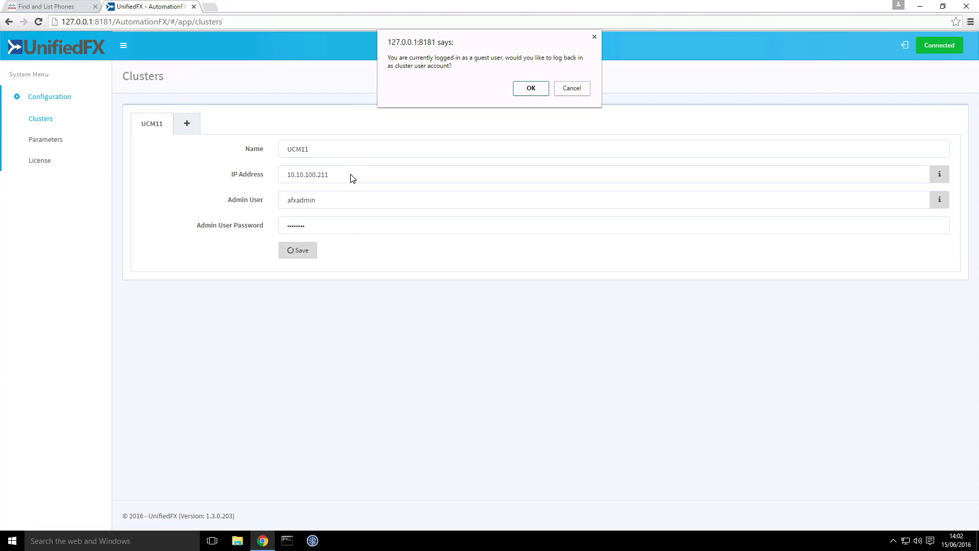
mouse_move(508, 130)
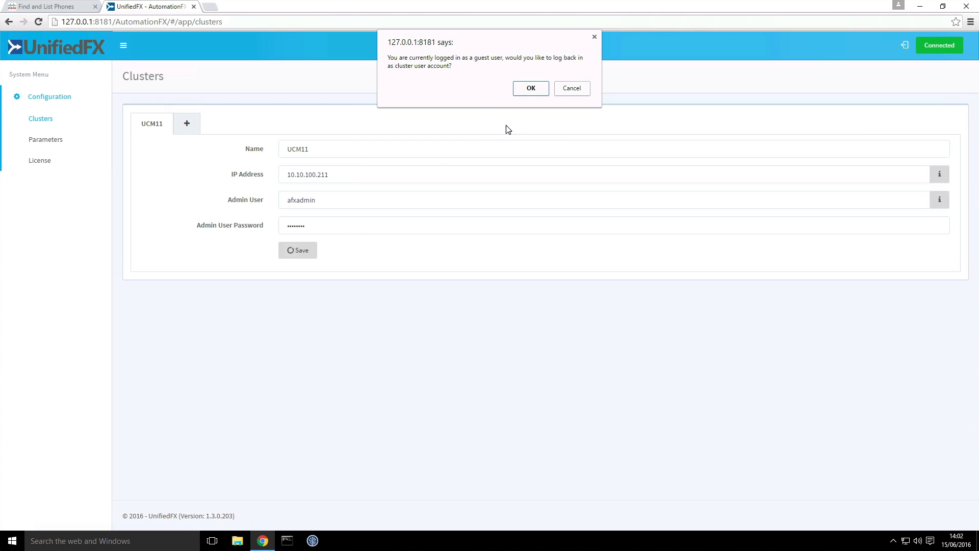
mouse_move(465, 65)
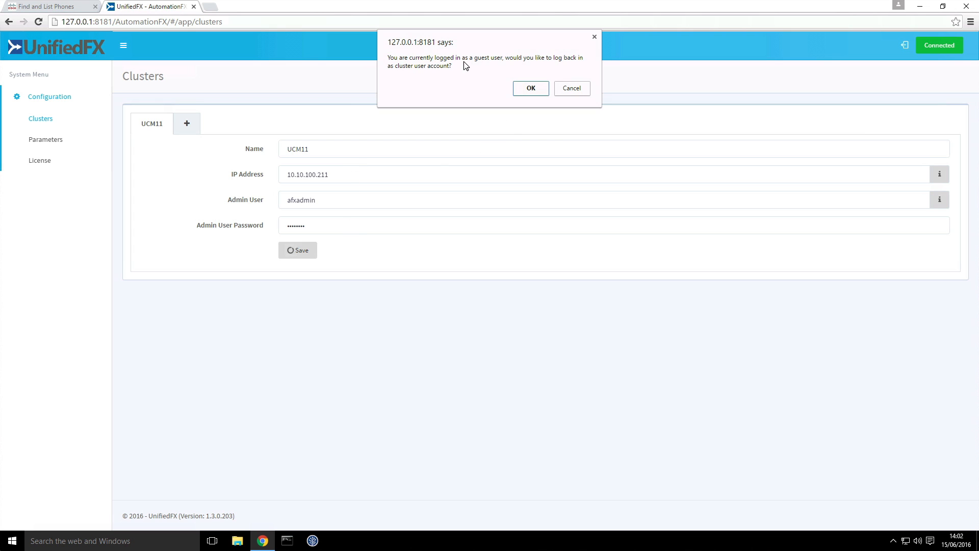
mouse_move(491, 69)
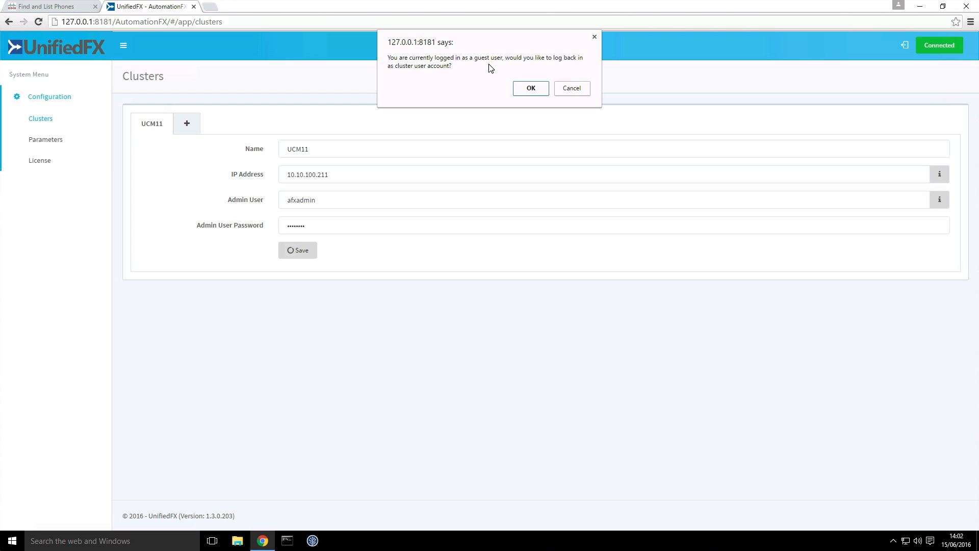
mouse_move(389, 73)
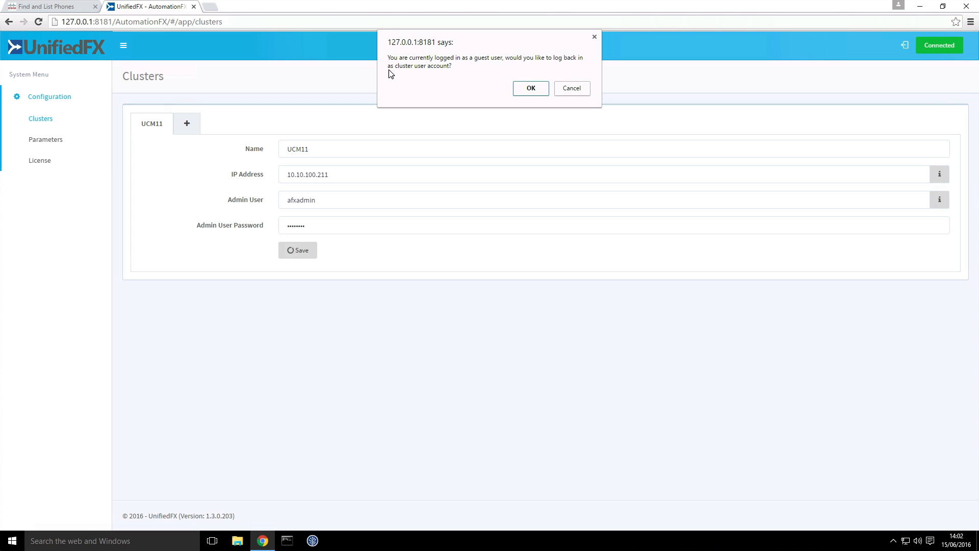
left_click(531, 88)
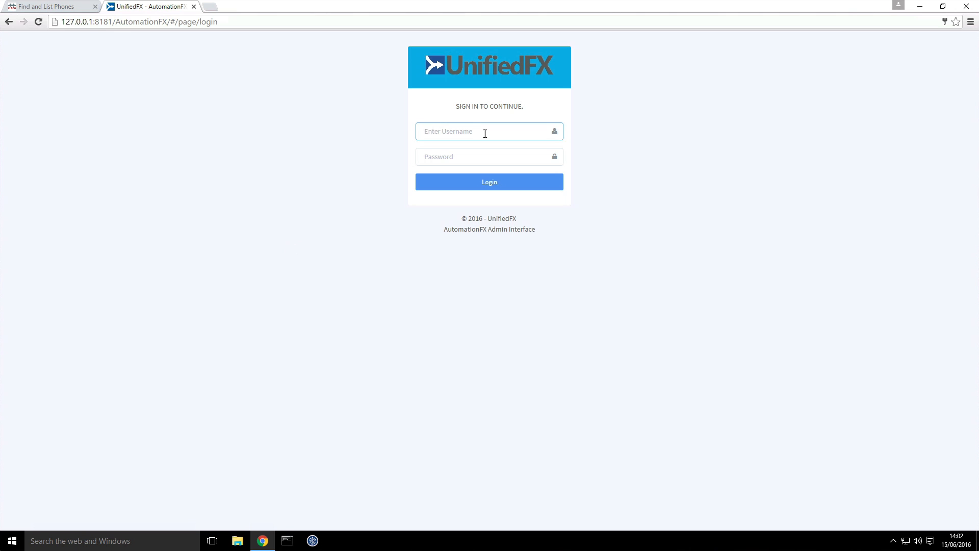
type("af")
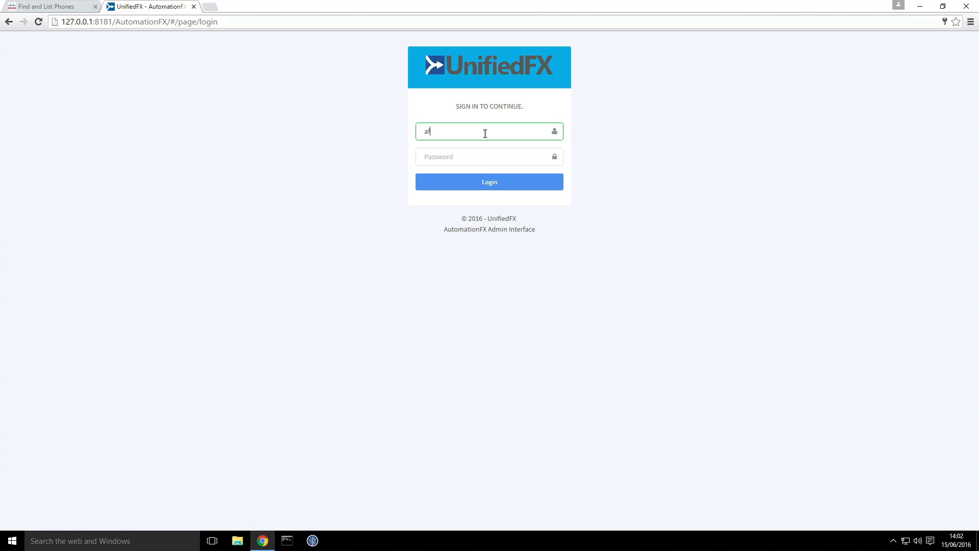
type("fxadmin")
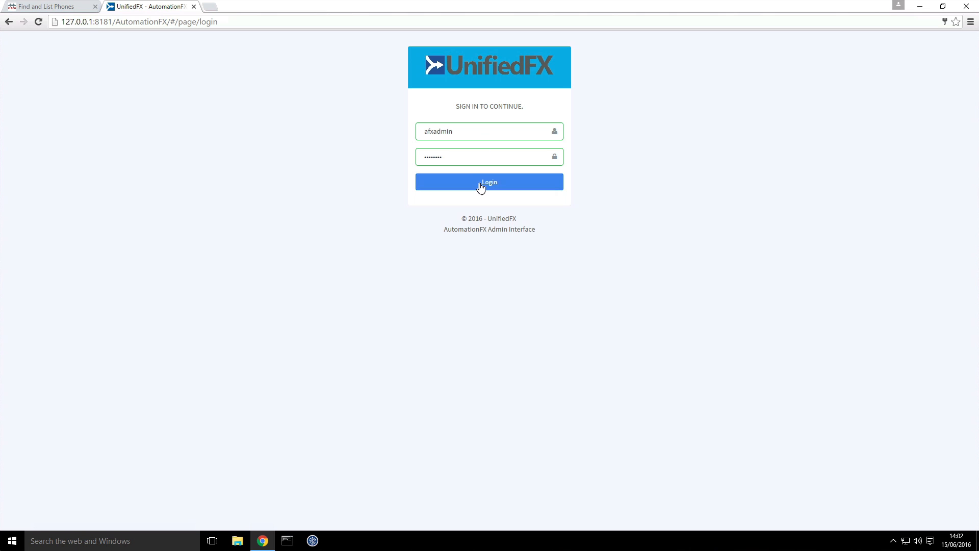
left_click(489, 182)
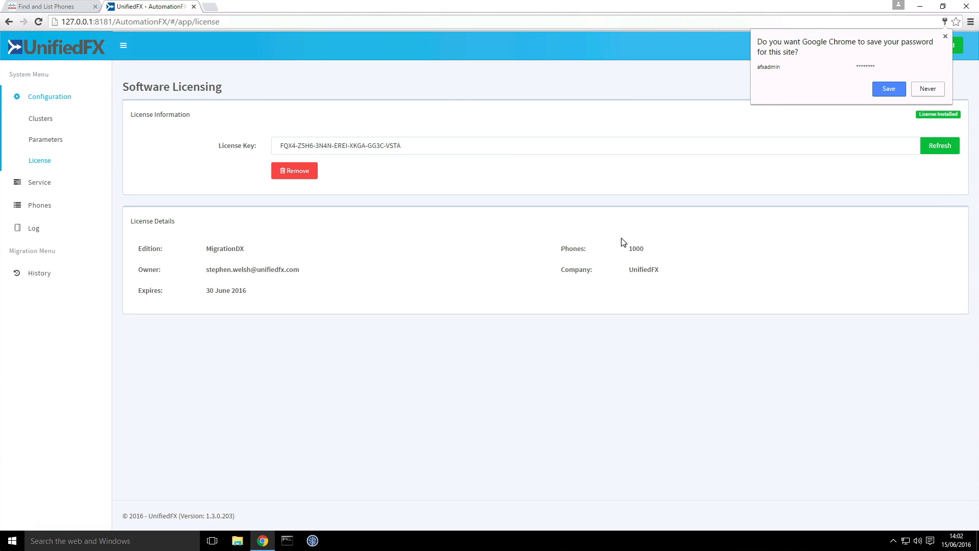
left_click(927, 89)
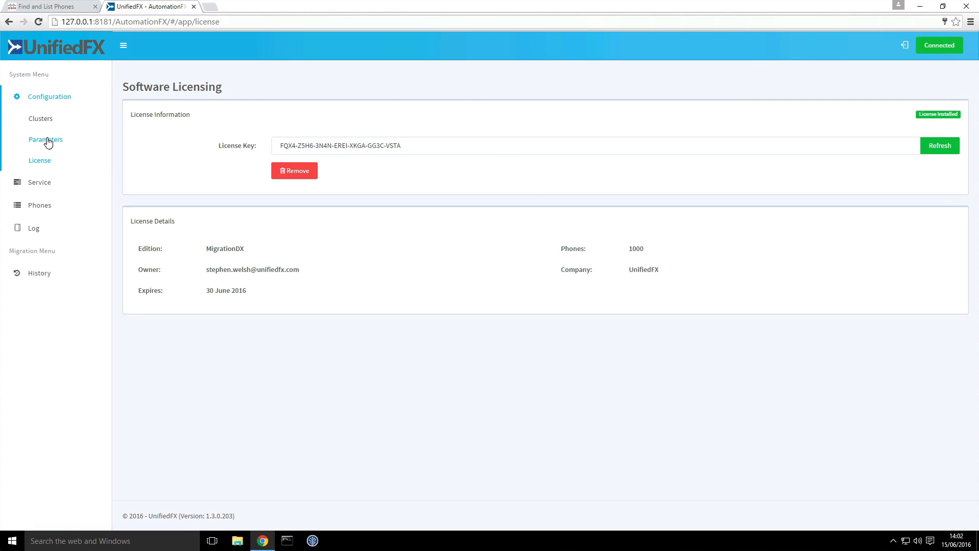
left_click(45, 139)
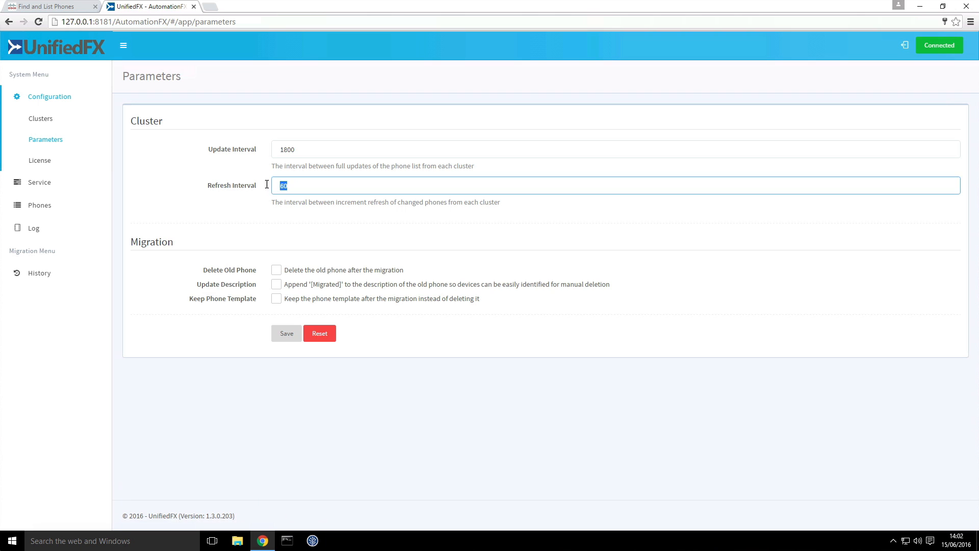
type("10")
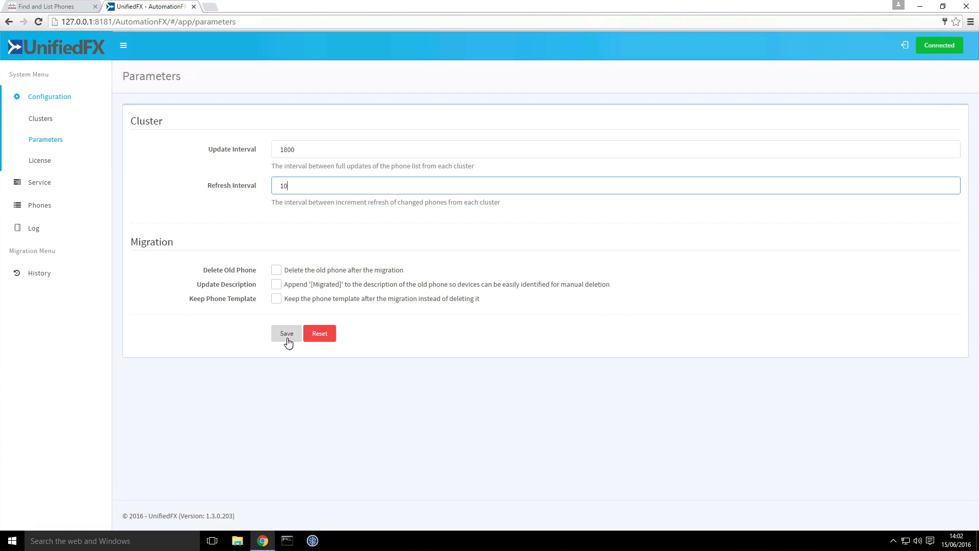
left_click(285, 332)
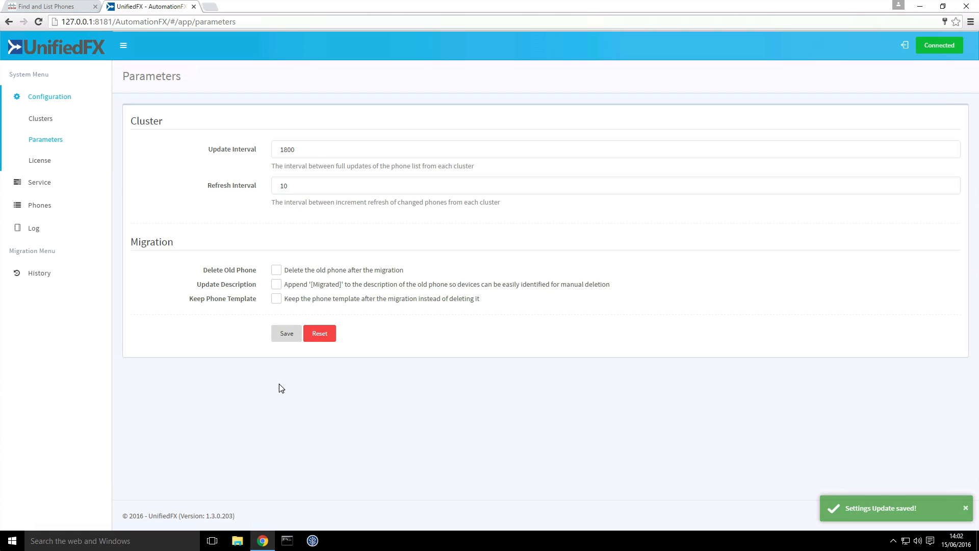
mouse_move(250, 193)
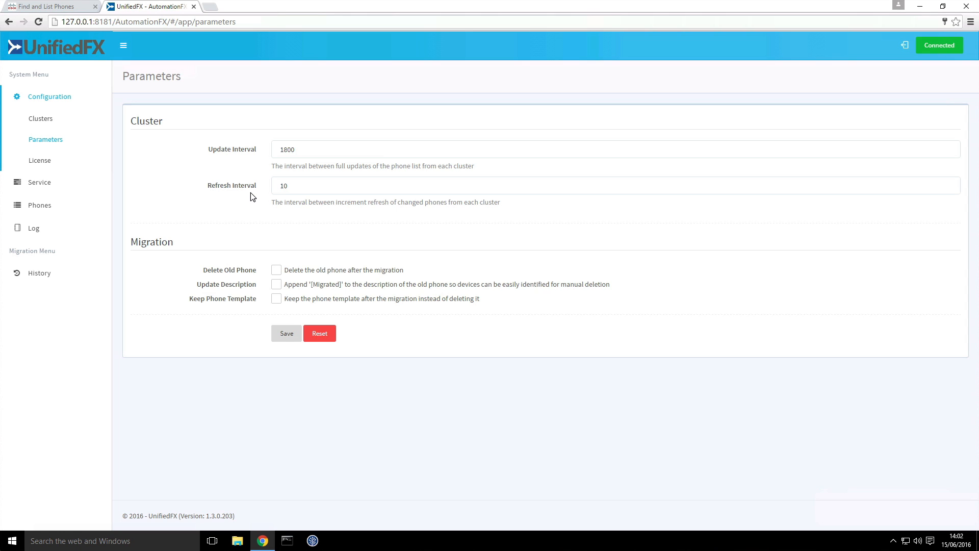
mouse_move(257, 245)
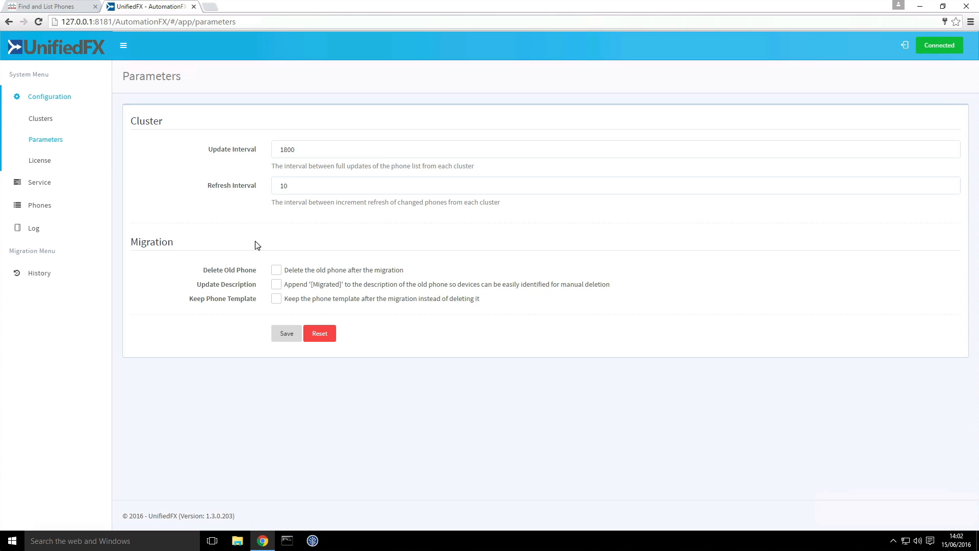
mouse_move(212, 274)
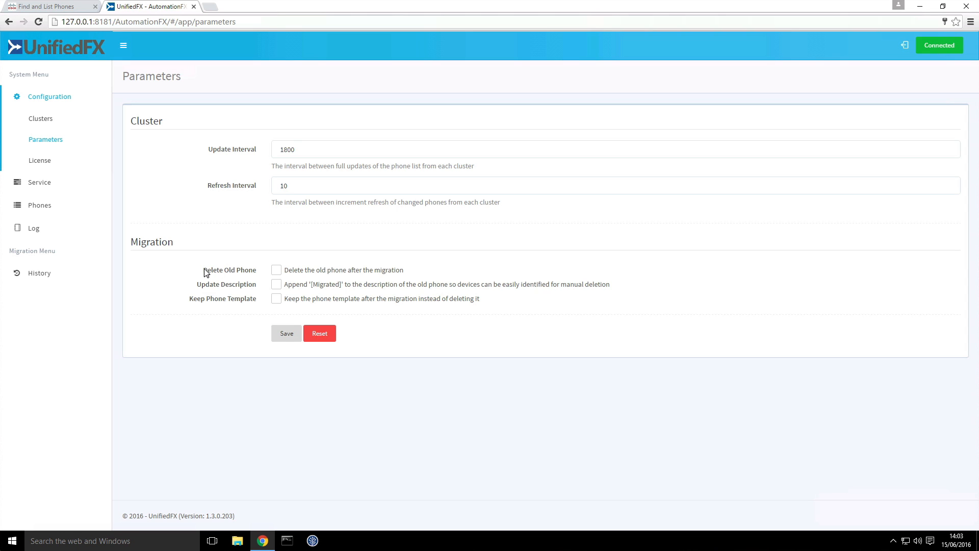
mouse_move(256, 277)
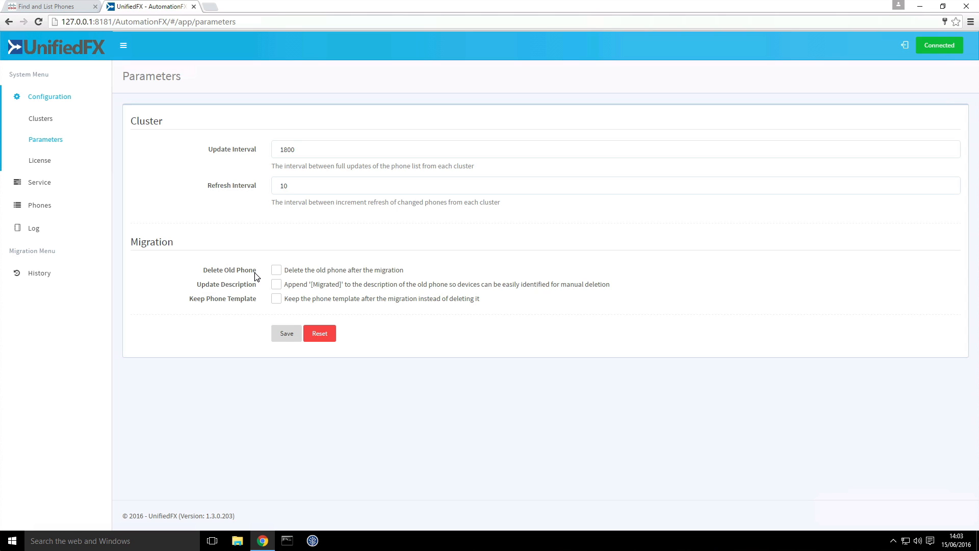
mouse_move(258, 277)
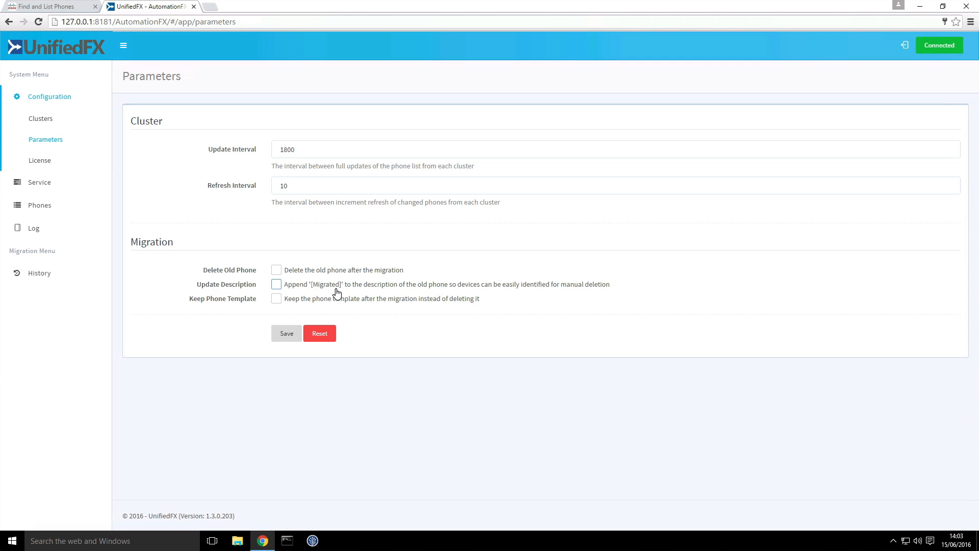
mouse_move(204, 303)
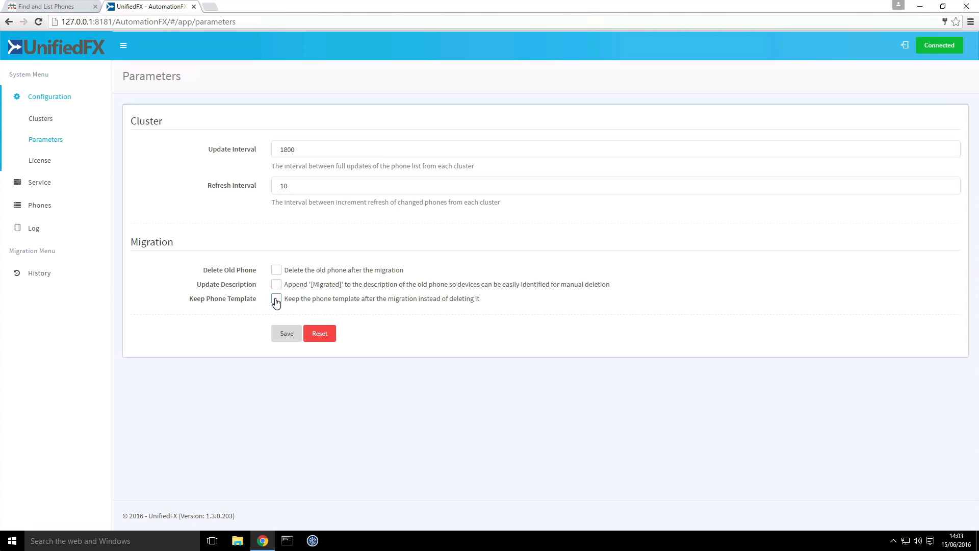
mouse_move(203, 304)
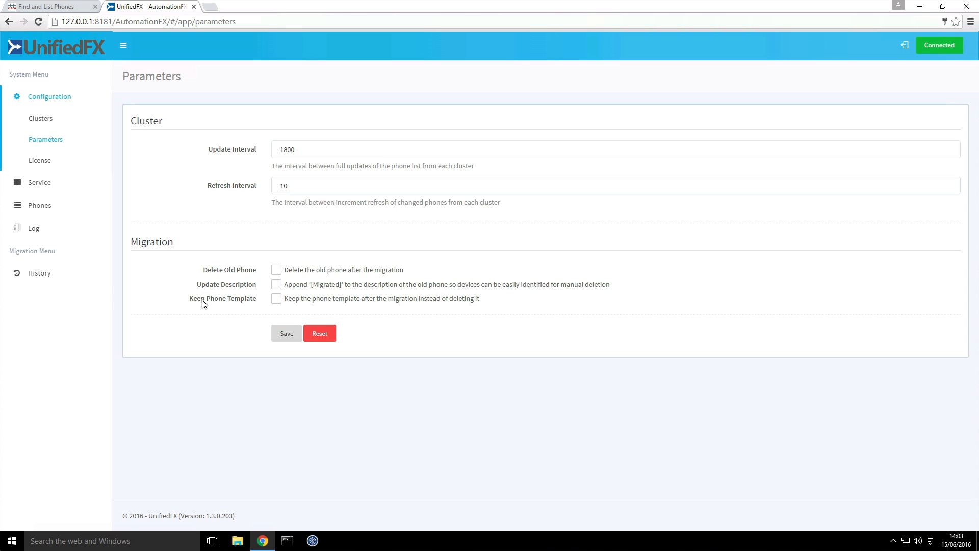
mouse_move(161, 276)
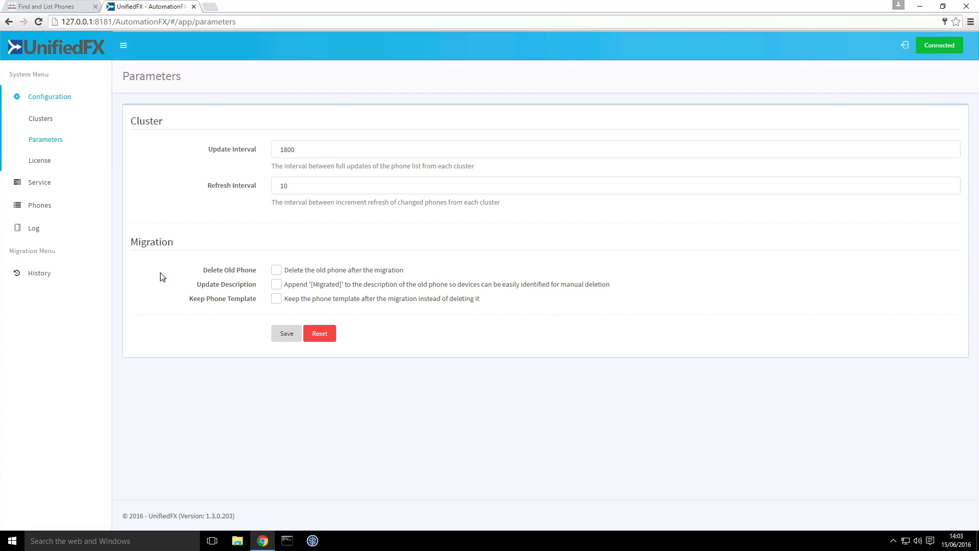
mouse_move(39, 205)
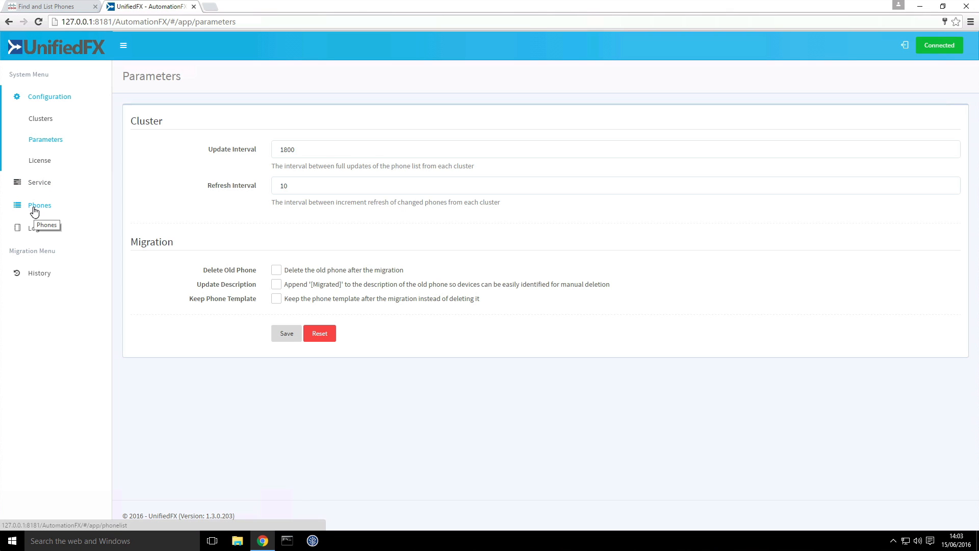
- Show Status Reason, Phone Load and Firmware columns in the phone list, hiding Description and User
left_click(38, 205)
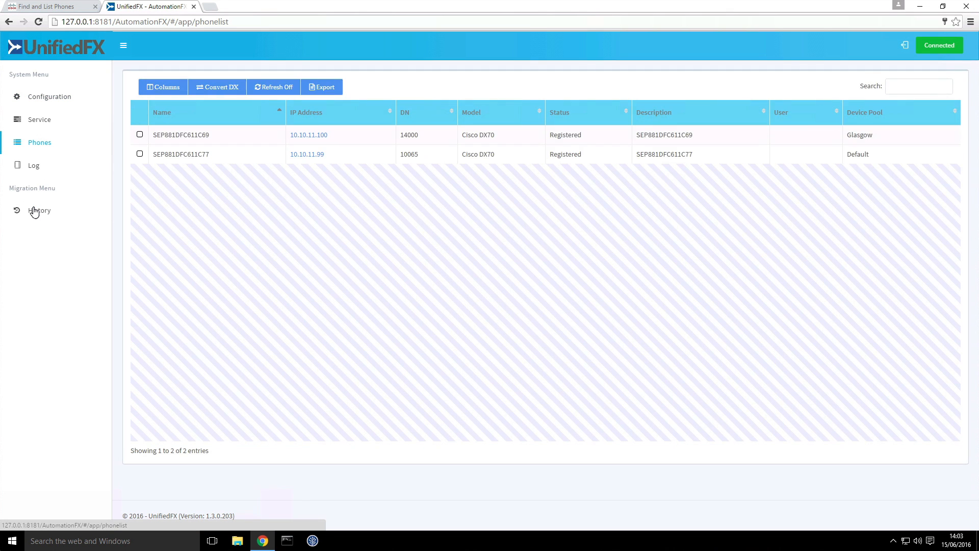
mouse_move(166, 198)
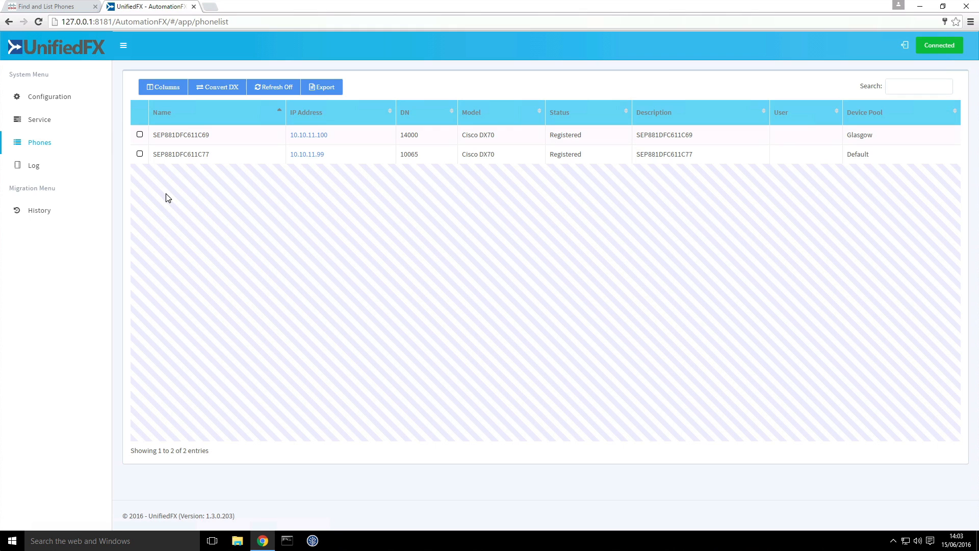
mouse_move(436, 223)
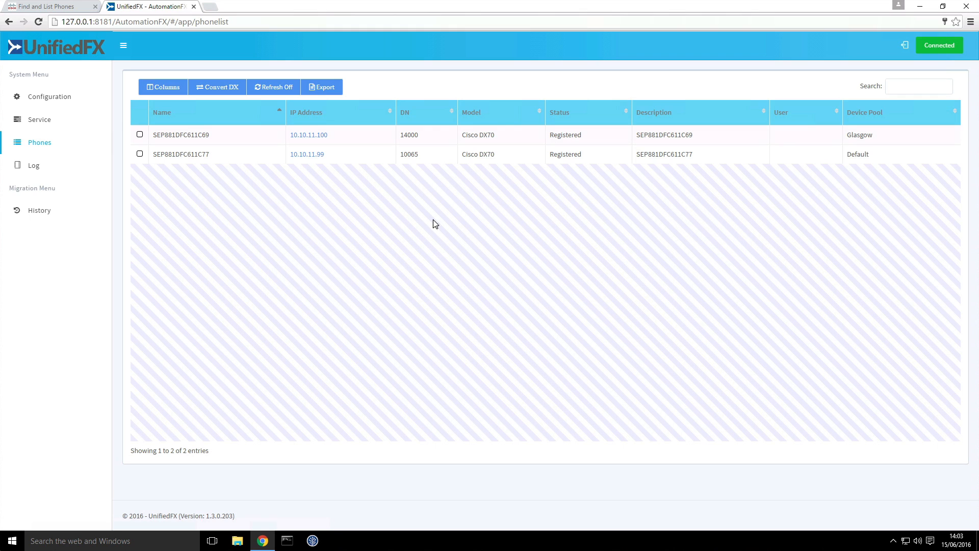
mouse_move(500, 222)
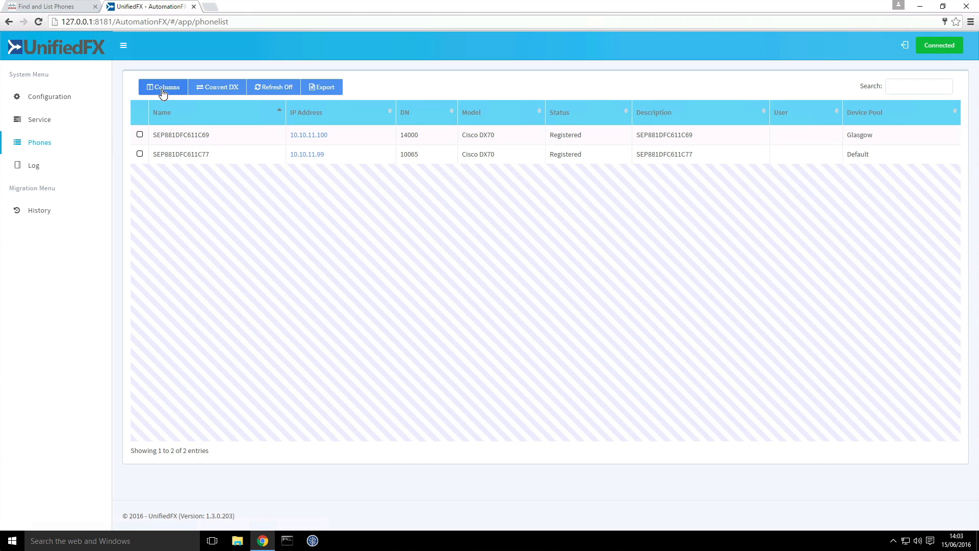
left_click(162, 87)
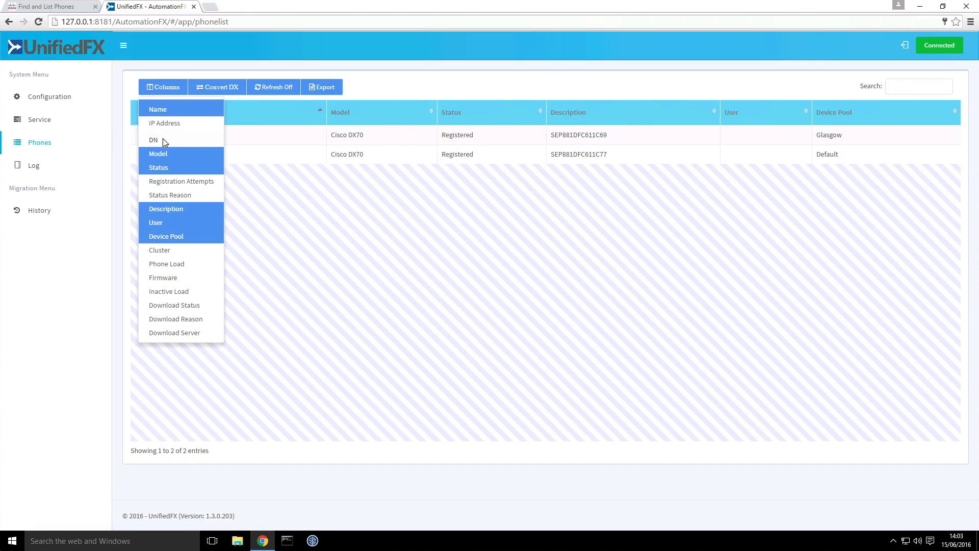
mouse_move(167, 208)
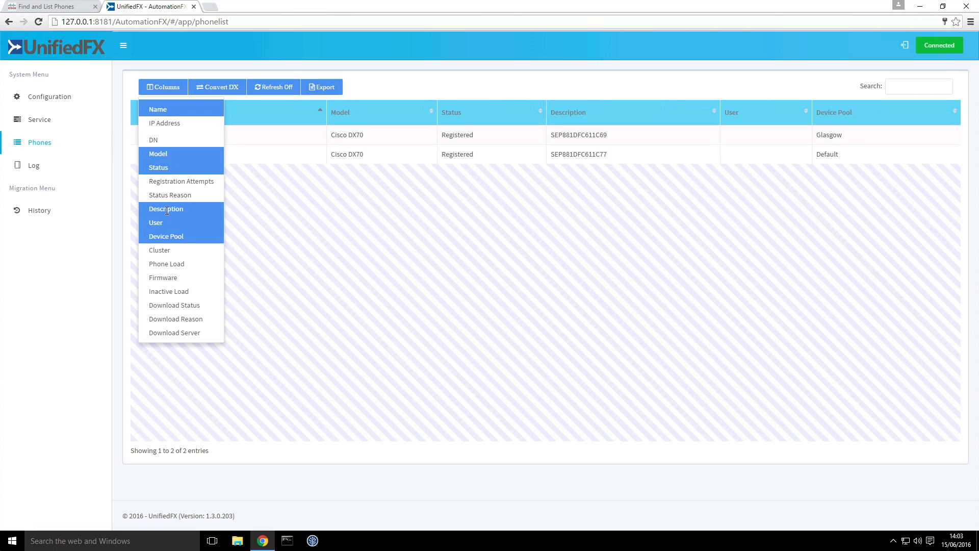
left_click(166, 208)
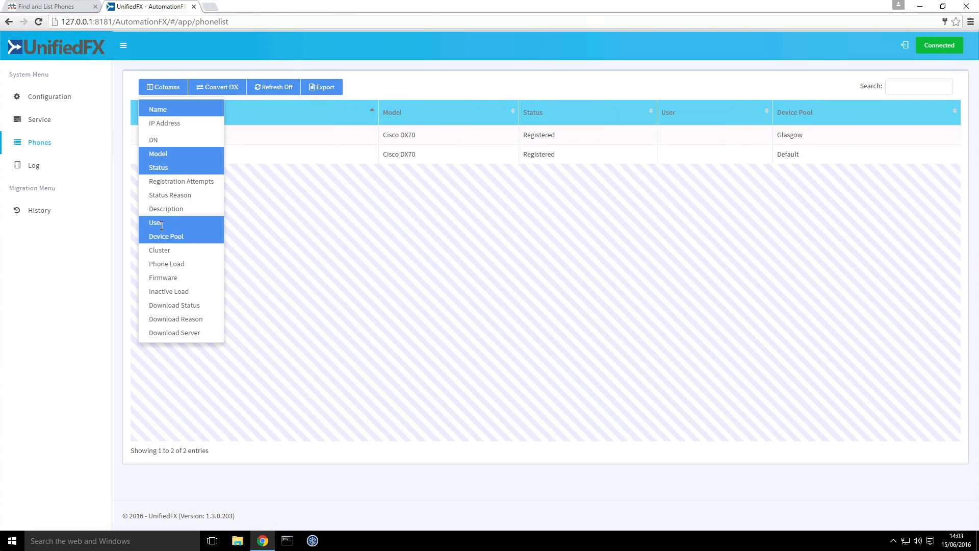
left_click(156, 222)
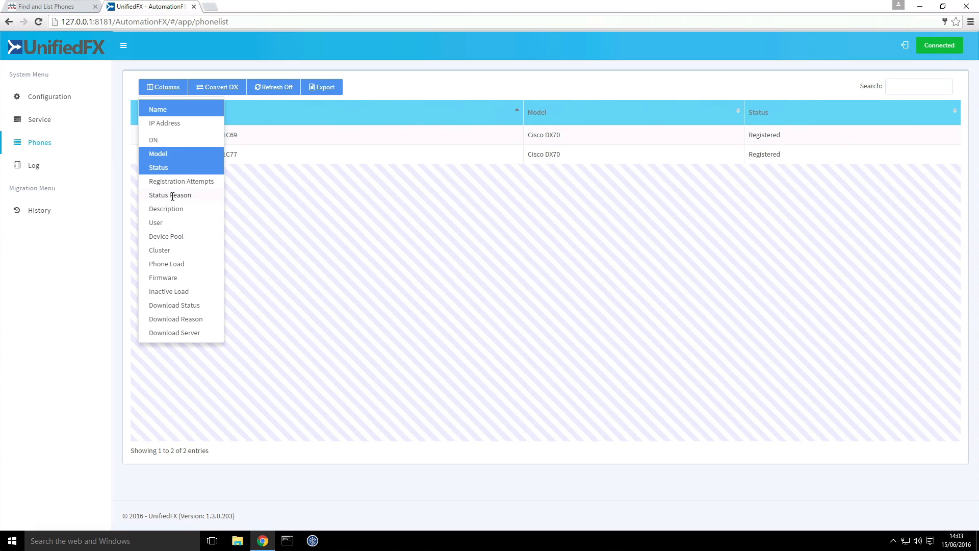
left_click(169, 194)
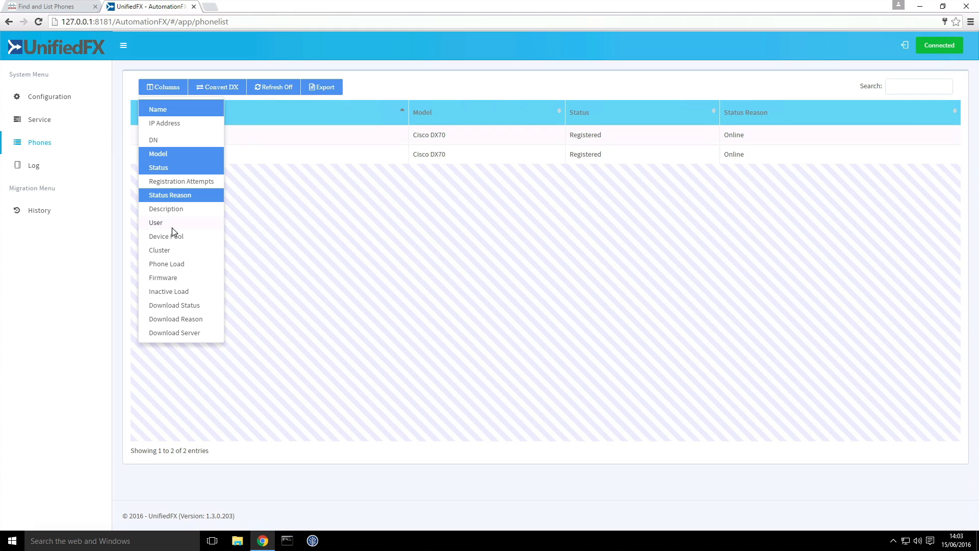
mouse_move(167, 264)
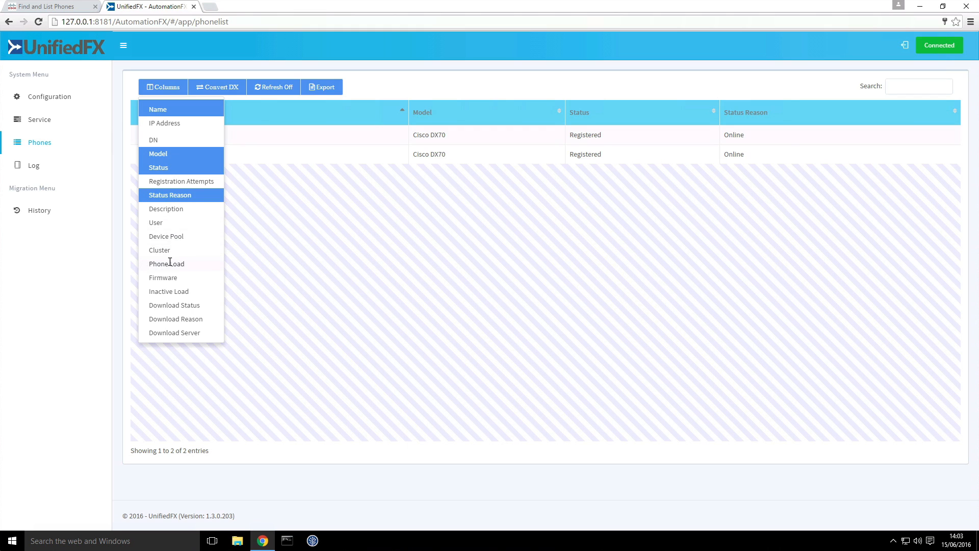
left_click(166, 263)
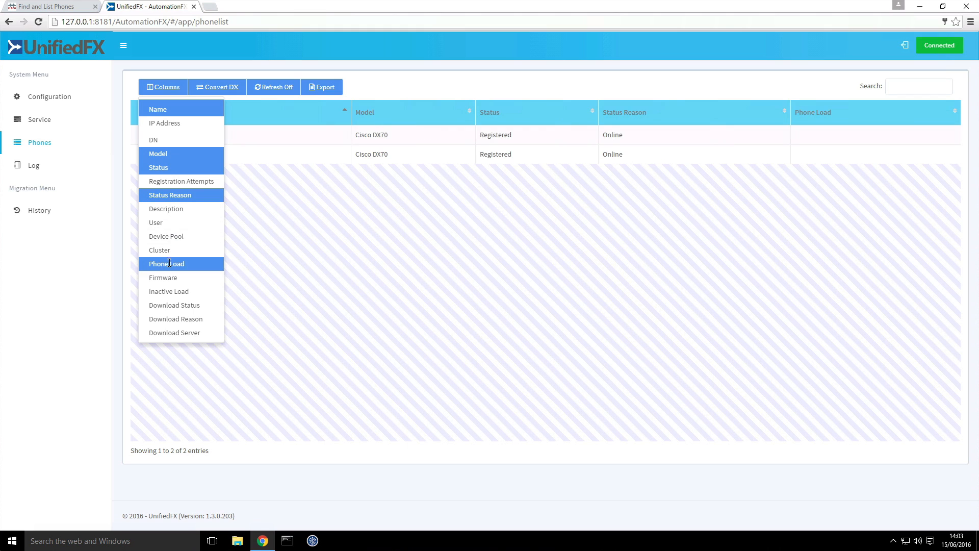
left_click(163, 278)
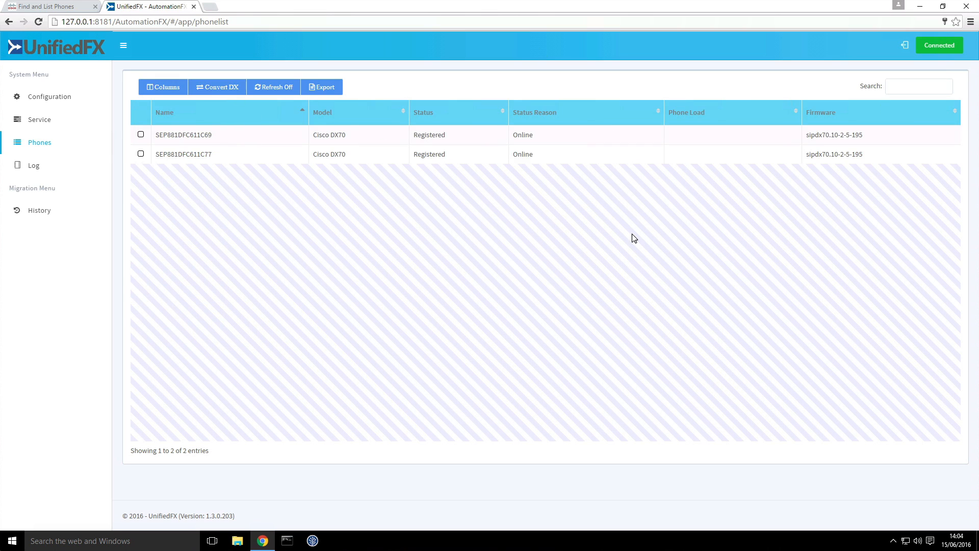
mouse_move(592, 208)
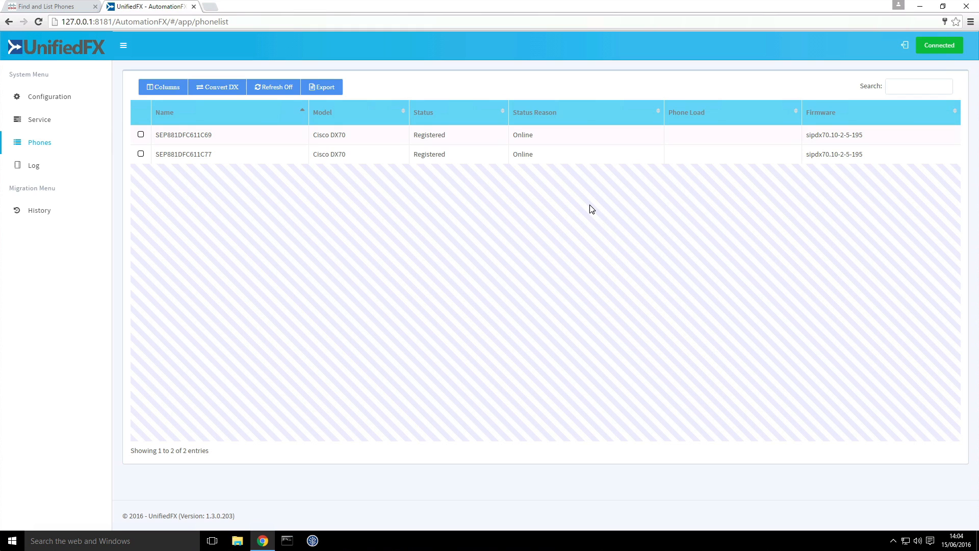
mouse_move(695, 136)
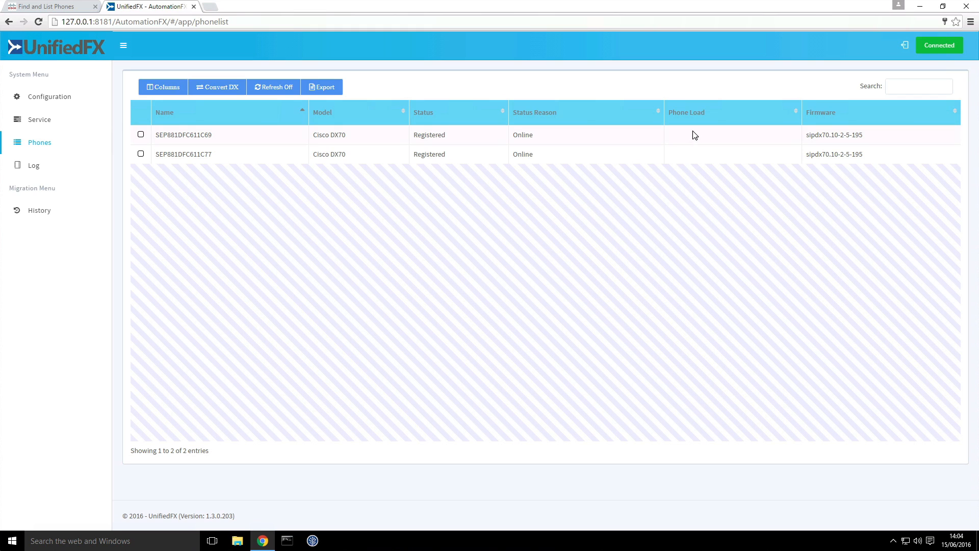
mouse_move(183, 25)
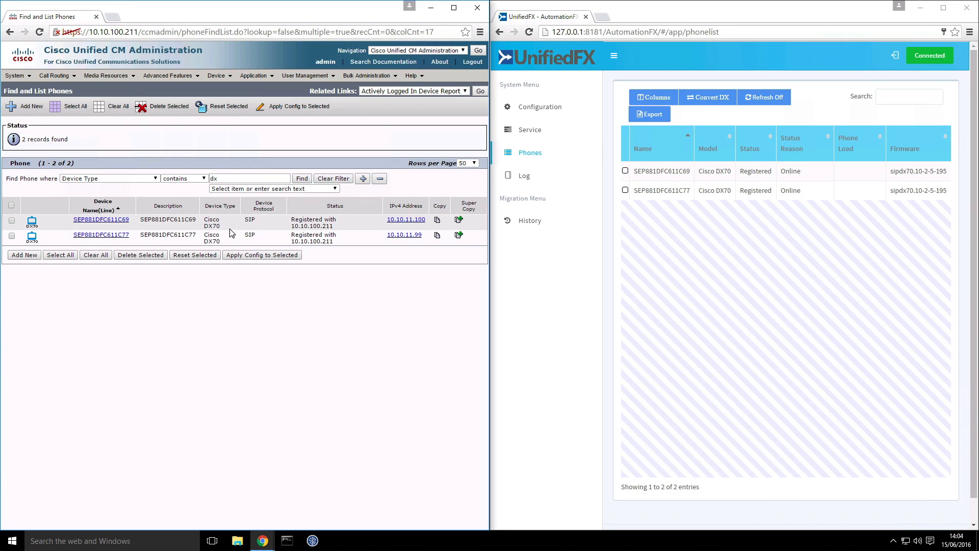
- Enter sipdx70.ce.820.0216.rel as the Phone Load Name for SEP881DFC611C69
left_click(101, 220)
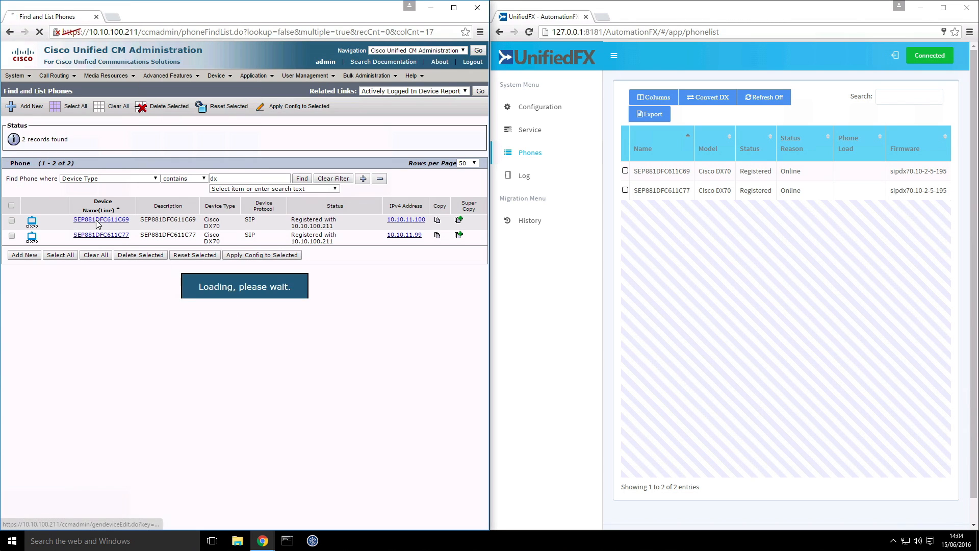
left_click(100, 219)
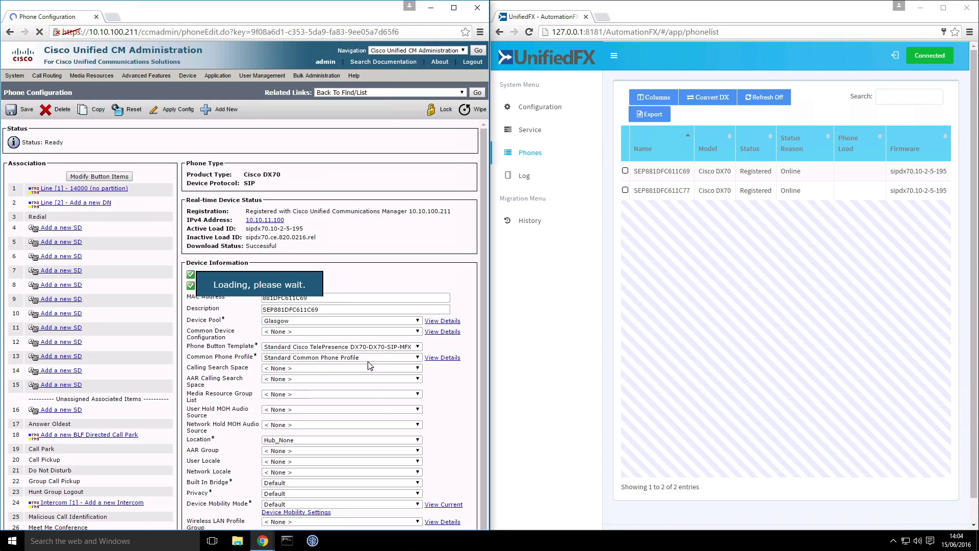
scroll("down", 3)
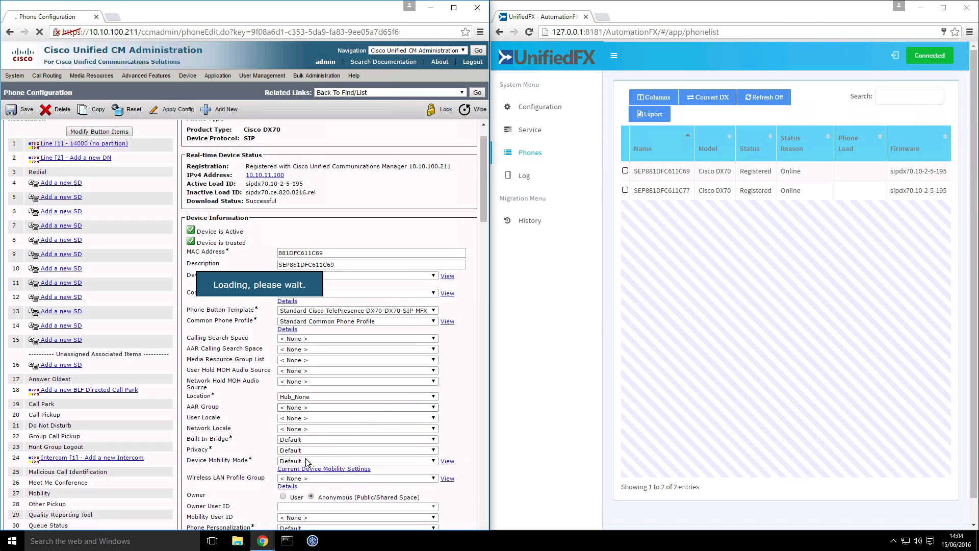
scroll("down", 3)
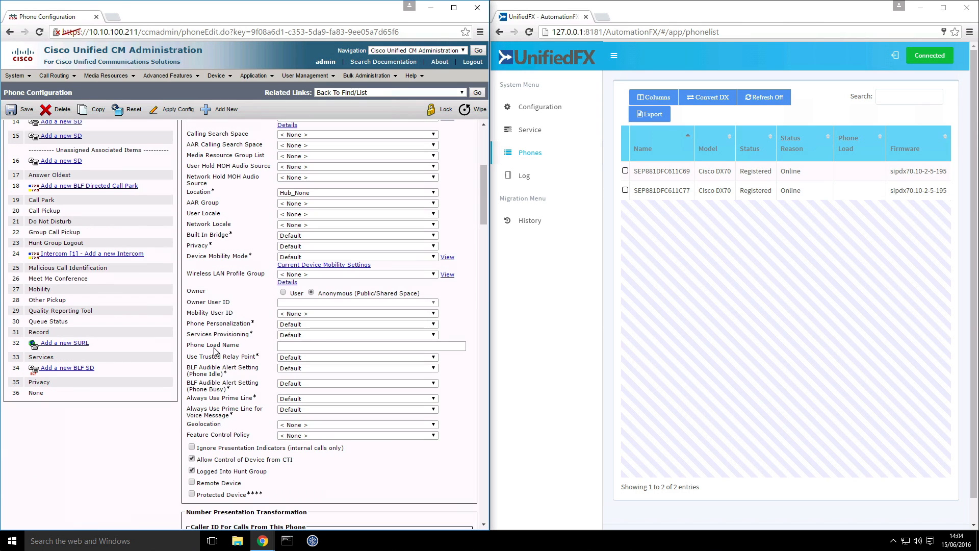
type("sipdx70.ce.820.0216.rel")
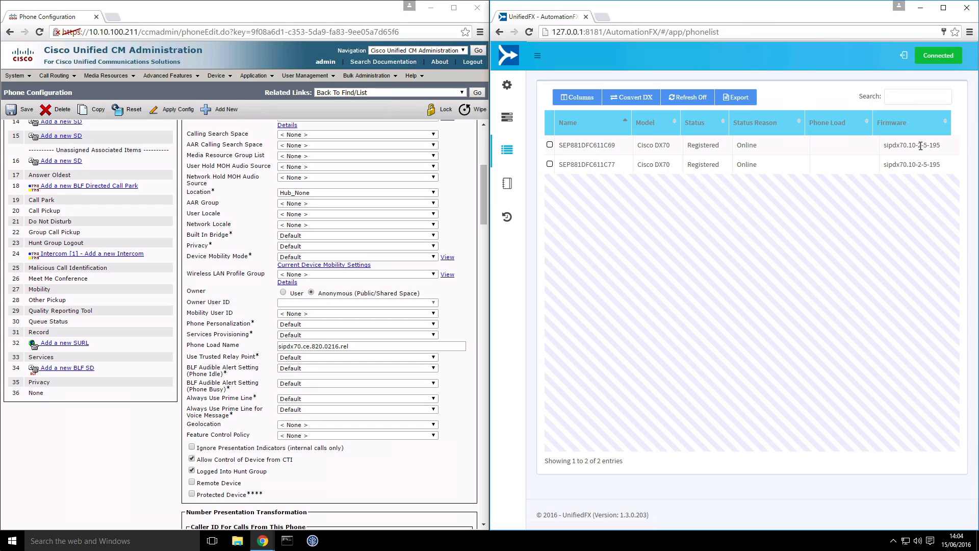
- Save the new phone load on SEP881DFC611C69 and apply the configuration to the phone
left_click(13, 109)
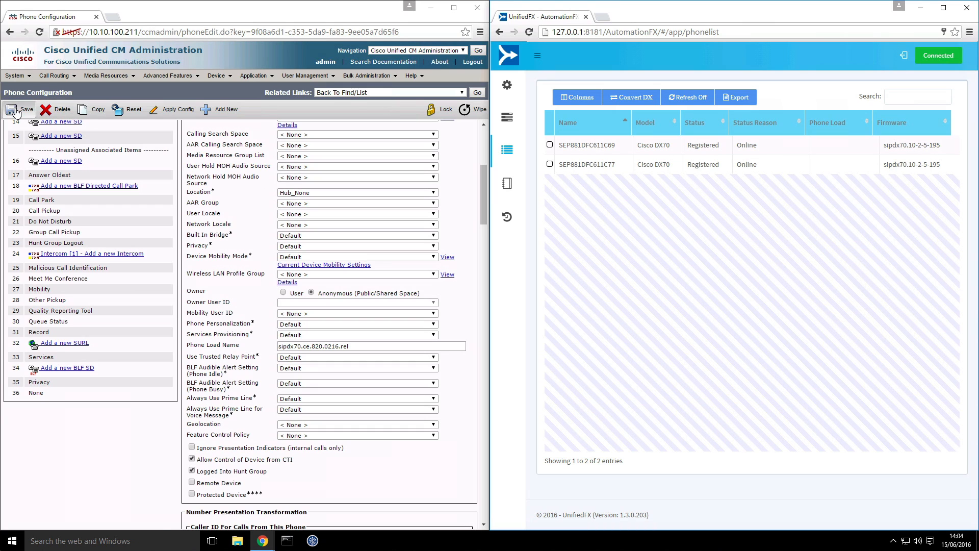
left_click(26, 110)
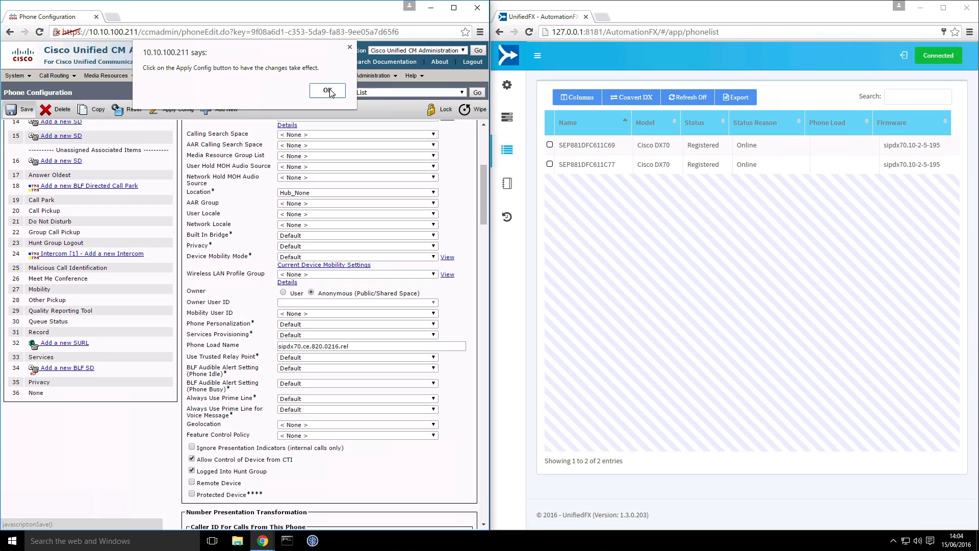
left_click(328, 91)
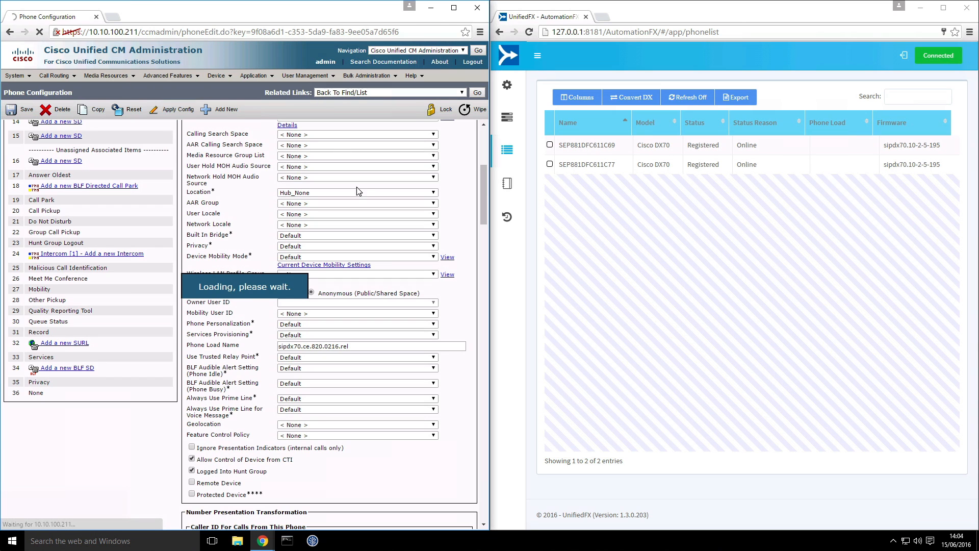
left_click(27, 109)
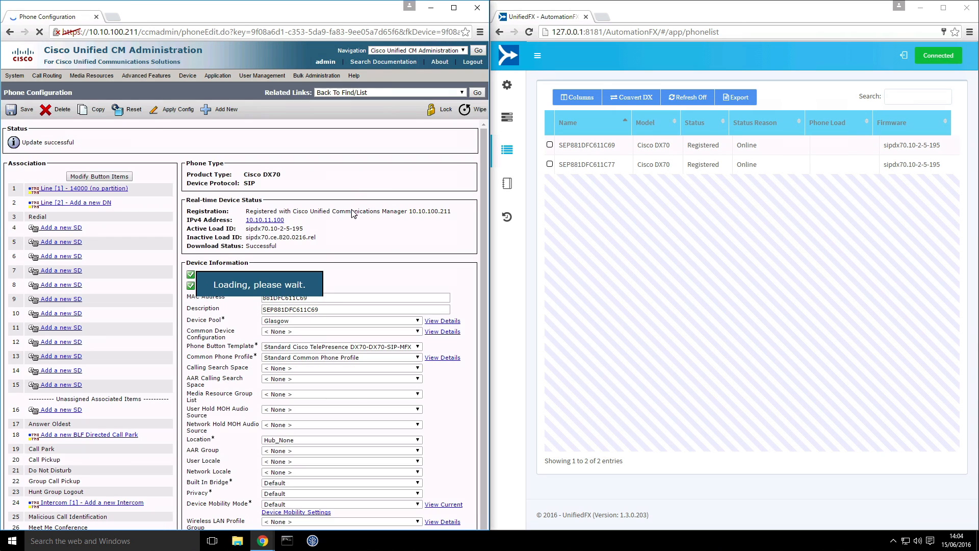
left_click(176, 109)
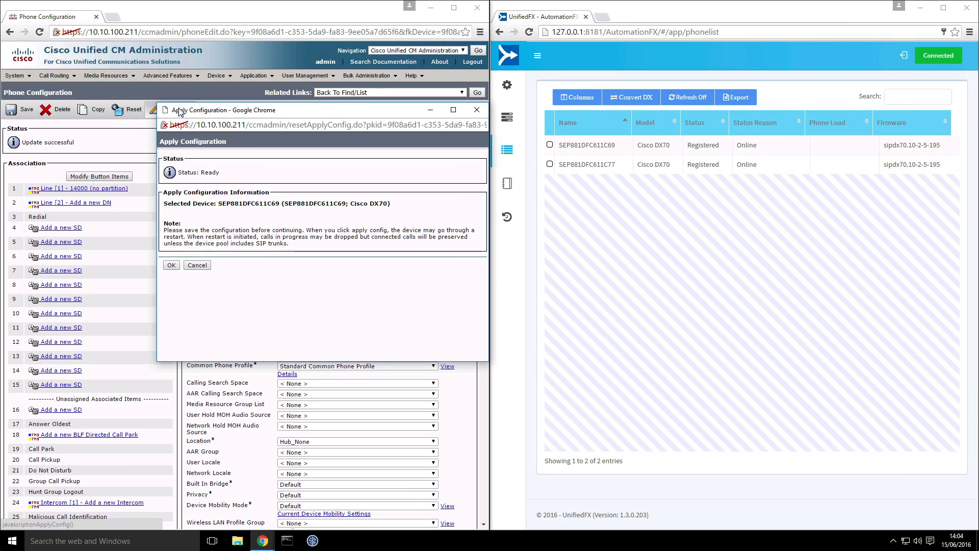
left_click(171, 265)
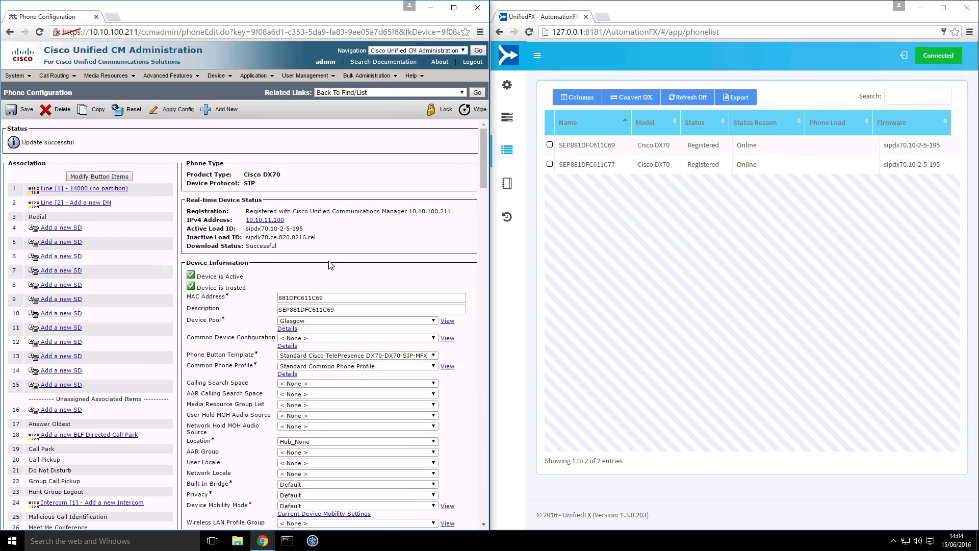
mouse_move(448, 152)
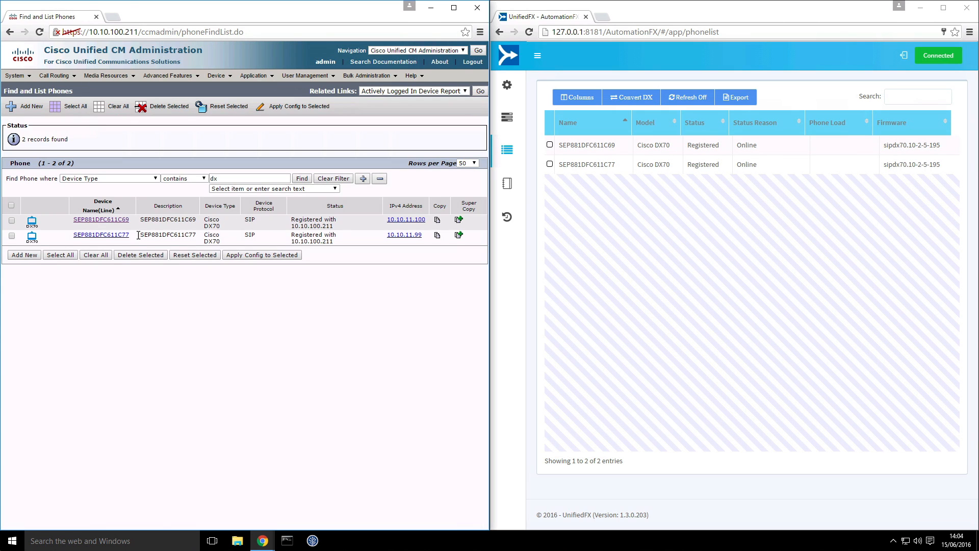
- Set SEP881DFC611C77's Phone Load Name to sipdx70.ce.820.0216.rel, save and apply it
left_click(101, 220)
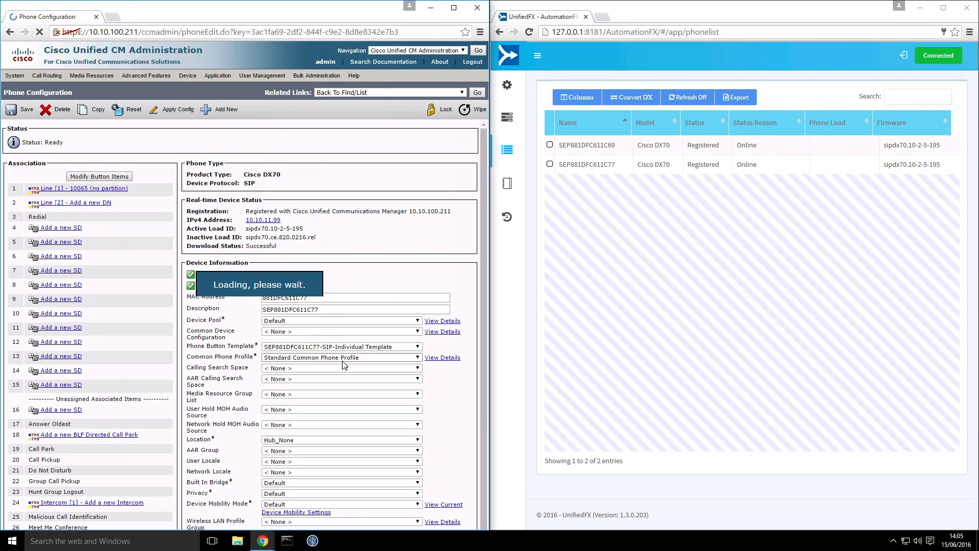
scroll("down", 3)
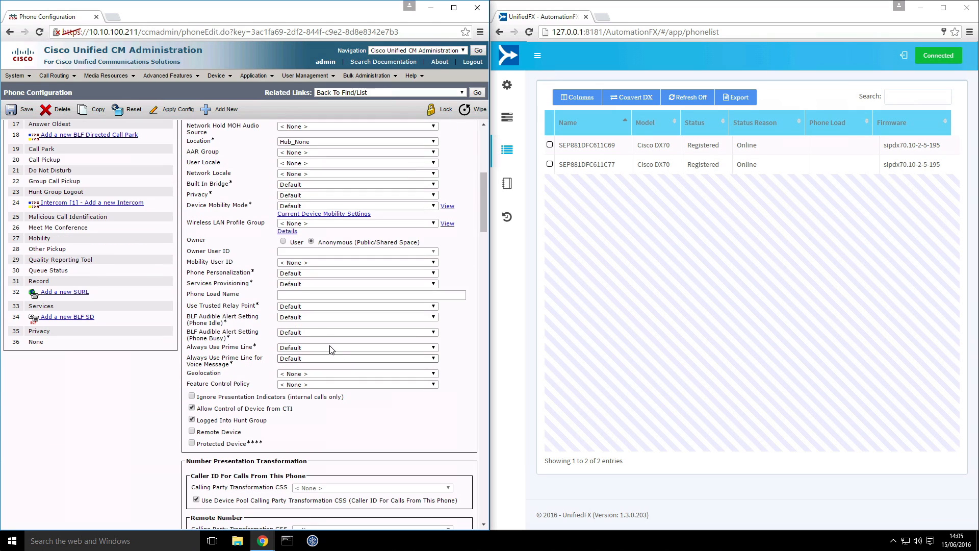
type("sipdx70ce.820.0216.rel")
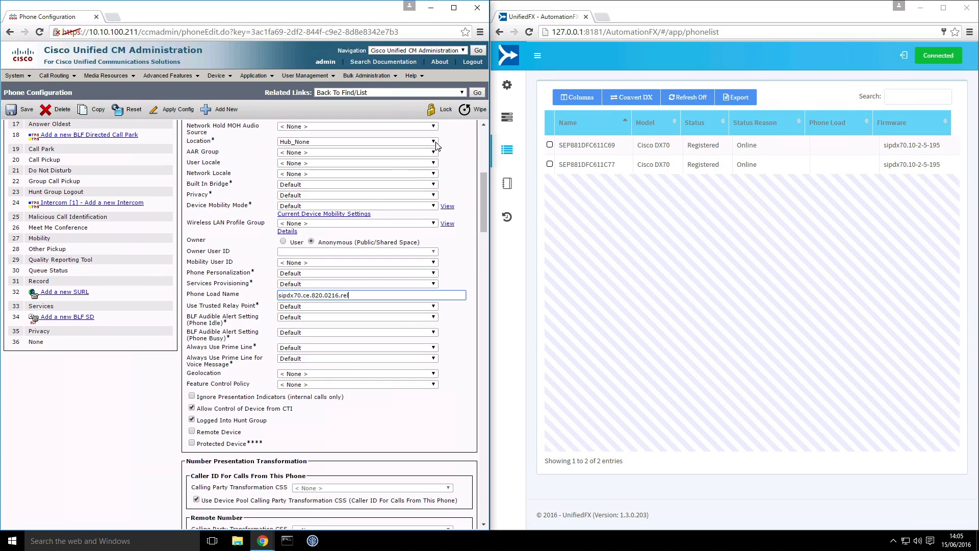
left_click(21, 109)
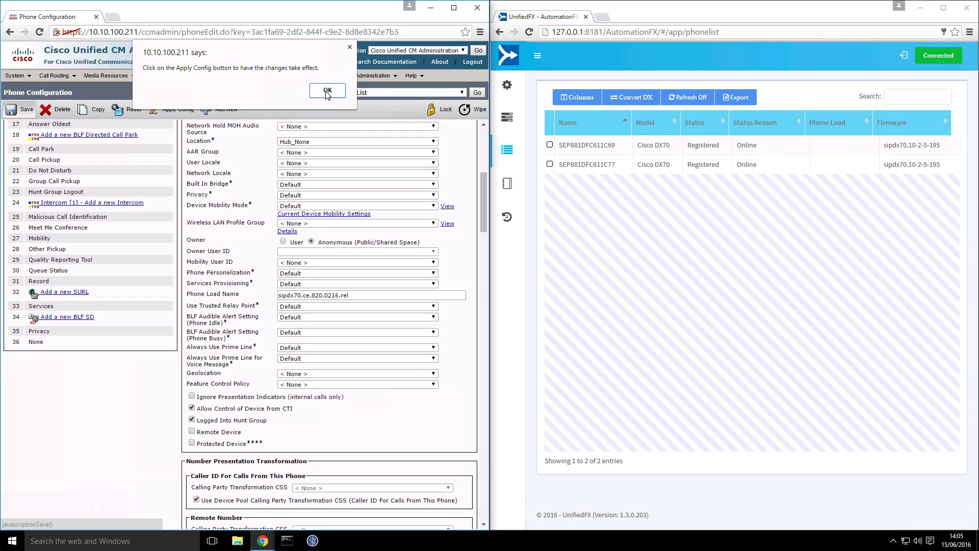
left_click(327, 91)
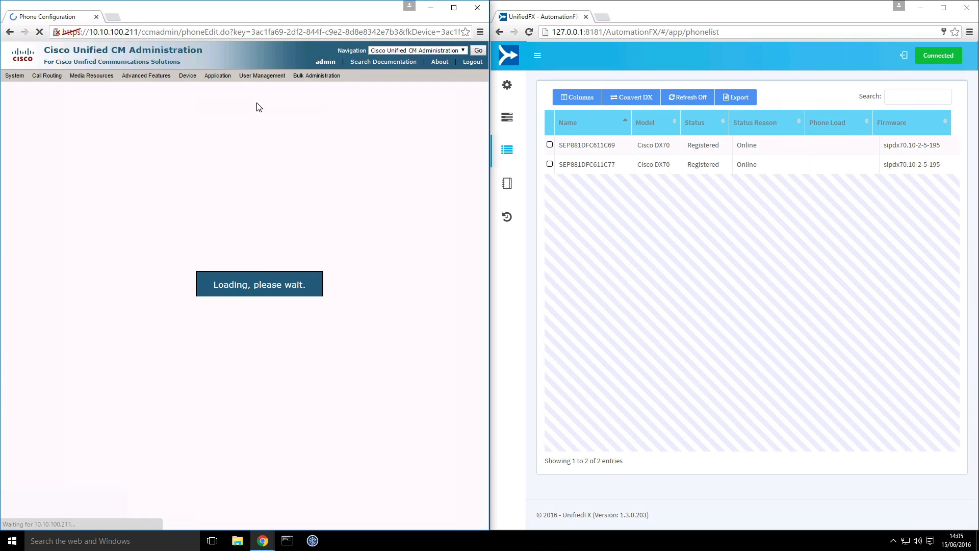
left_click(176, 109)
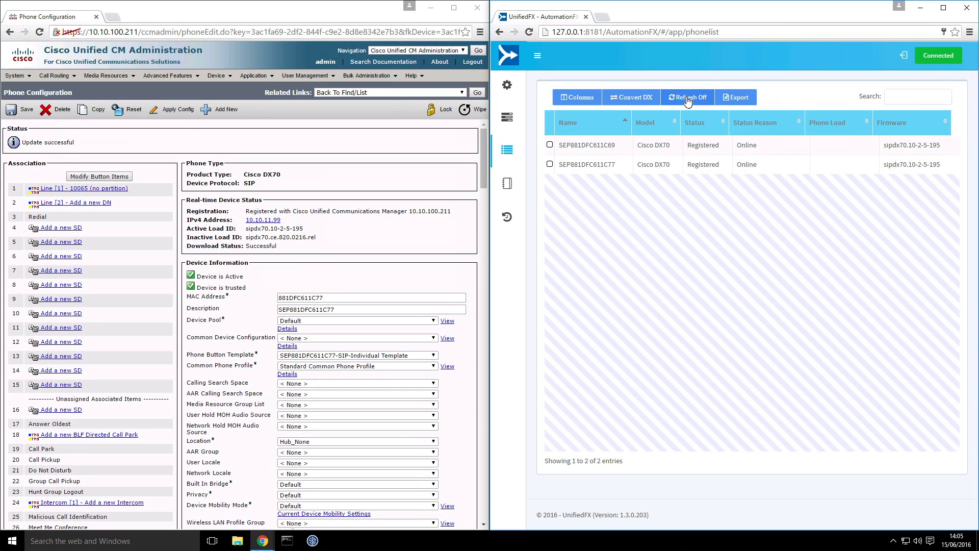
- Toggle auto-refresh on the phone list so both DX70s show the new phone load
left_click(686, 96)
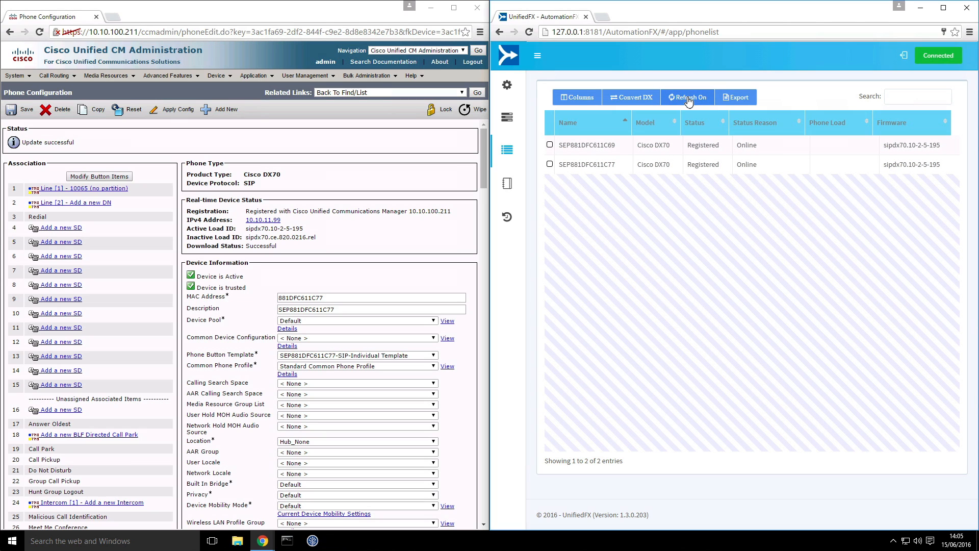
mouse_move(740, 171)
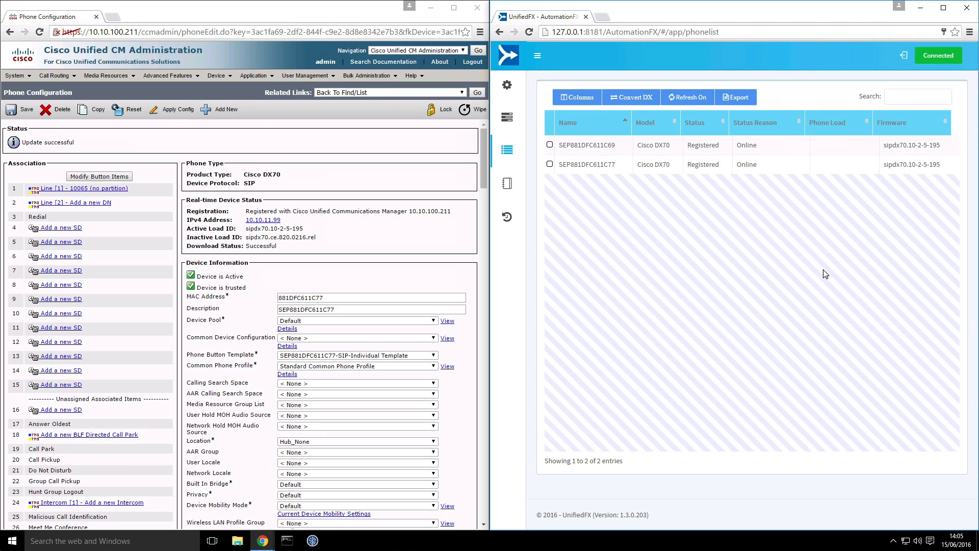
left_click(687, 96)
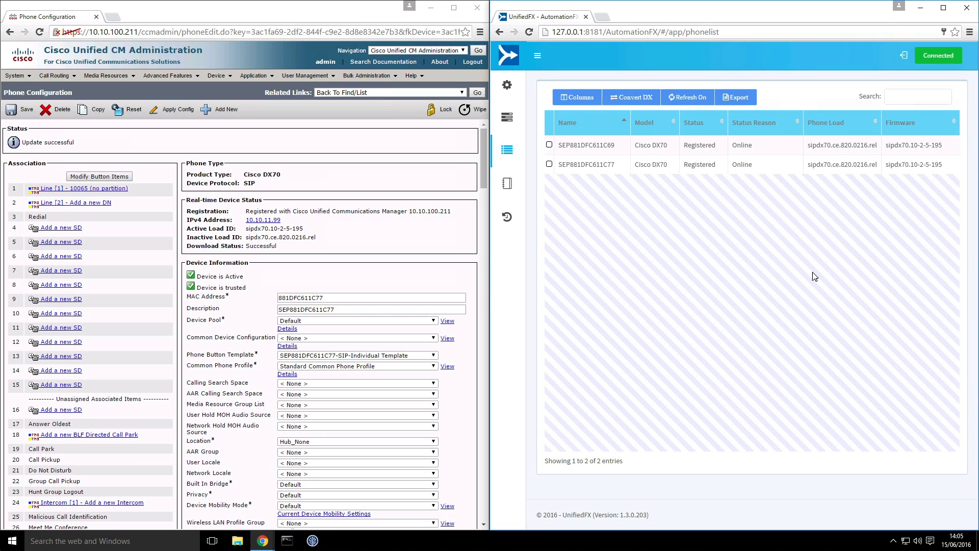
mouse_move(756, 196)
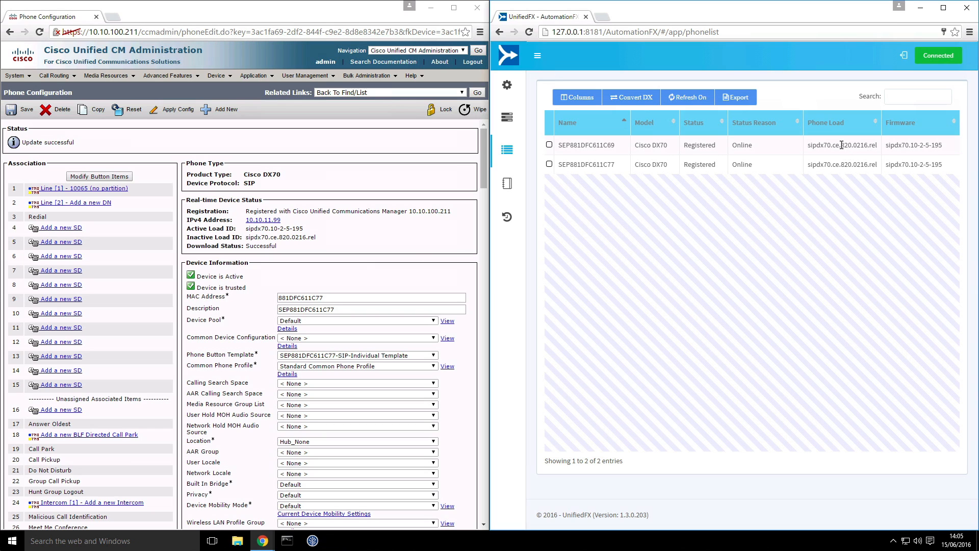
mouse_move(679, 226)
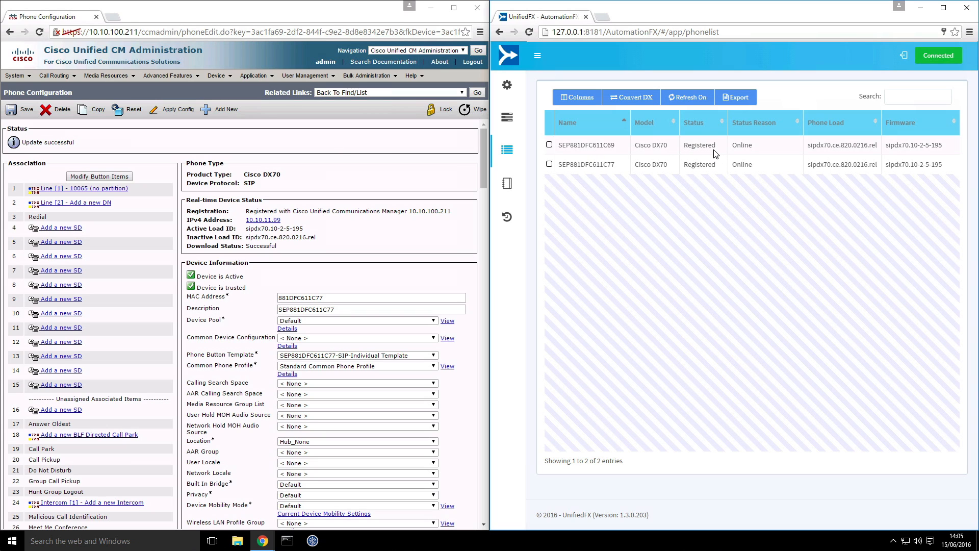
mouse_move(706, 186)
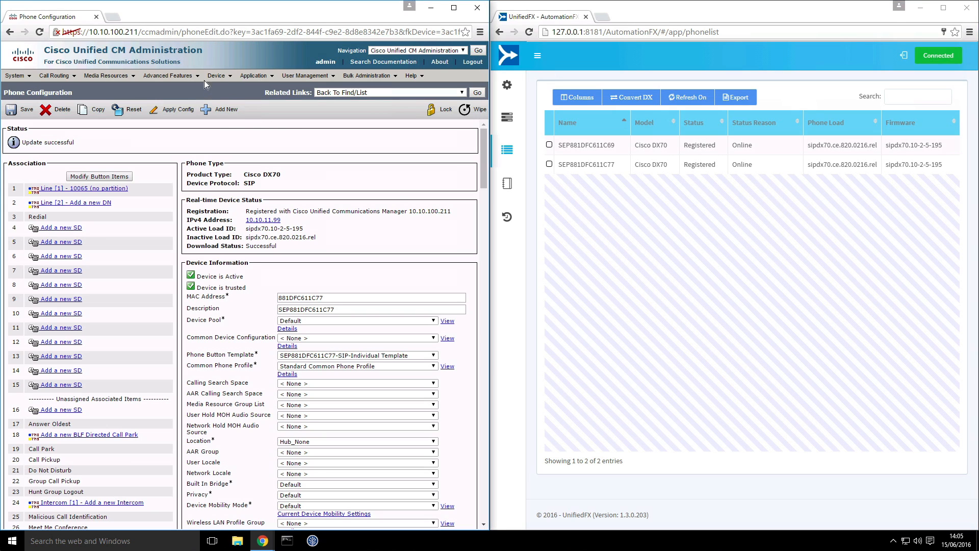
- Navigate to Bulk Administration > Phones > Phone Template search page
left_click(216, 74)
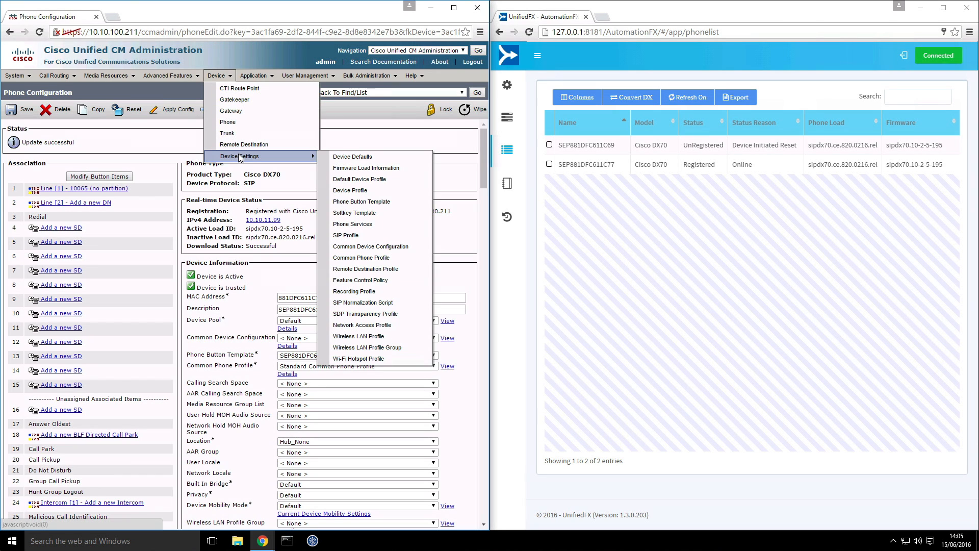
left_click(368, 75)
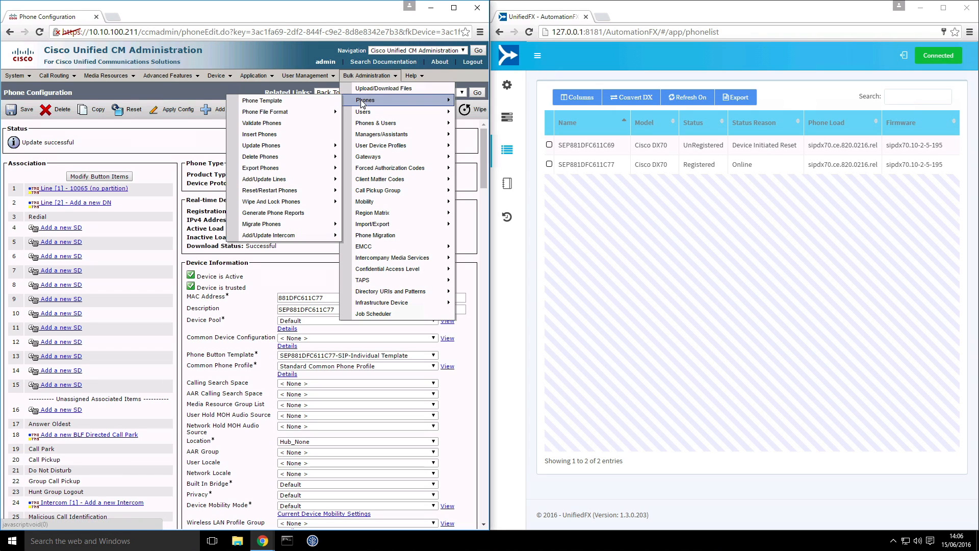
left_click(262, 101)
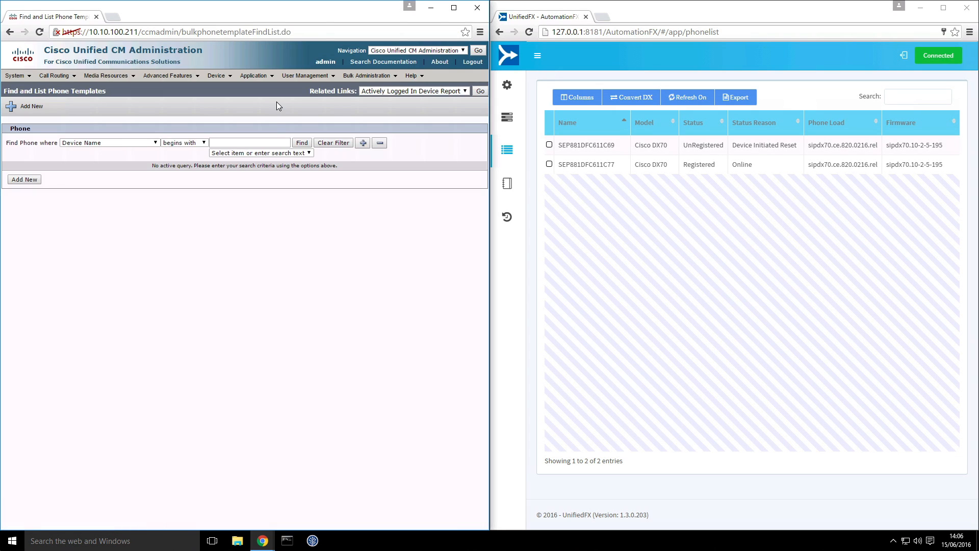
- List the bulk phone templates and open the ALL-TP DX70-SIP-Migration Template
left_click(302, 143)
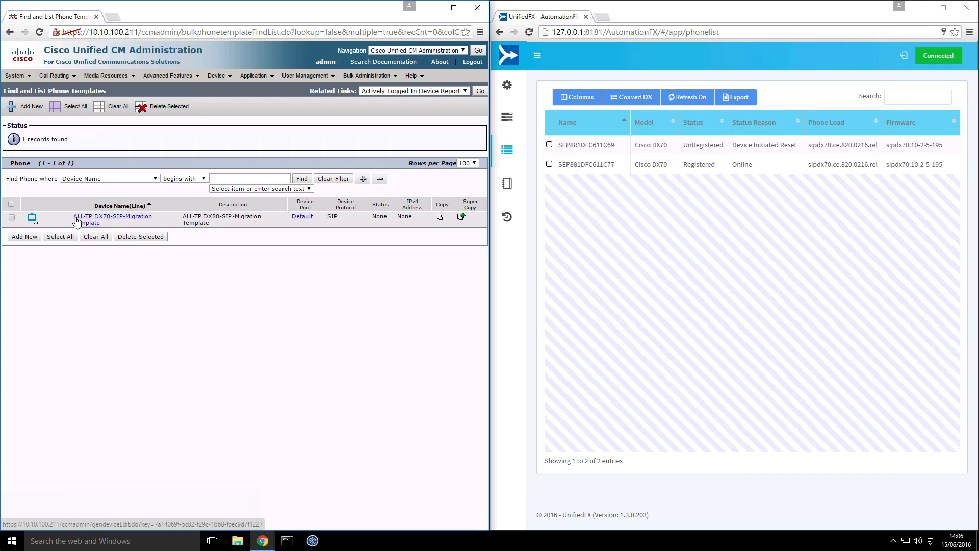
mouse_move(90, 224)
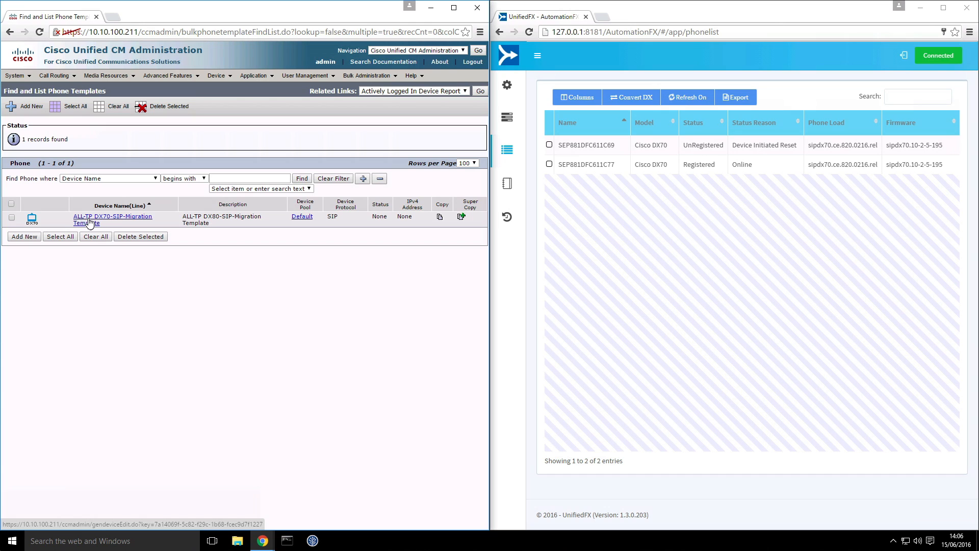
mouse_move(104, 223)
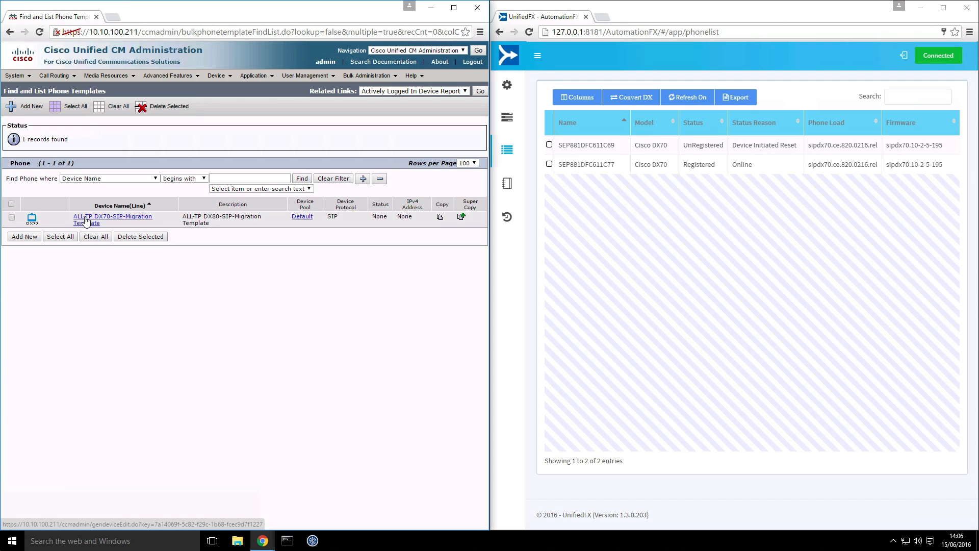
left_click(114, 216)
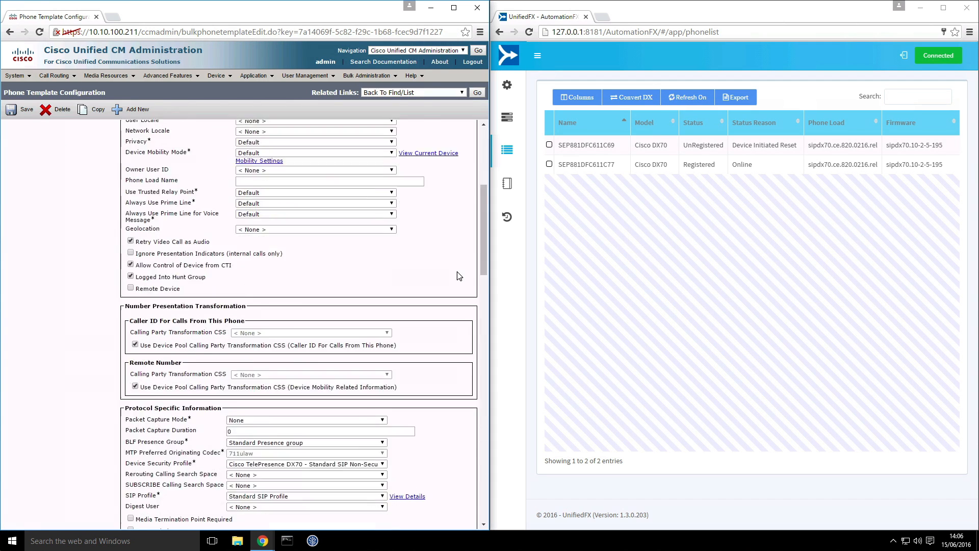
scroll("down", 3)
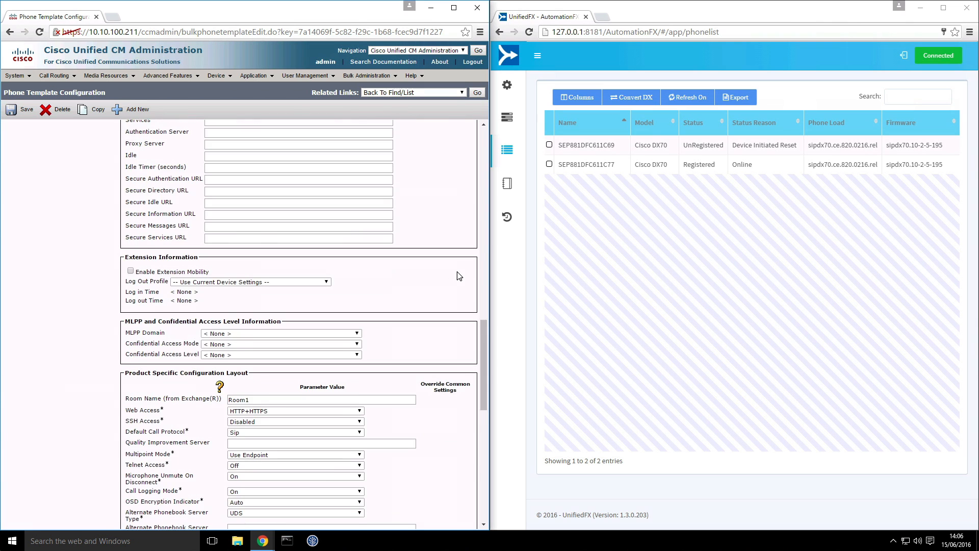
scroll("down", 3)
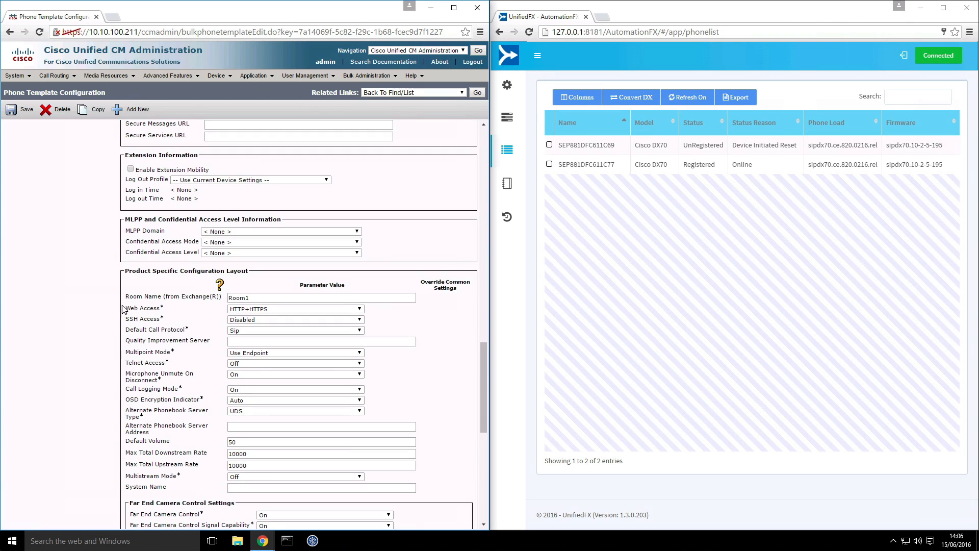
scroll("down", 3)
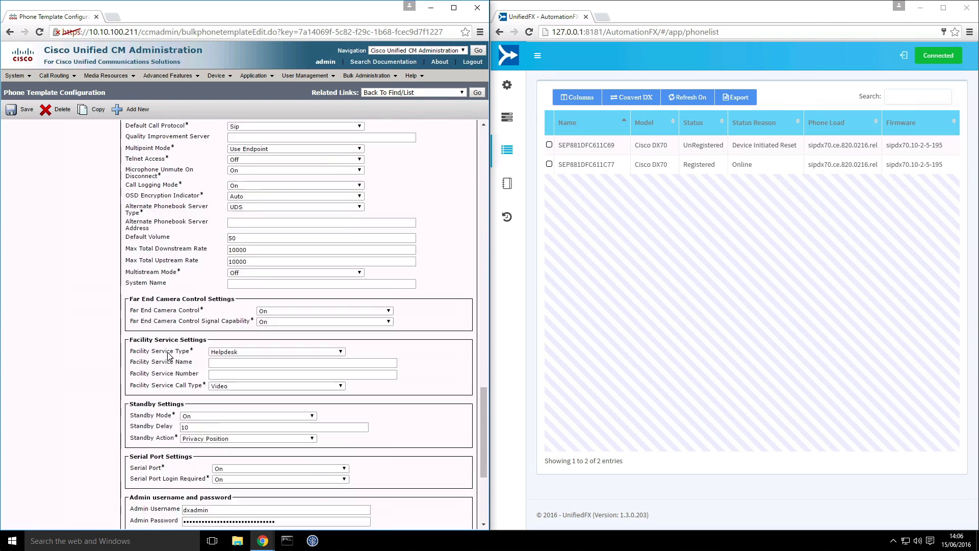
scroll("down", 3)
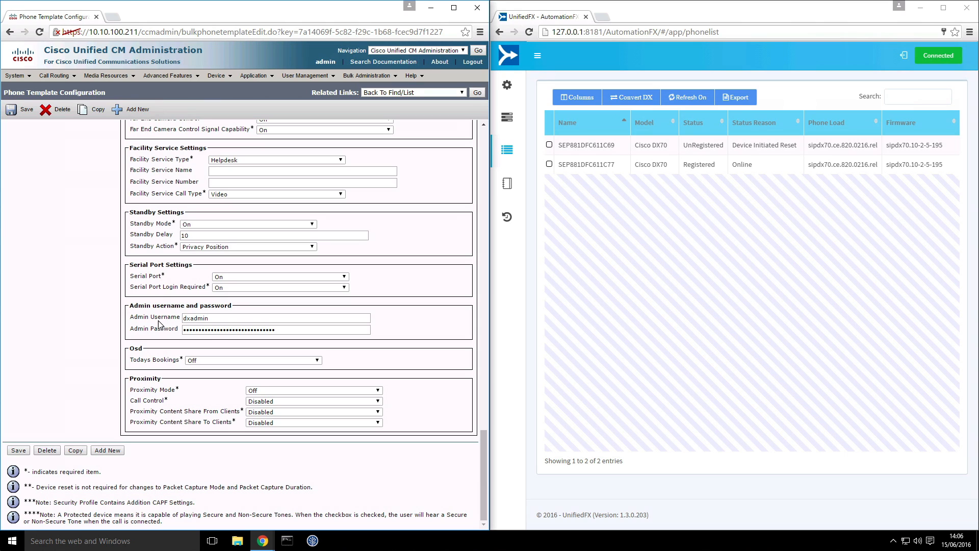
double_click(275, 317)
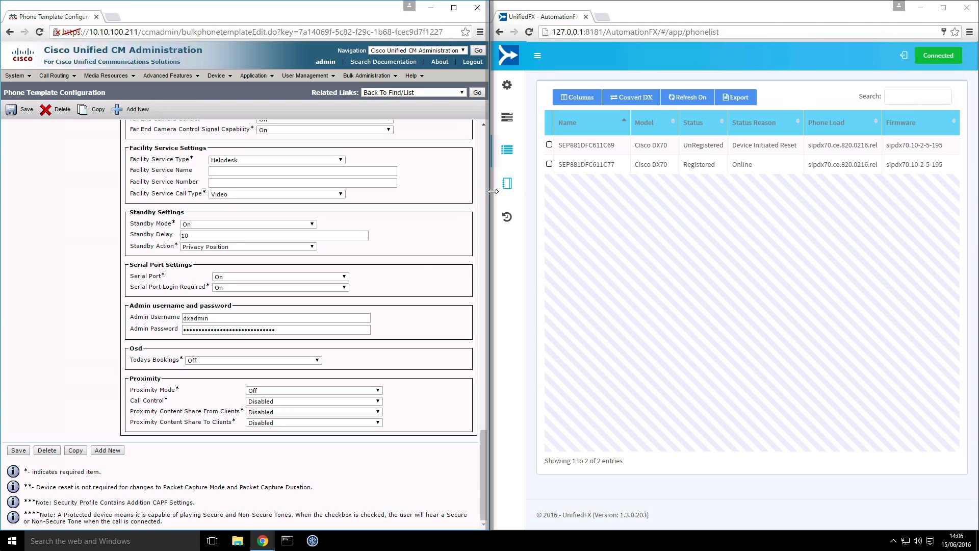
scroll("up", 3)
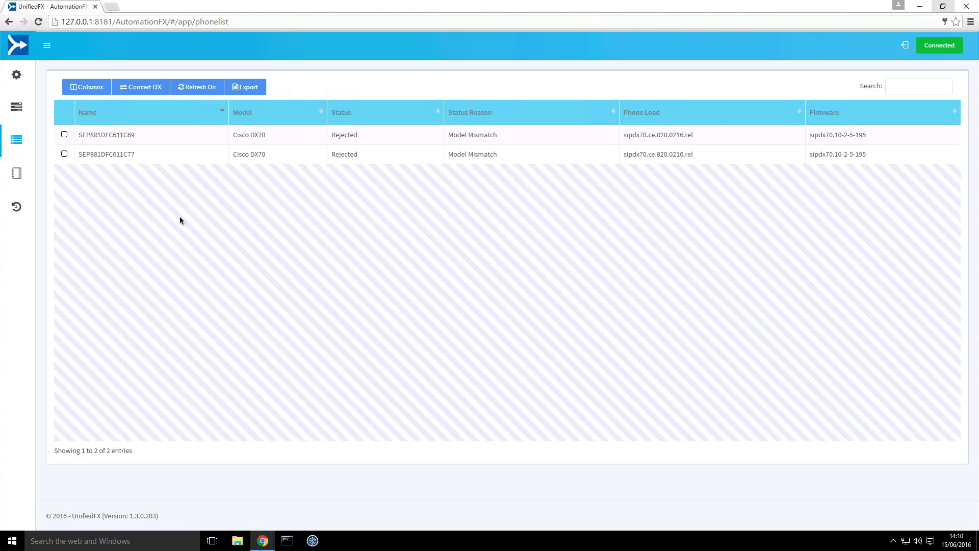
mouse_move(316, 227)
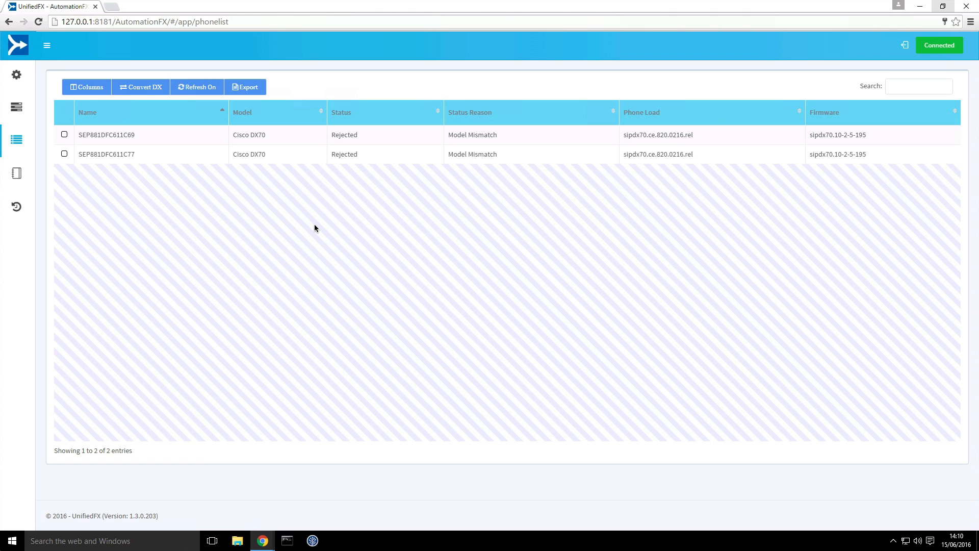
mouse_move(339, 141)
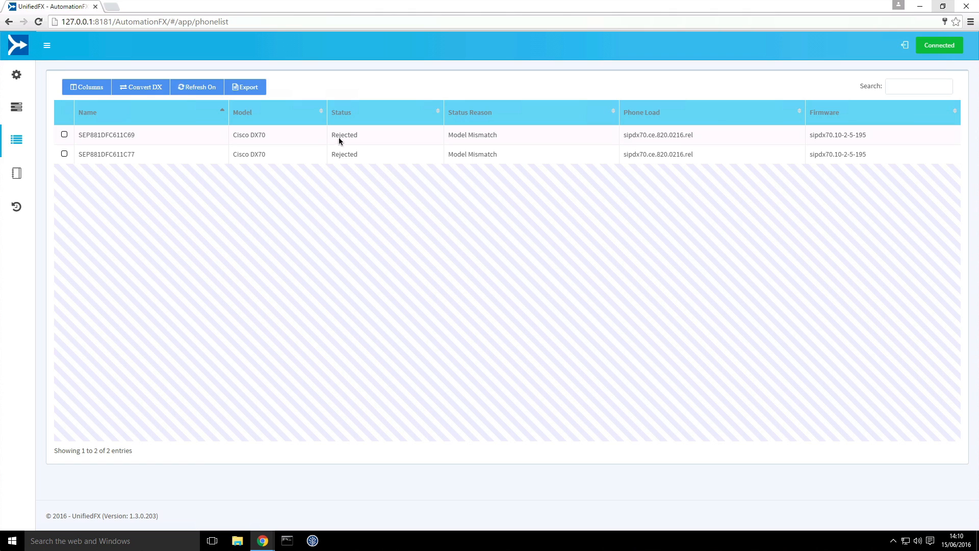
mouse_move(375, 140)
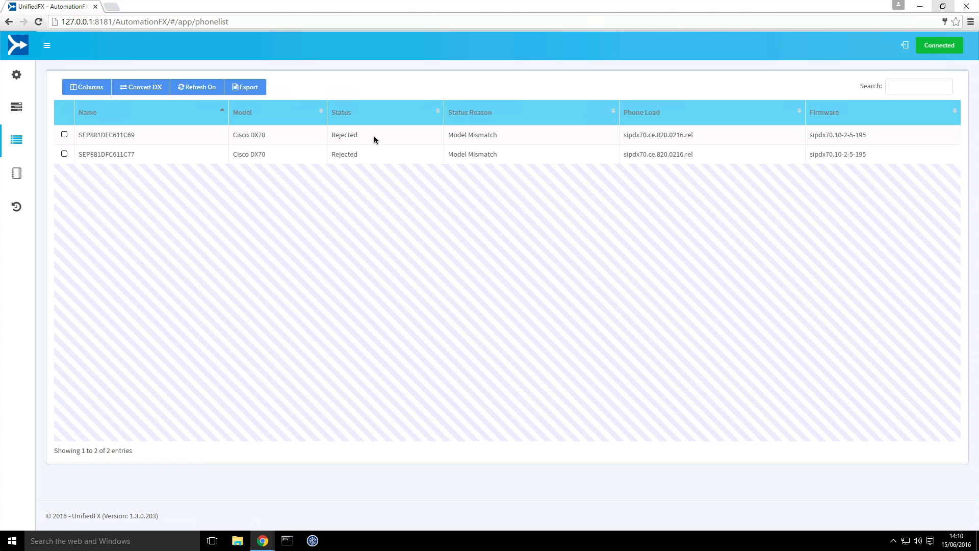
mouse_move(505, 139)
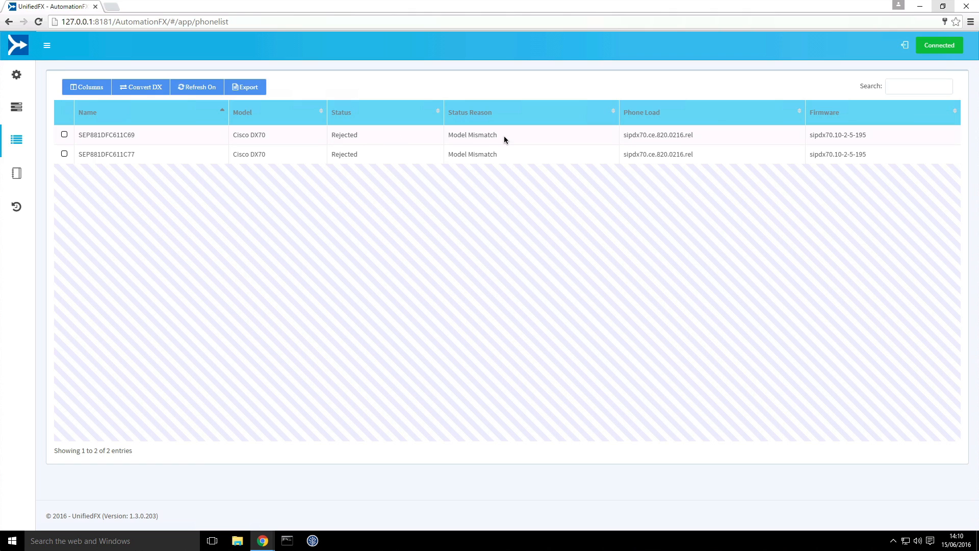
mouse_move(269, 136)
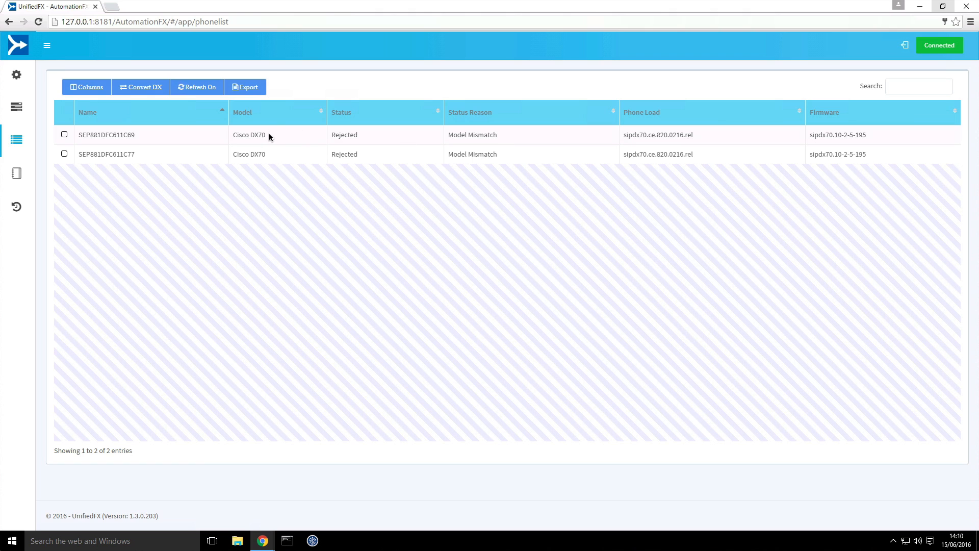
mouse_move(237, 143)
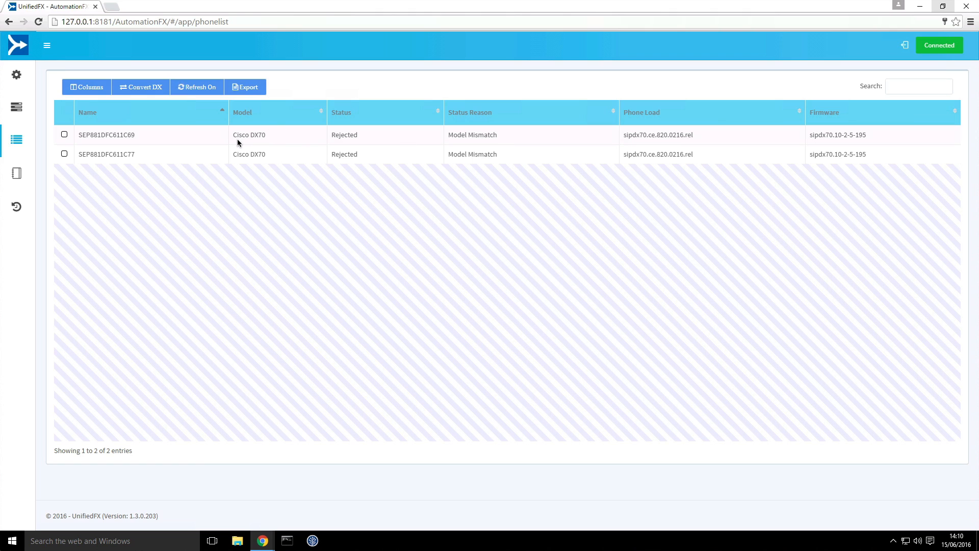
mouse_move(264, 143)
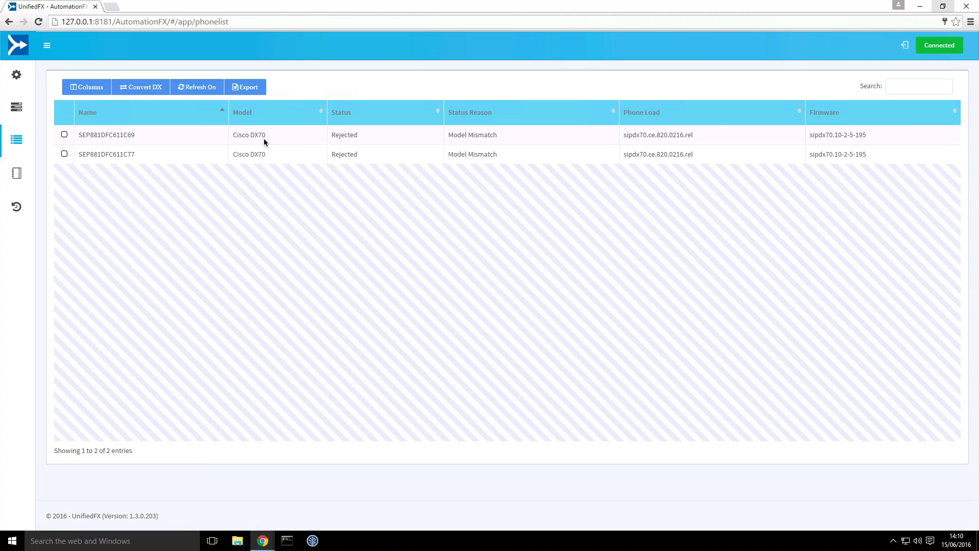
mouse_move(502, 136)
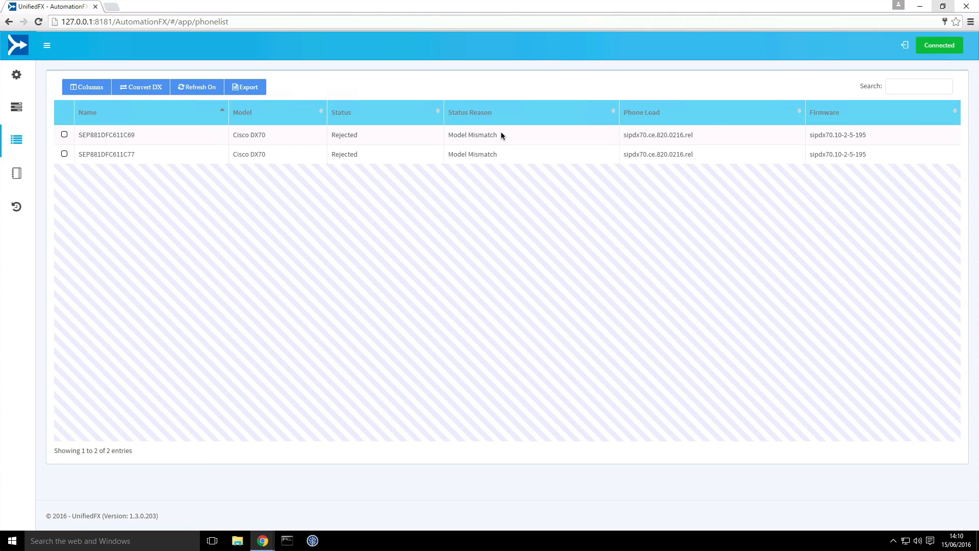
mouse_move(822, 139)
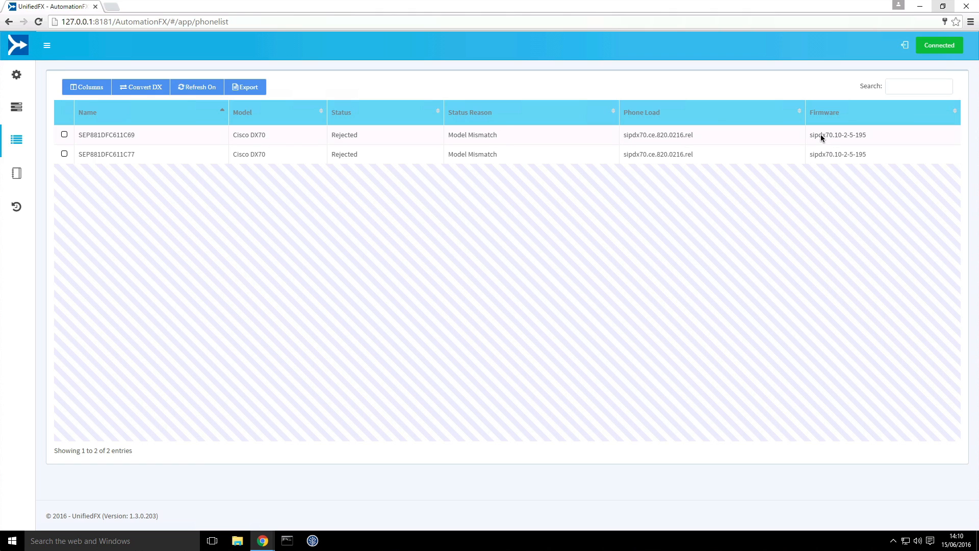
mouse_move(867, 138)
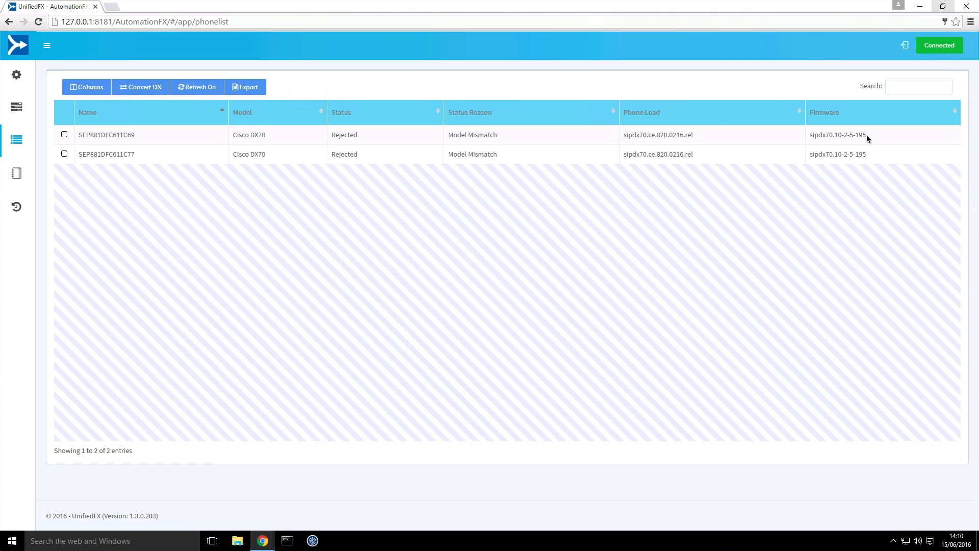
mouse_move(848, 142)
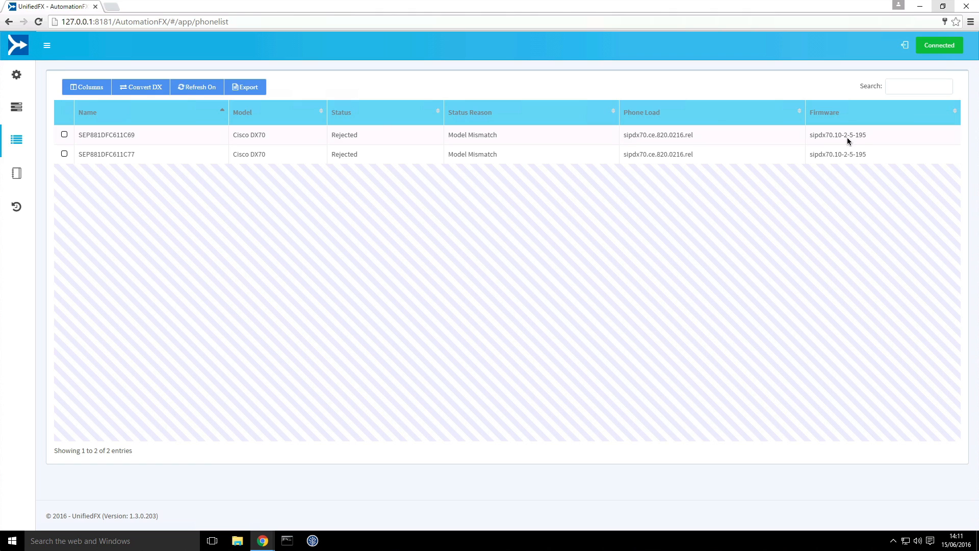
mouse_move(760, 143)
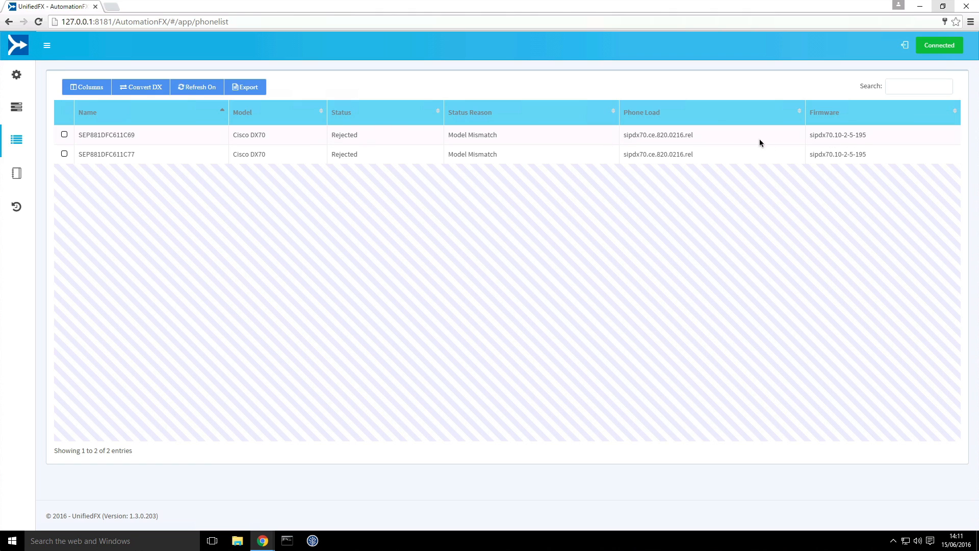
mouse_move(829, 140)
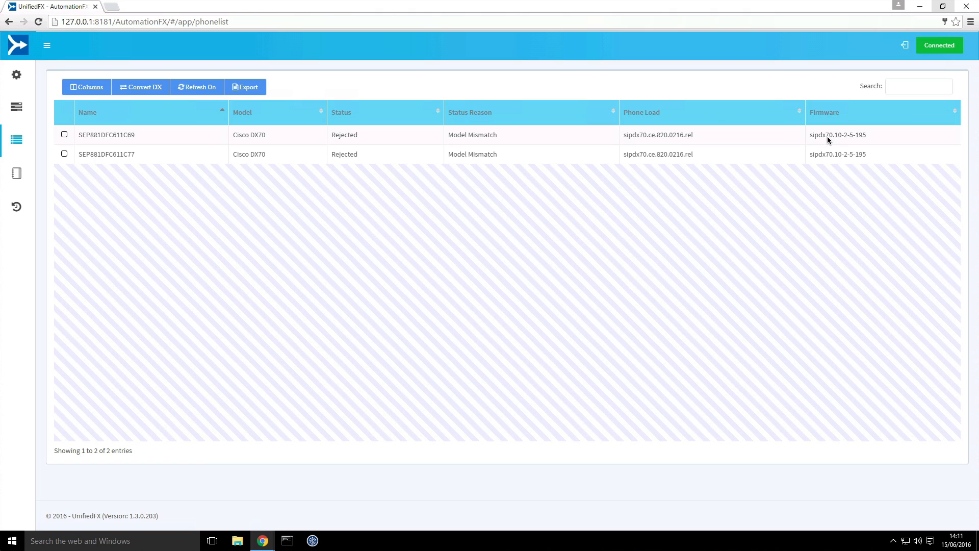
mouse_move(106, 146)
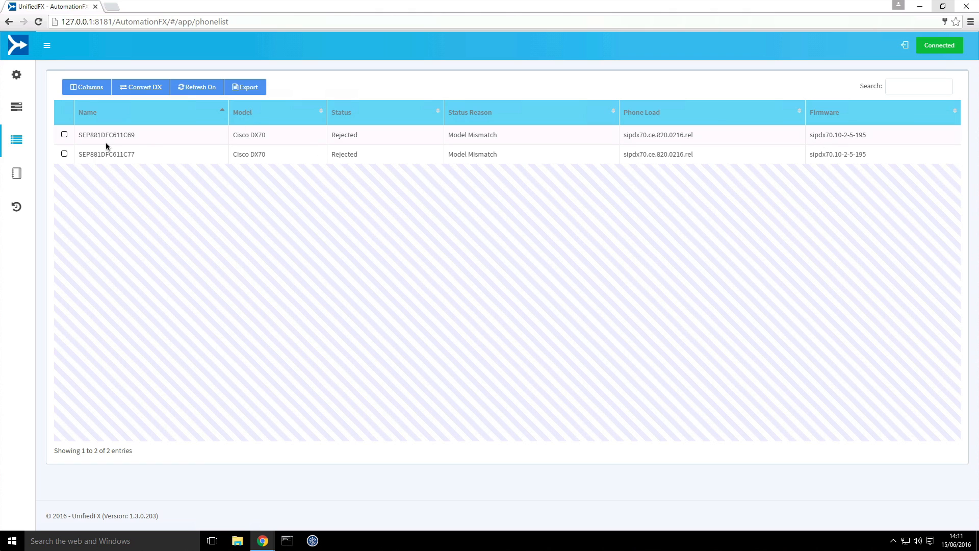
left_click(64, 154)
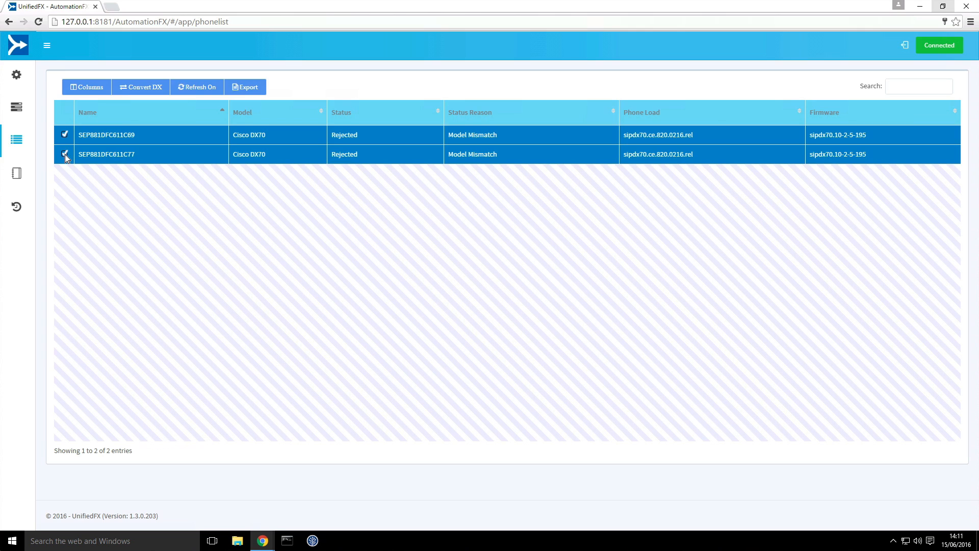
- Select both DX70 phones, confirm Convert DX > To TelePresence DX (2), then go to migration history
left_click(144, 86)
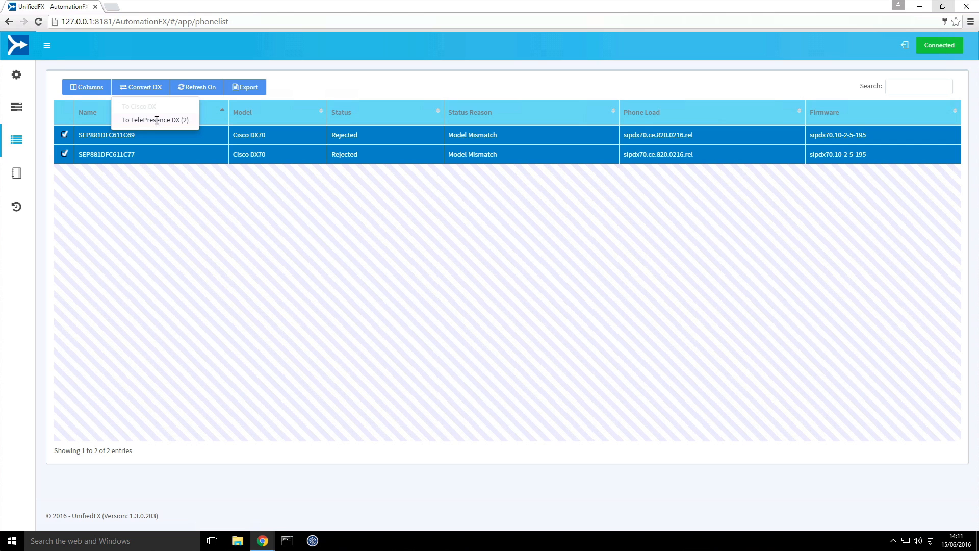
left_click(156, 120)
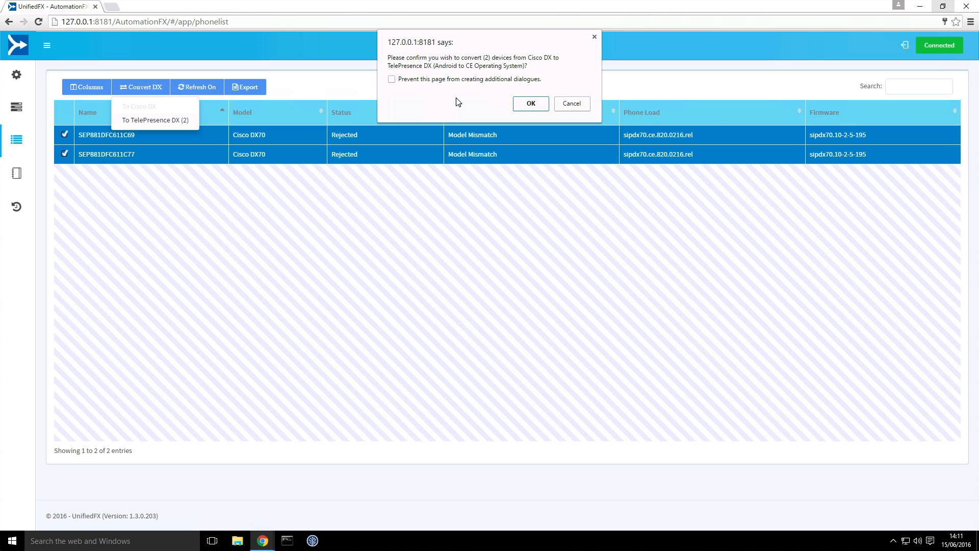
mouse_move(448, 98)
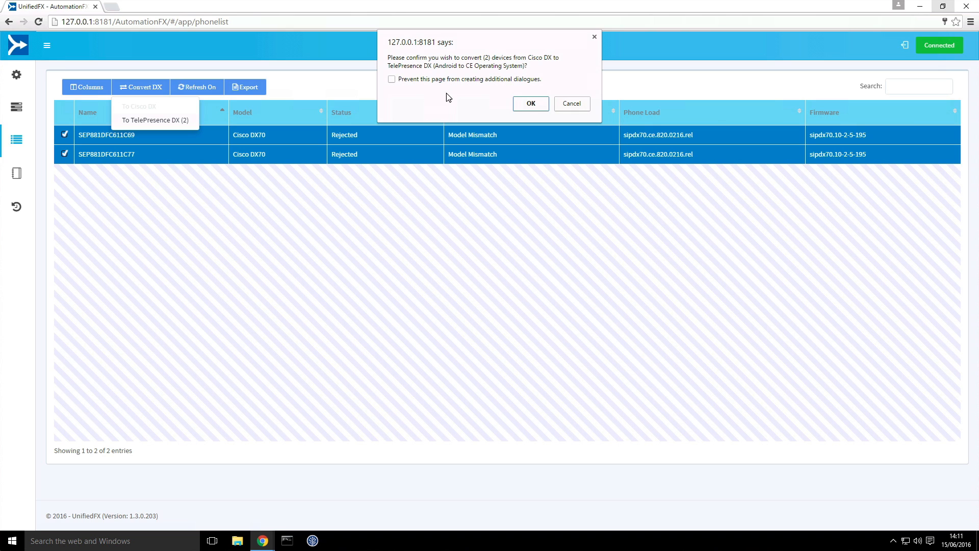
mouse_move(455, 99)
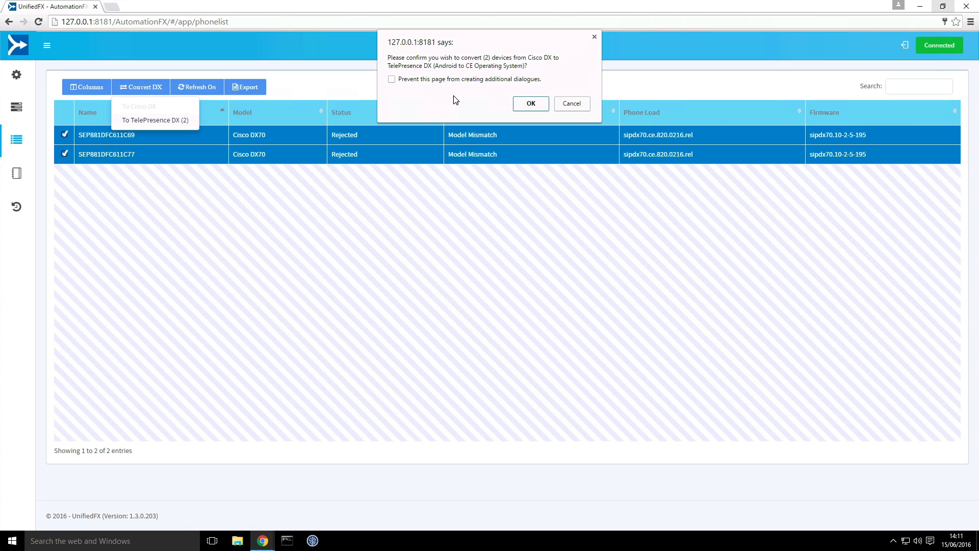
left_click(530, 103)
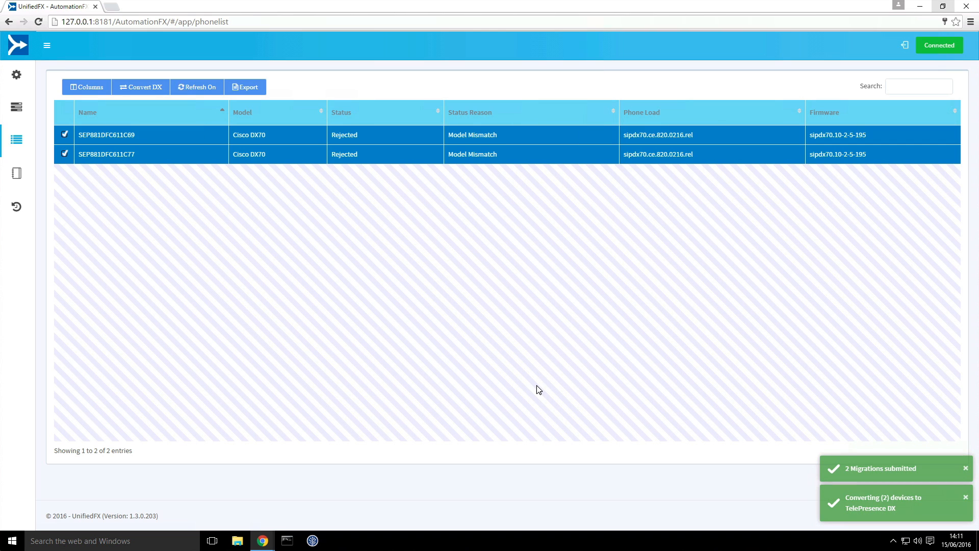
mouse_move(264, 264)
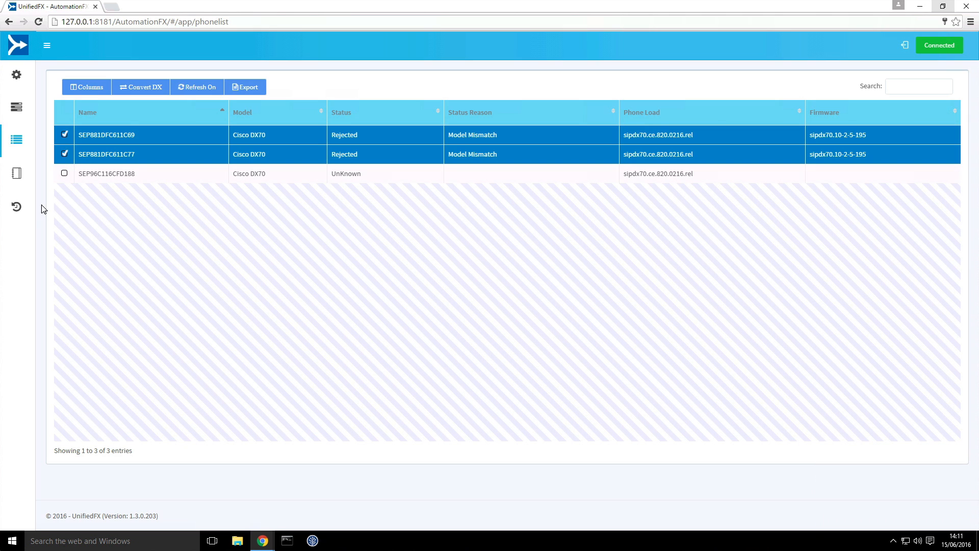
left_click(15, 207)
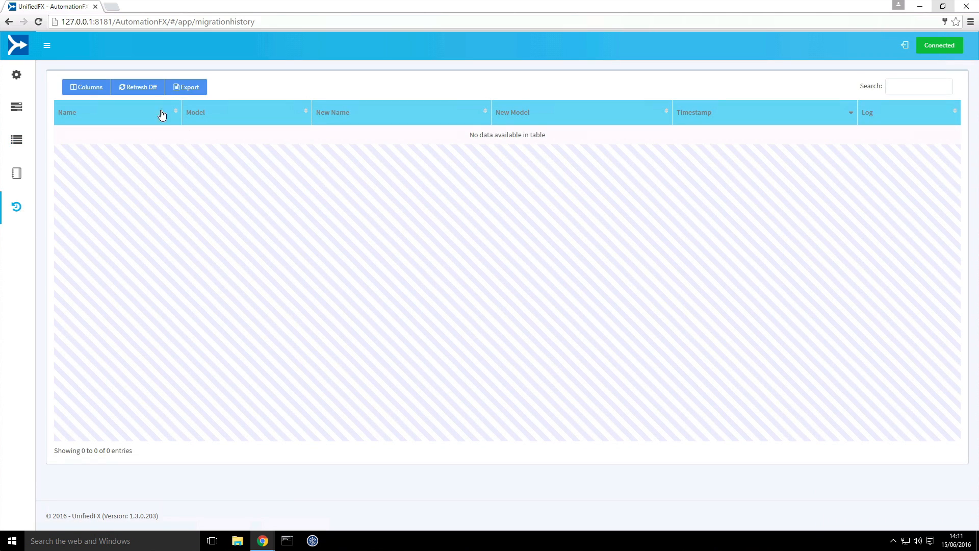
mouse_move(100, 146)
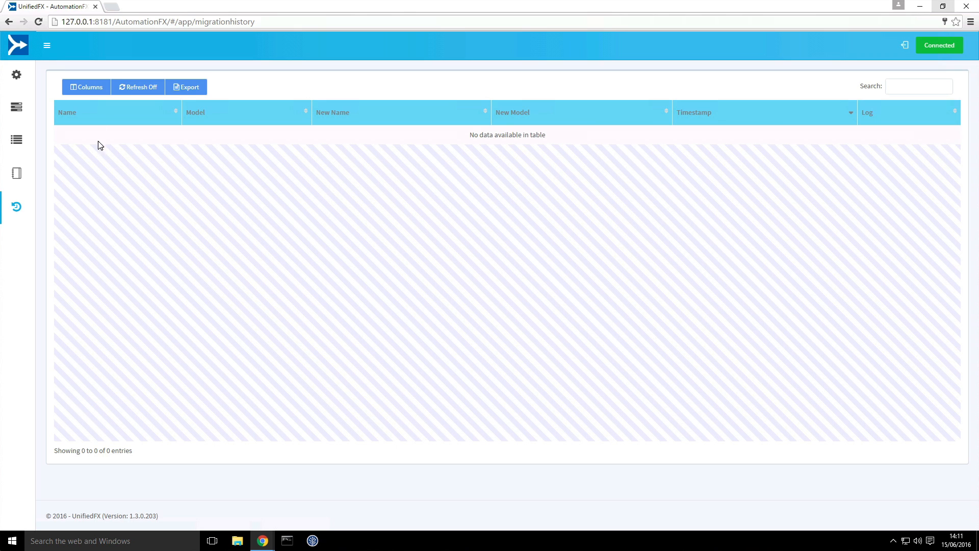
mouse_move(82, 113)
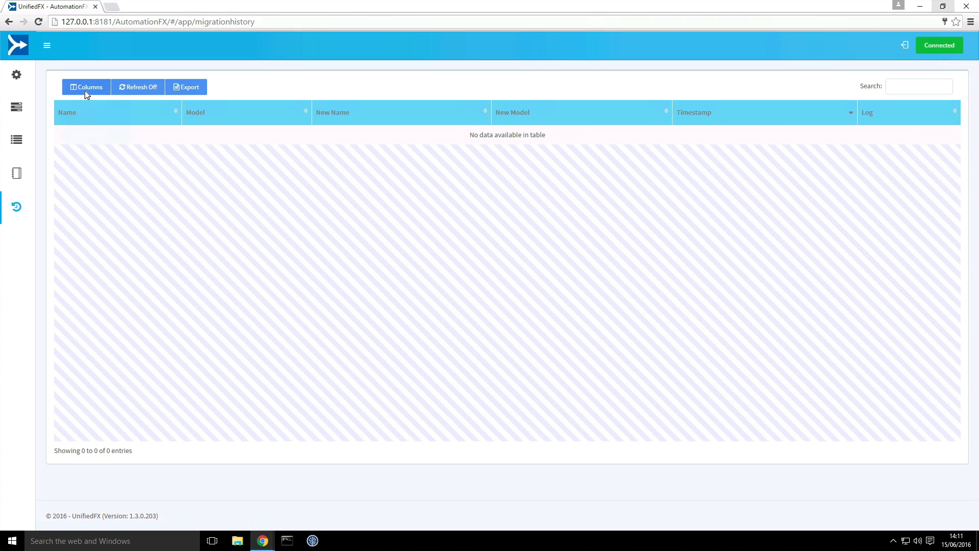
- Show the Result column, hide New Name, and switch the history to Refresh On
left_click(85, 86)
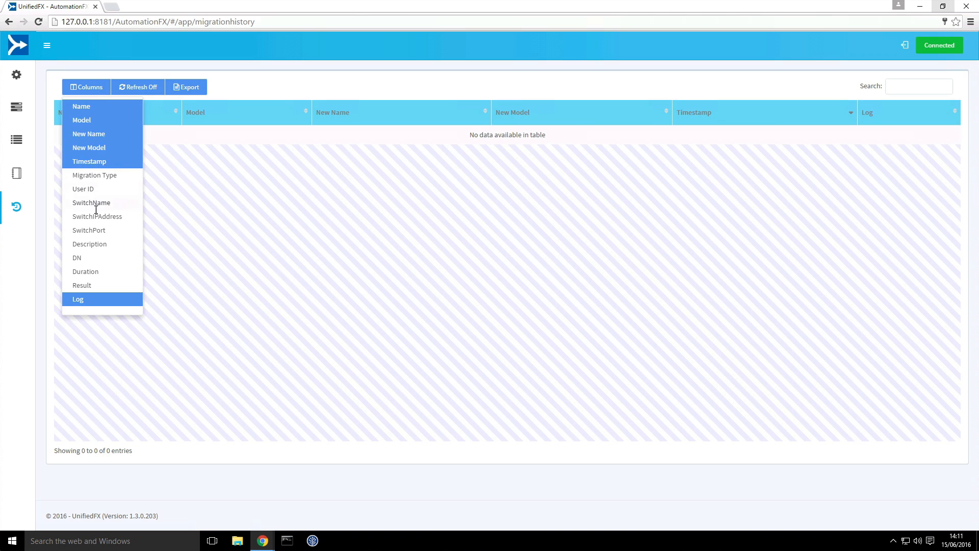
left_click(82, 286)
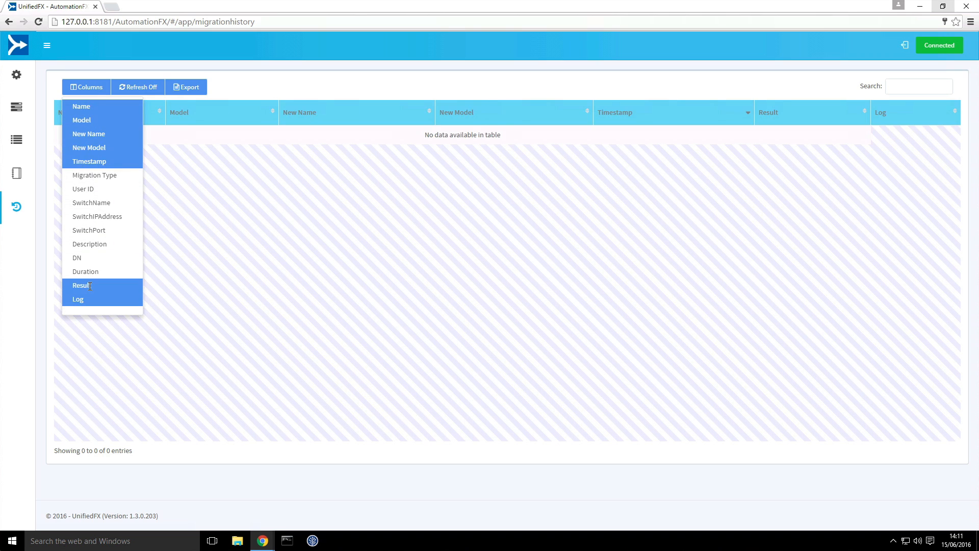
mouse_move(93, 134)
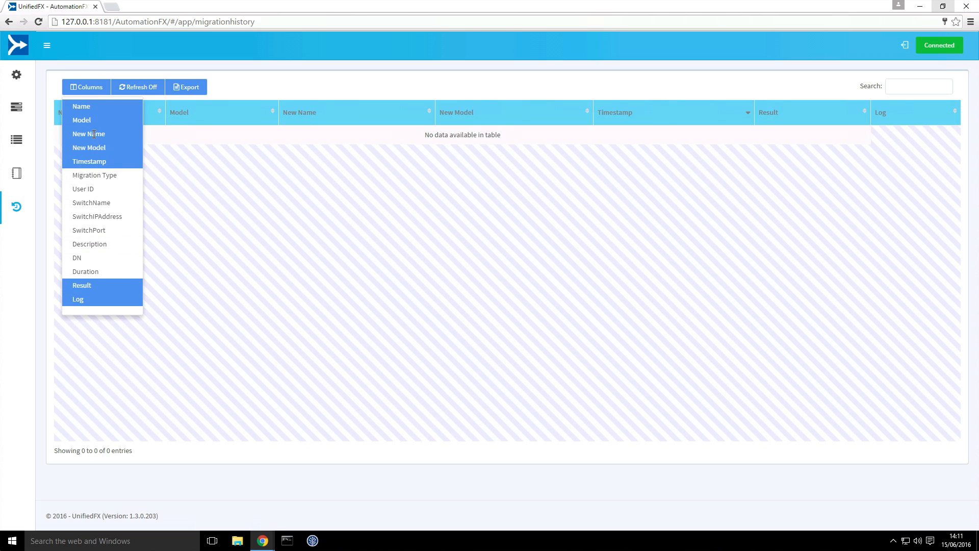
left_click(88, 134)
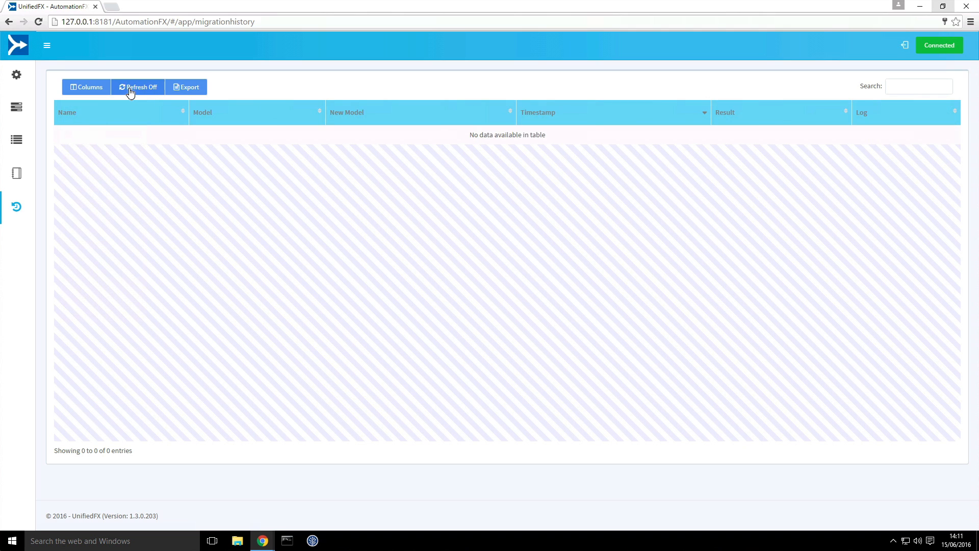
left_click(138, 87)
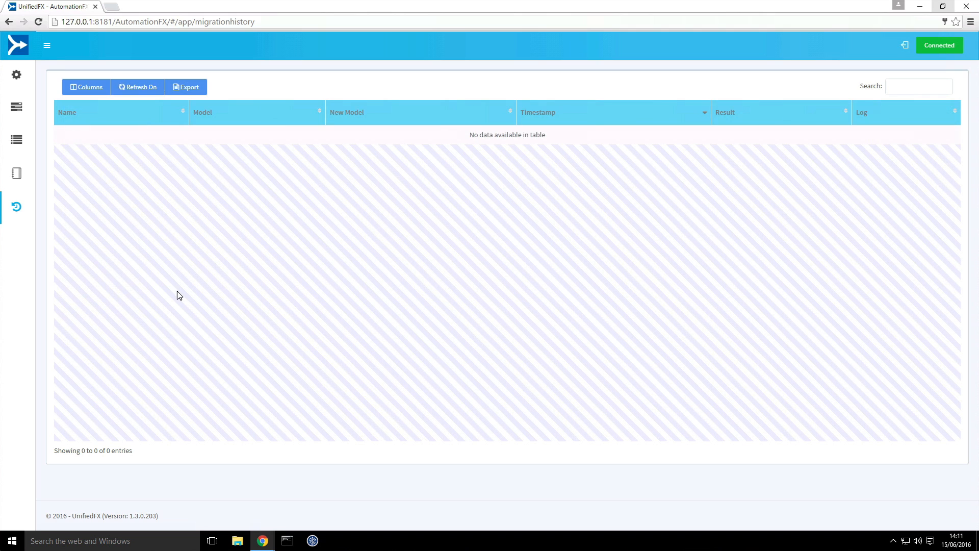
mouse_move(296, 314)
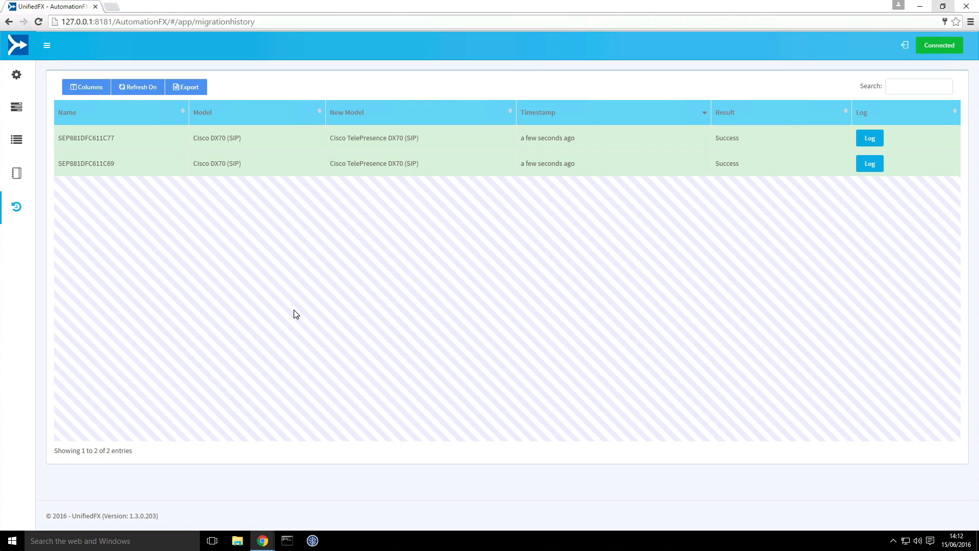
mouse_move(331, 265)
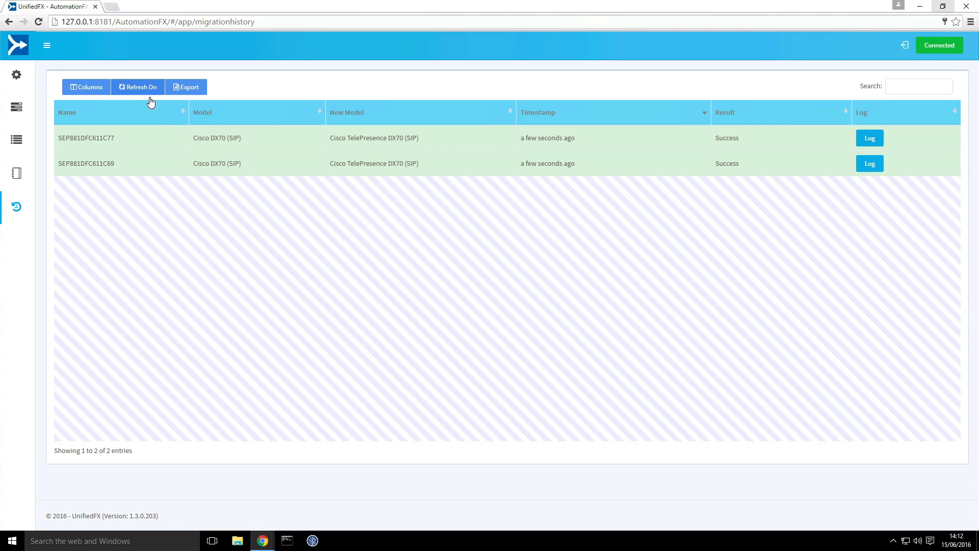
mouse_move(490, 163)
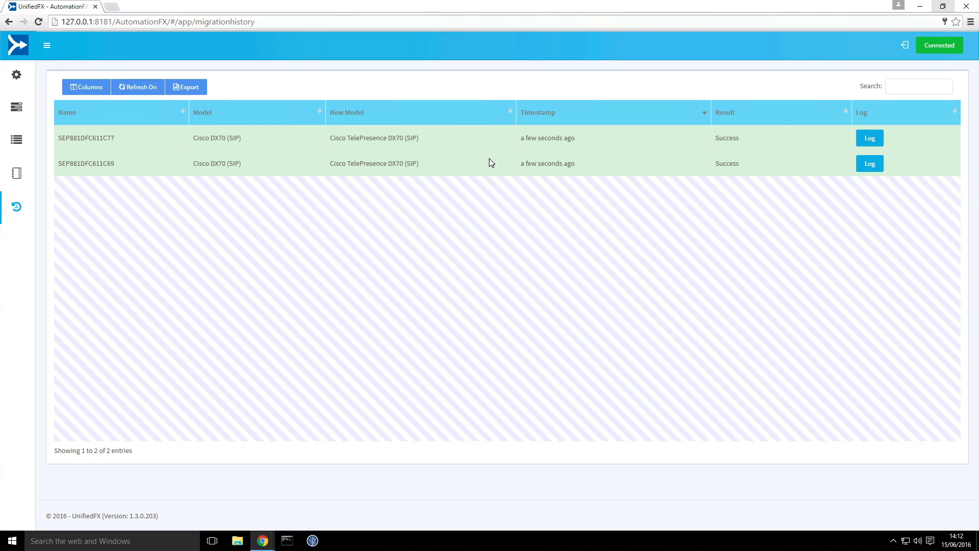
mouse_move(733, 140)
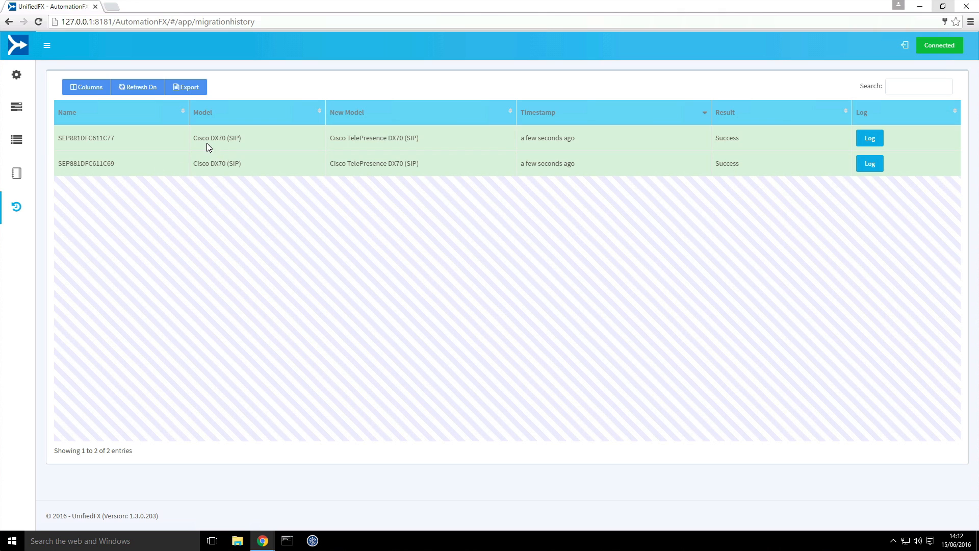
mouse_move(220, 140)
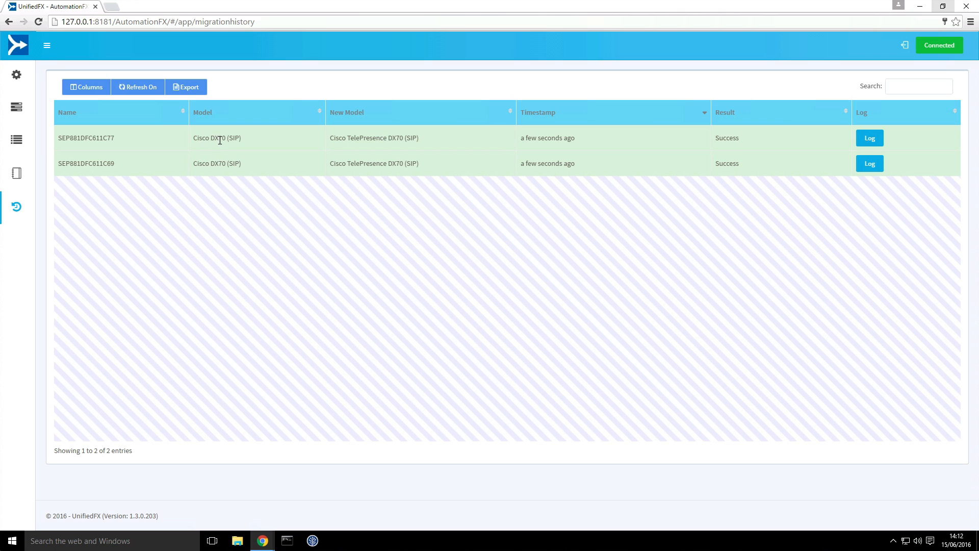
mouse_move(396, 142)
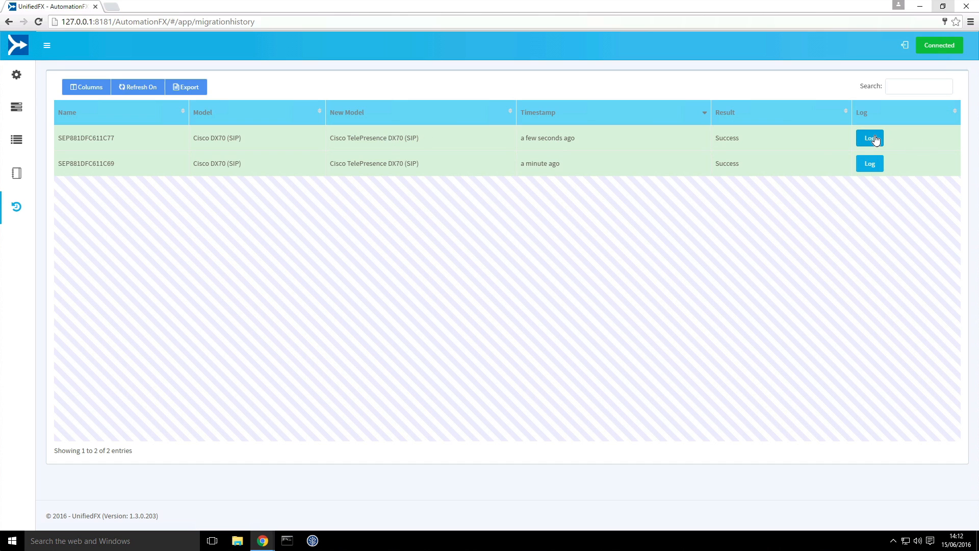
- Read the successful migration log for SEP881DFC611C77, then return to the phone list
left_click(869, 138)
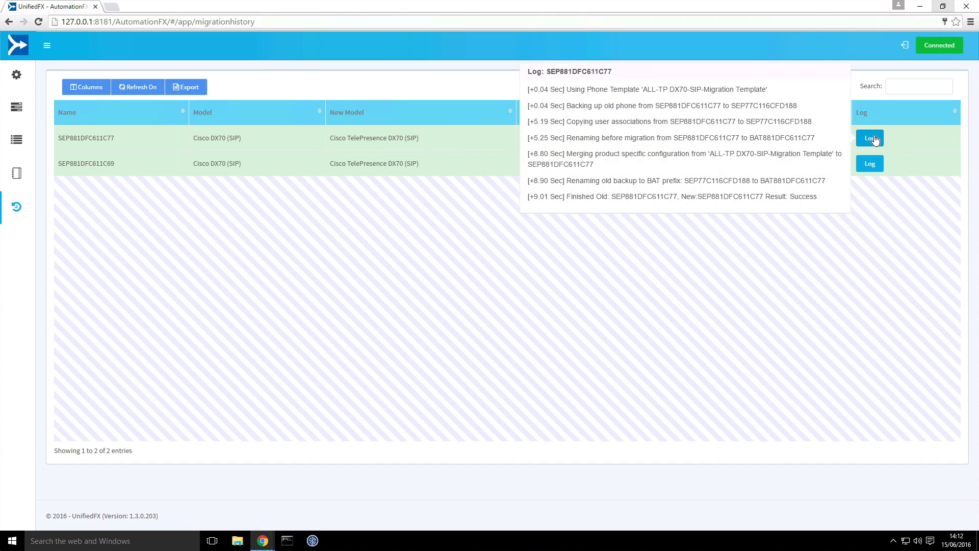
mouse_move(556, 184)
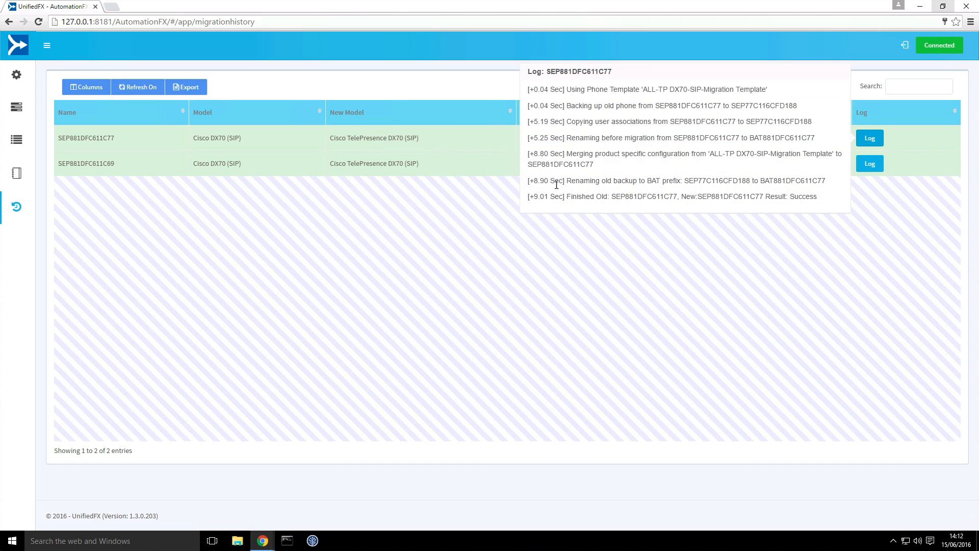
mouse_move(564, 192)
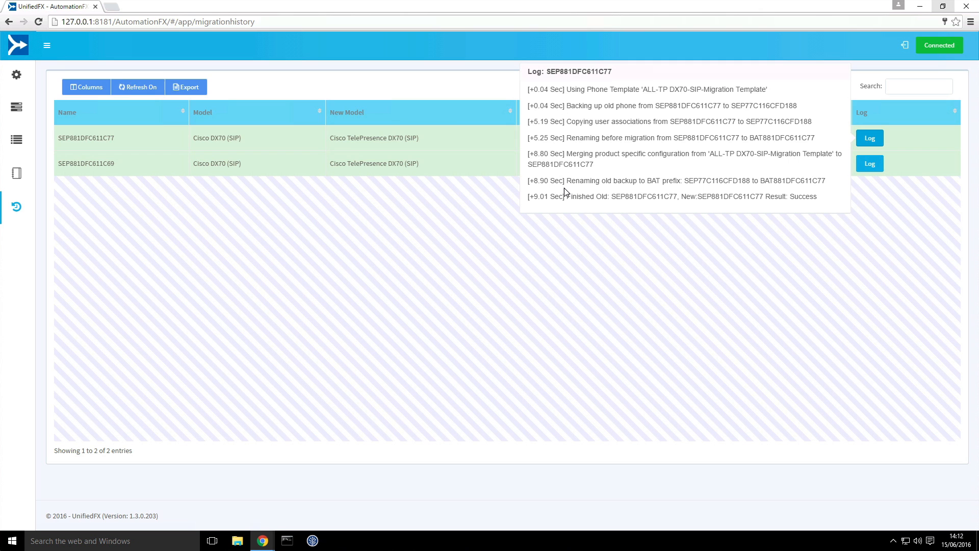
mouse_move(696, 156)
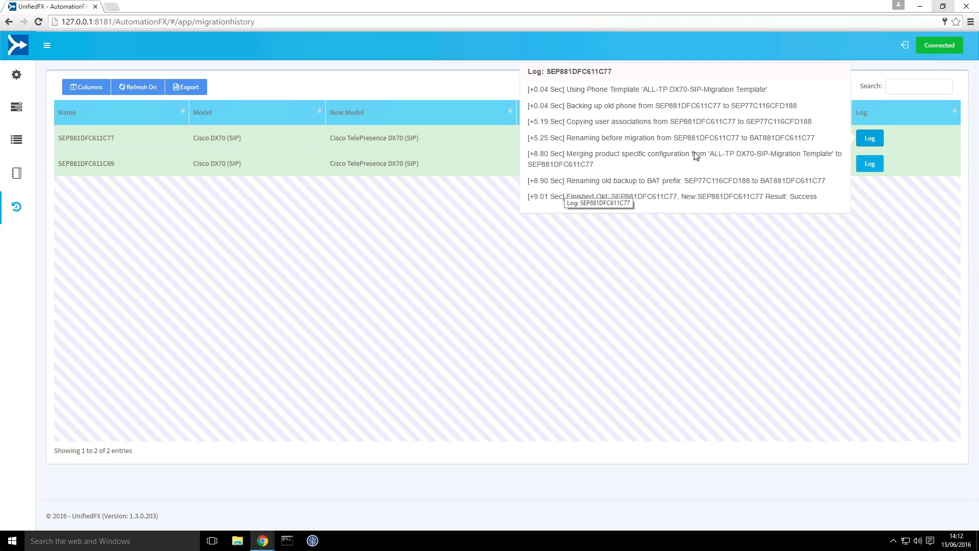
left_click(15, 139)
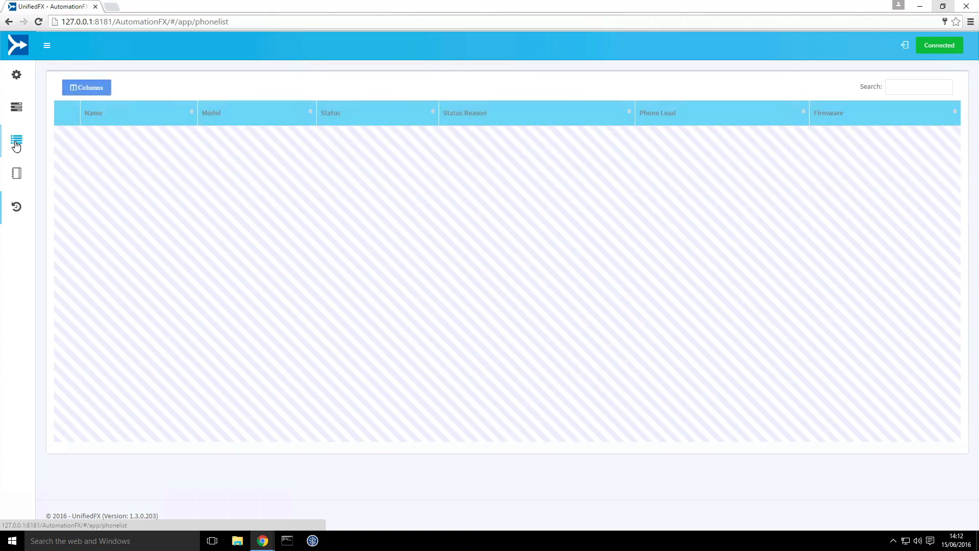
- Reload the phone list showing both SEP phones as TelePresence DX70 with BAT DX70 backups
left_click(16, 142)
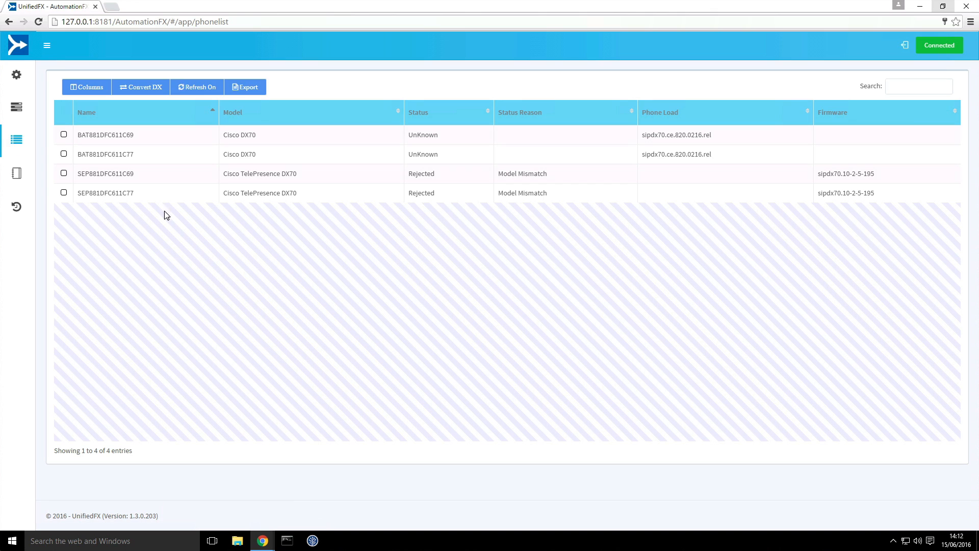
mouse_move(237, 174)
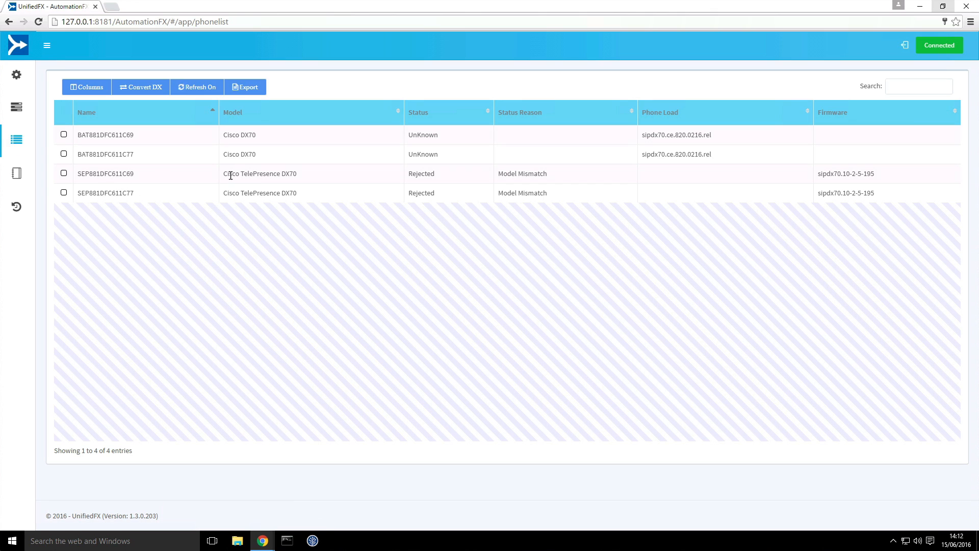
mouse_move(298, 179)
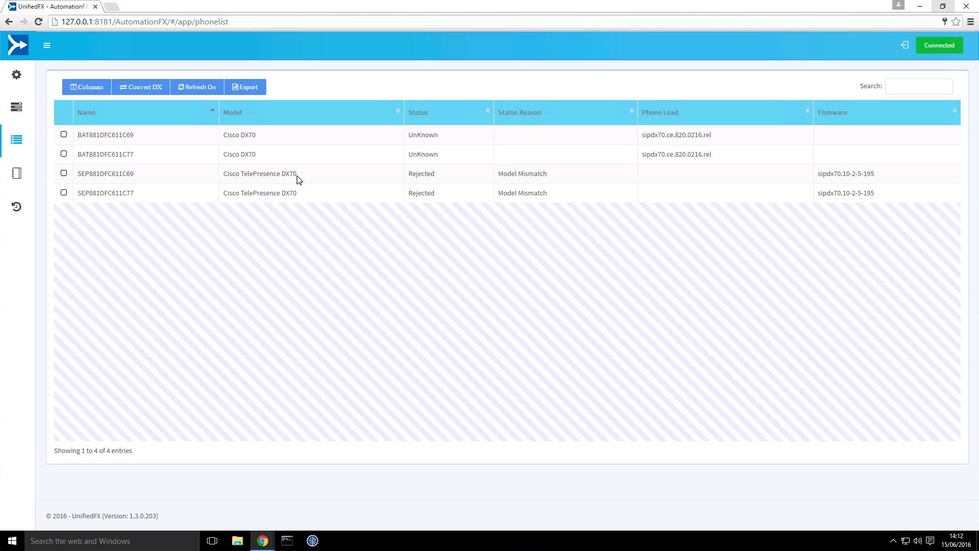
mouse_move(420, 176)
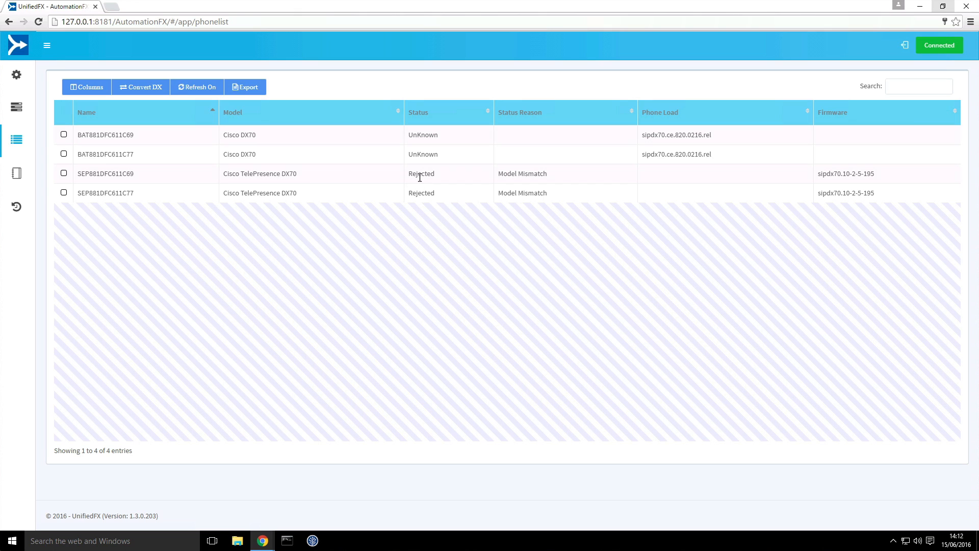
mouse_move(377, 181)
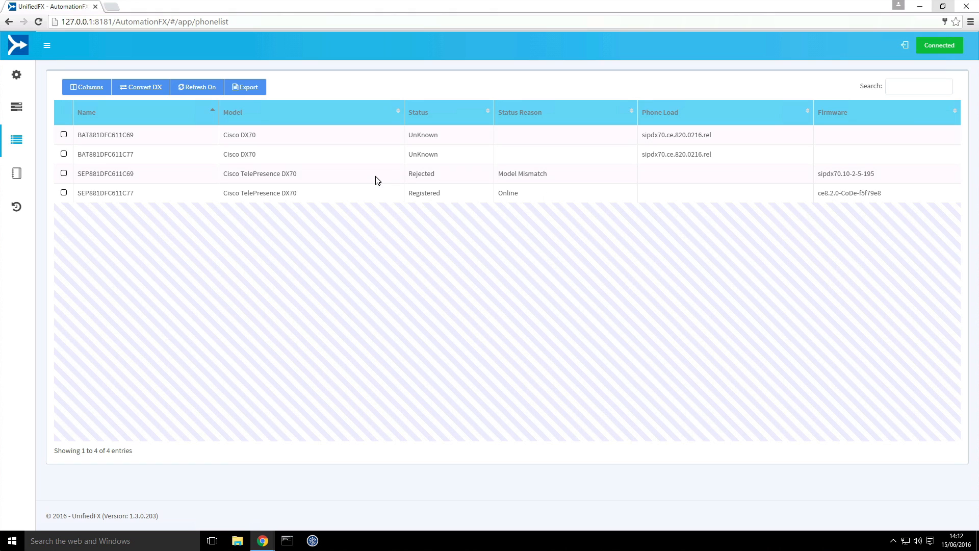
mouse_move(85, 237)
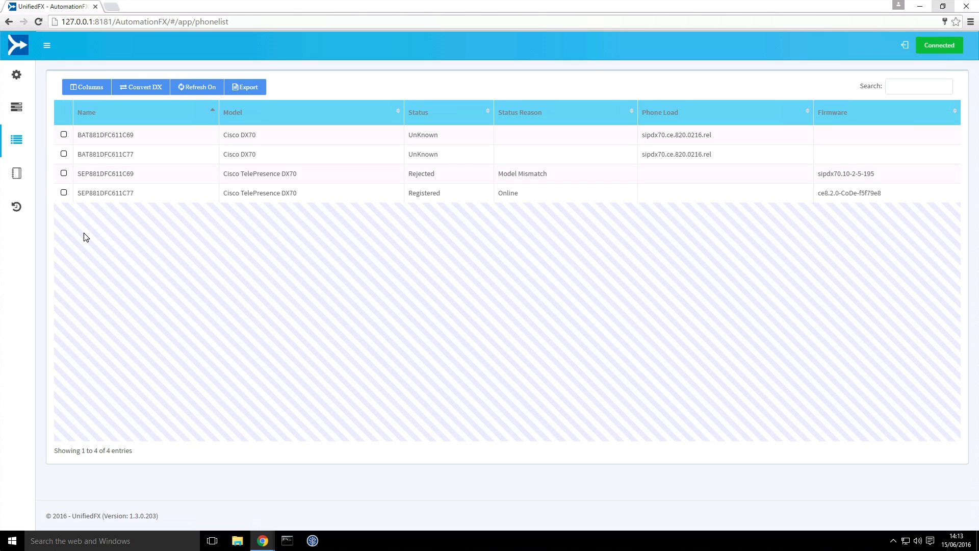
mouse_move(236, 136)
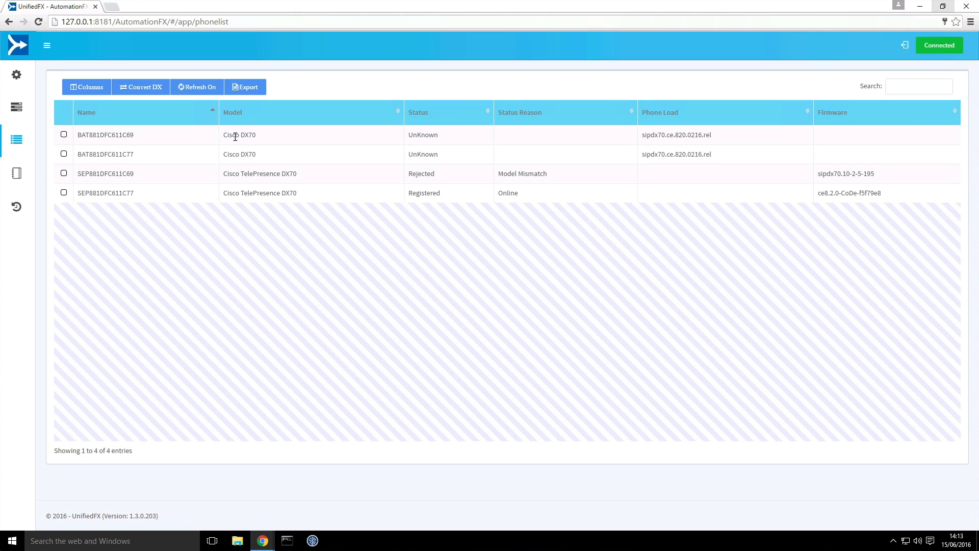
mouse_move(140, 160)
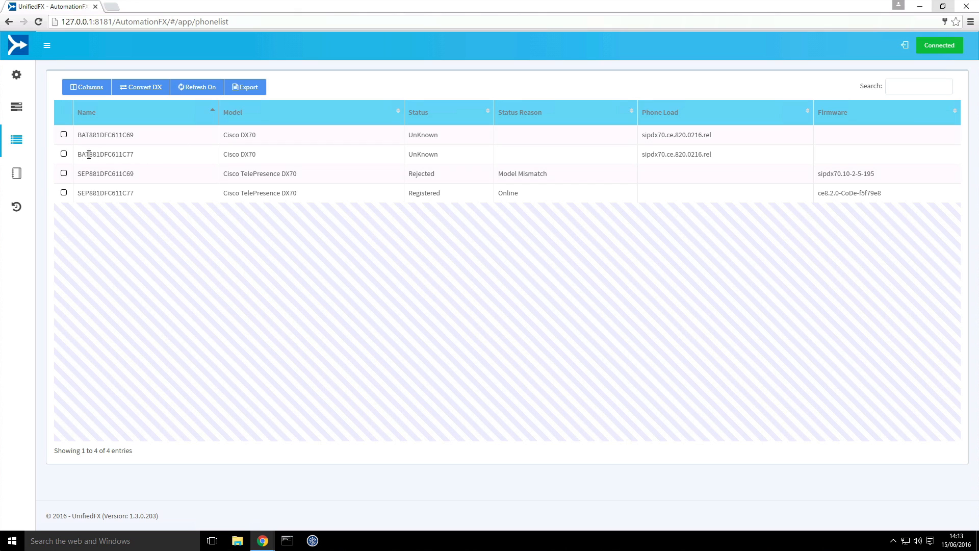
mouse_move(99, 154)
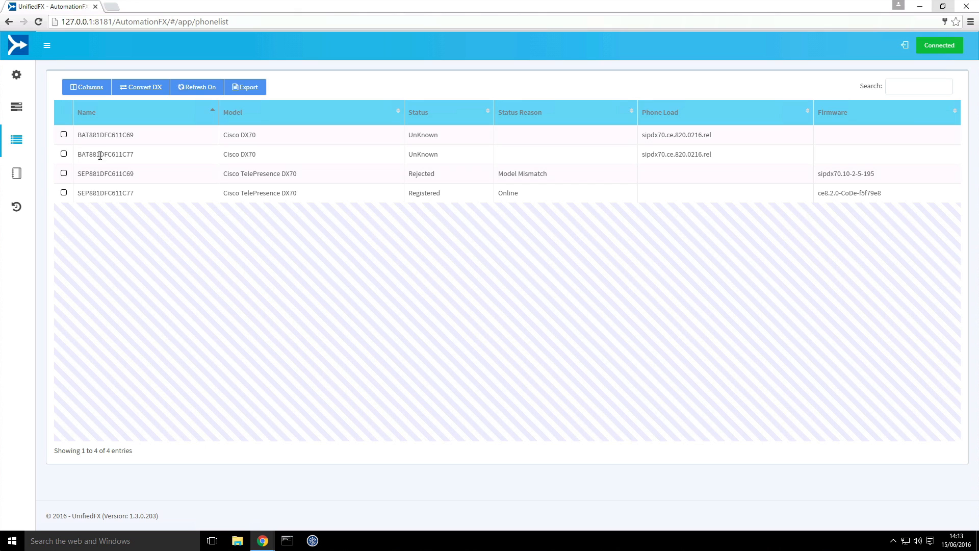
mouse_move(64, 154)
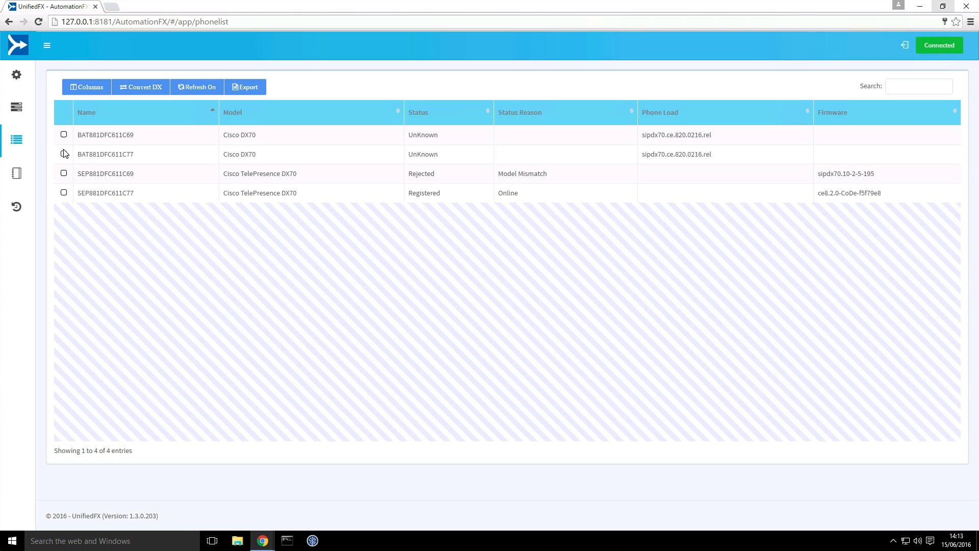
mouse_move(116, 157)
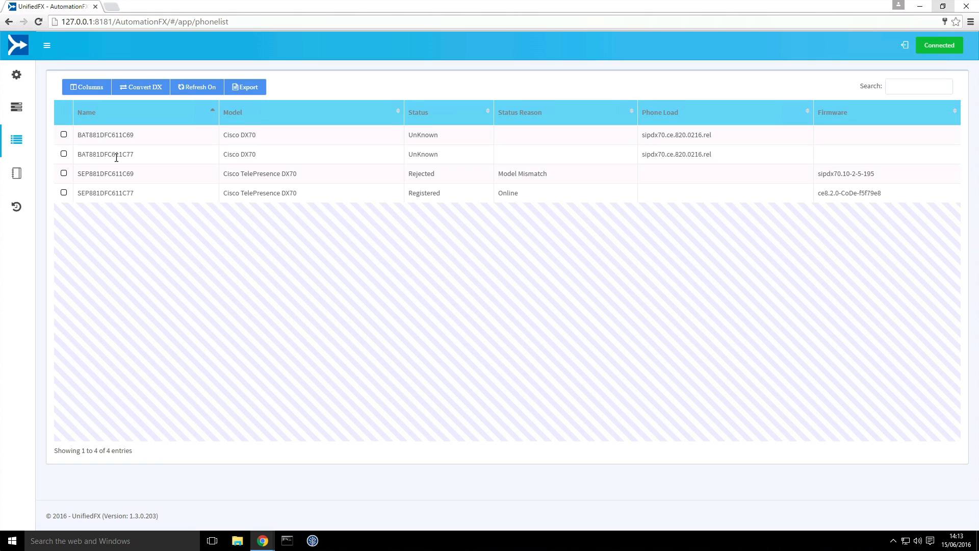
mouse_move(143, 158)
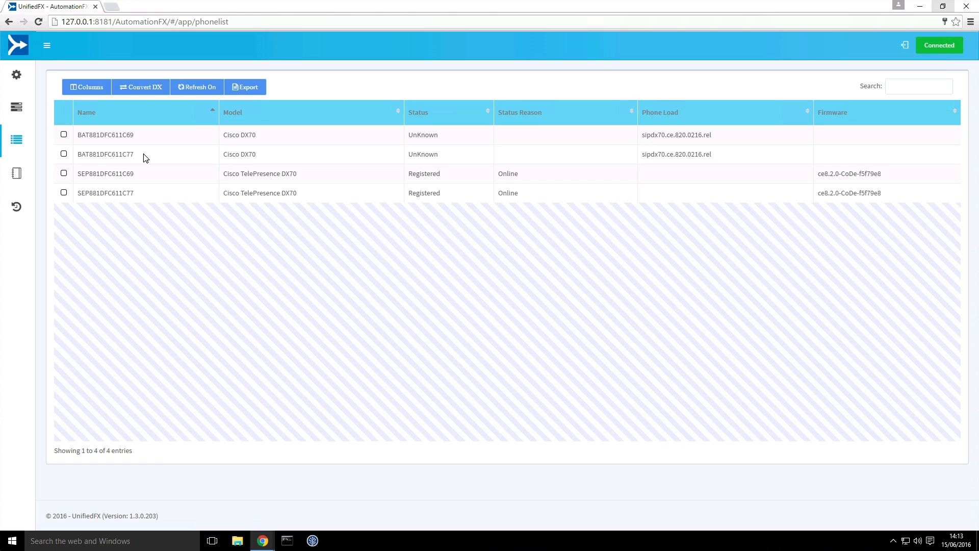
mouse_move(167, 269)
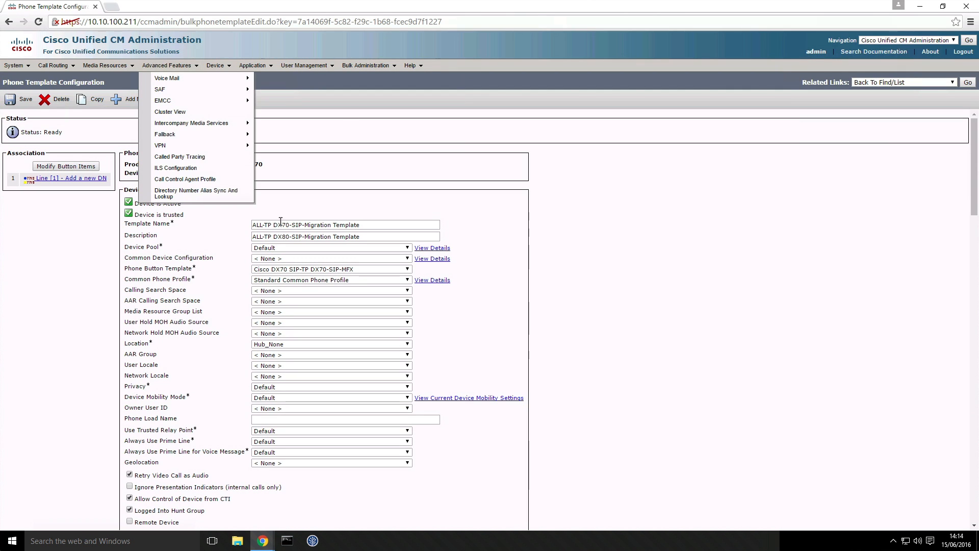
- List DX phones via Device > Phone and select SEP881DFC611C69 for its configuration
left_click(215, 66)
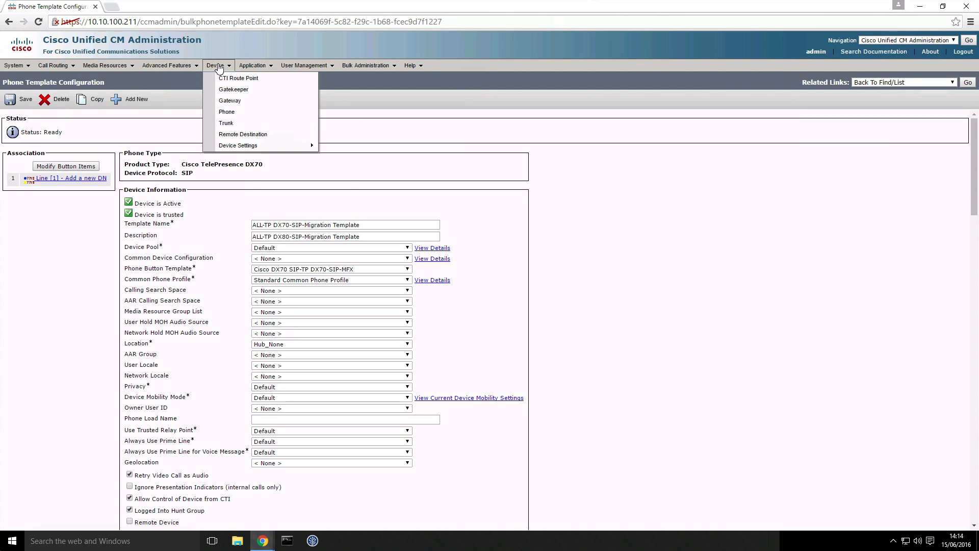
left_click(226, 111)
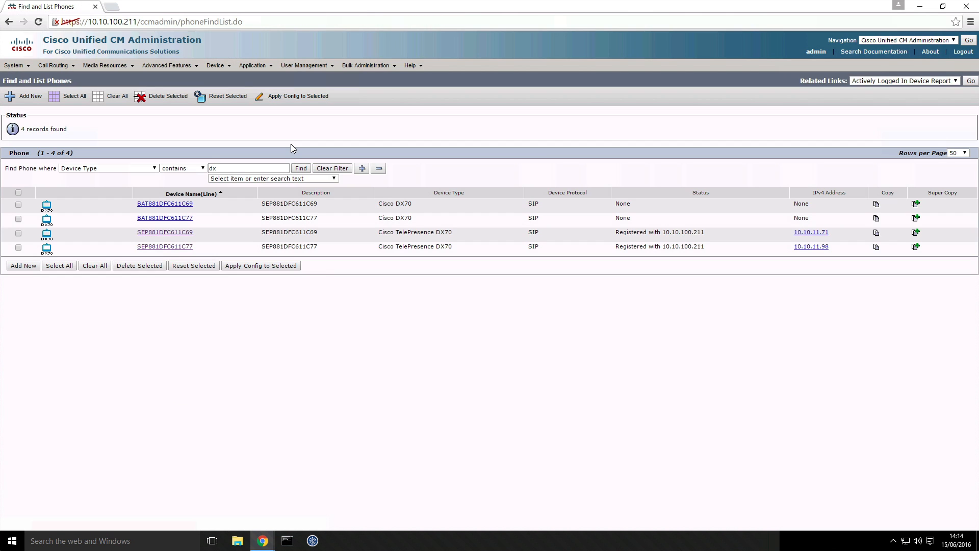
mouse_move(207, 239)
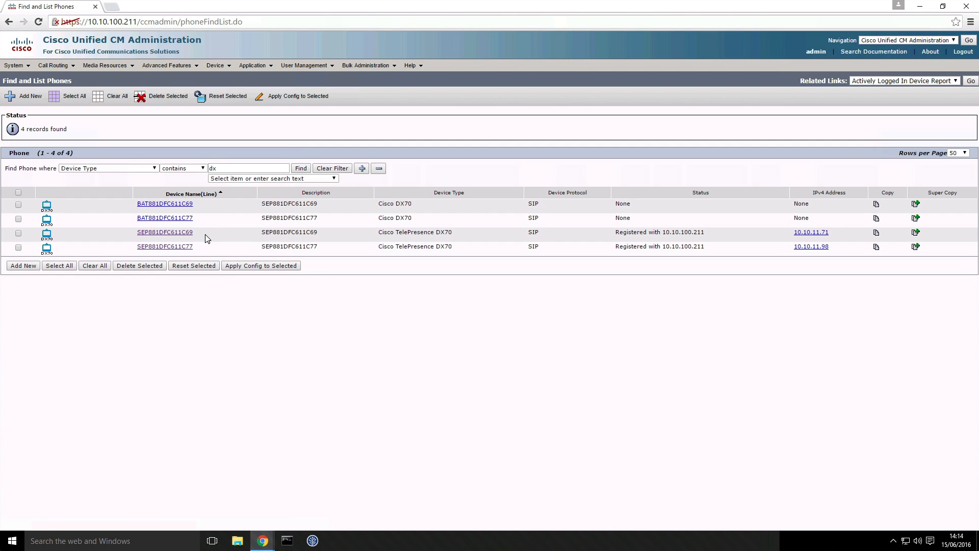
mouse_move(166, 232)
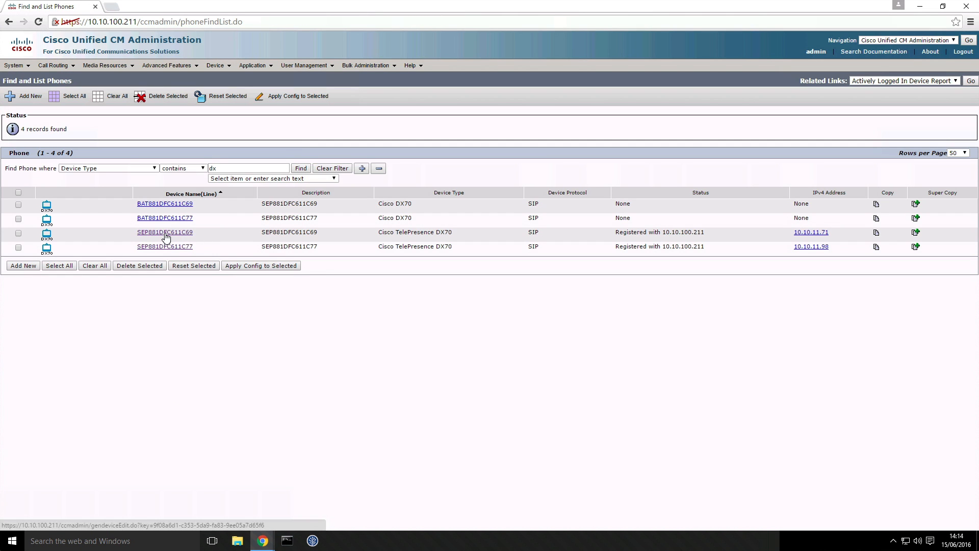
left_click(165, 231)
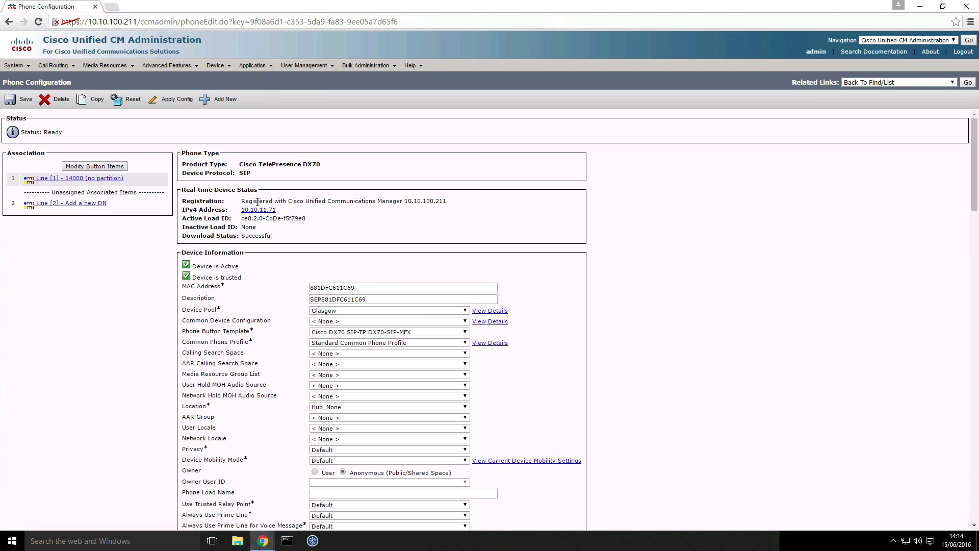
- Review SEP881DFC611C69's TelePresence settings down to the admin username dxadmin
scroll("down", 3)
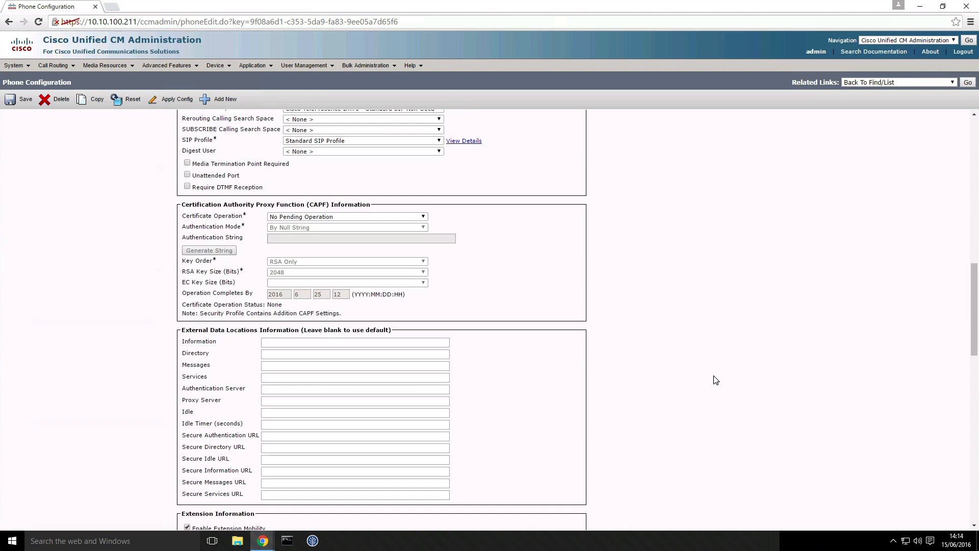
scroll("down", 3)
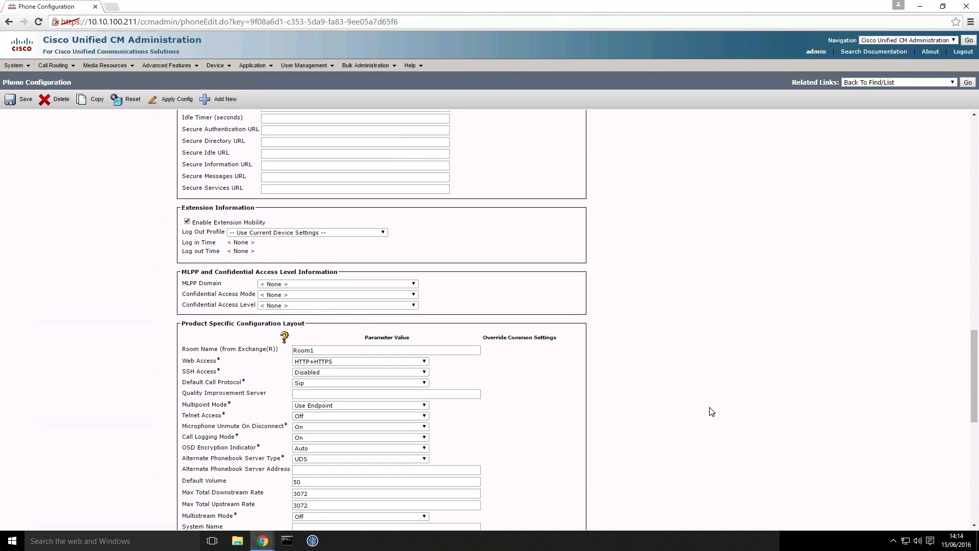
scroll("down", 3)
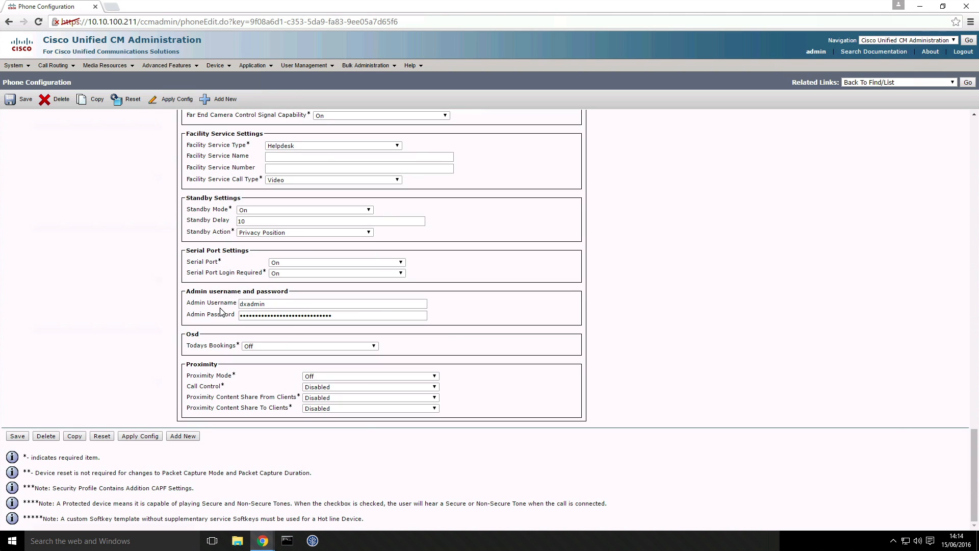
triple_click(333, 303)
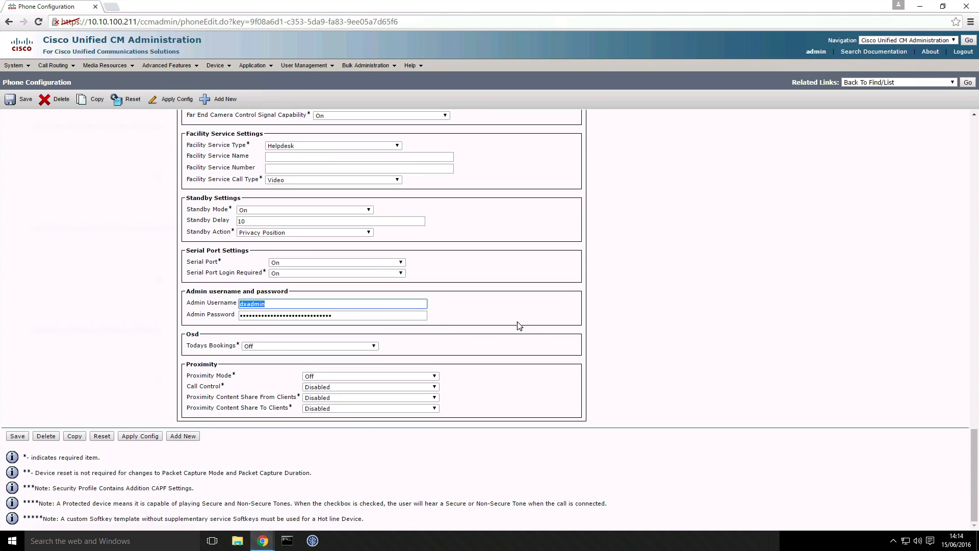